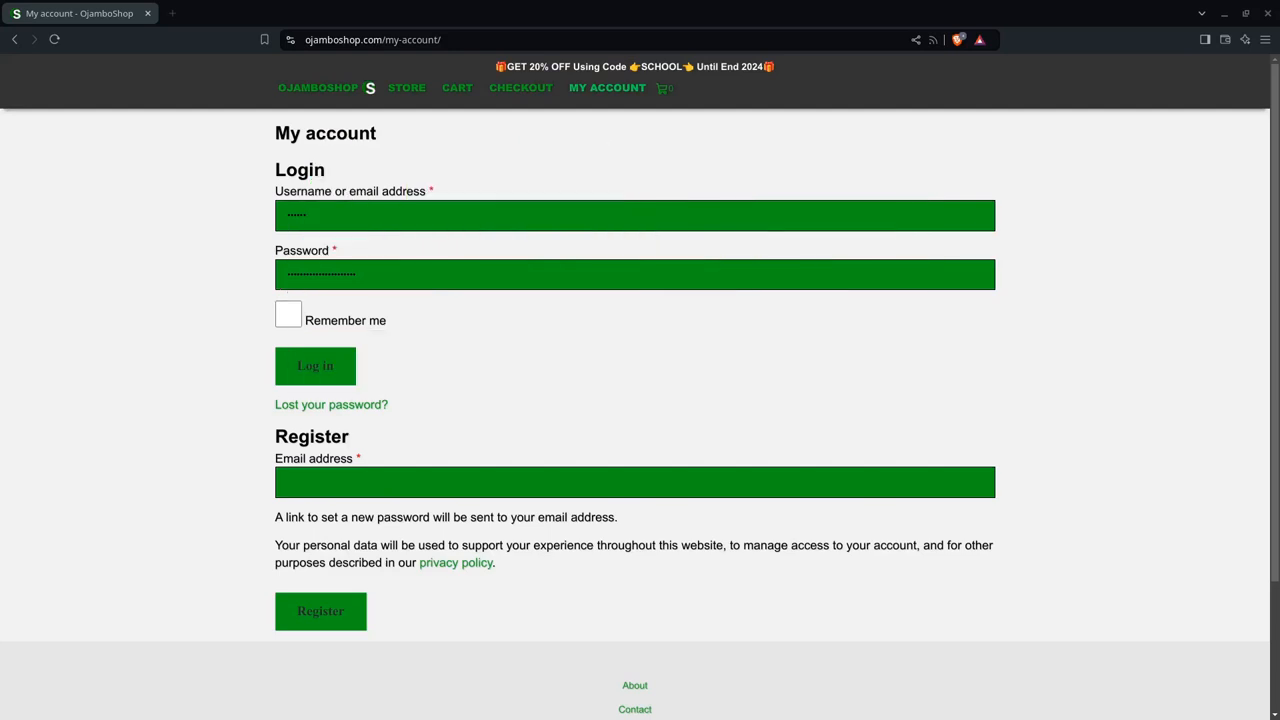
{"action": "mouse_move", "coordinate": [313, 366]}
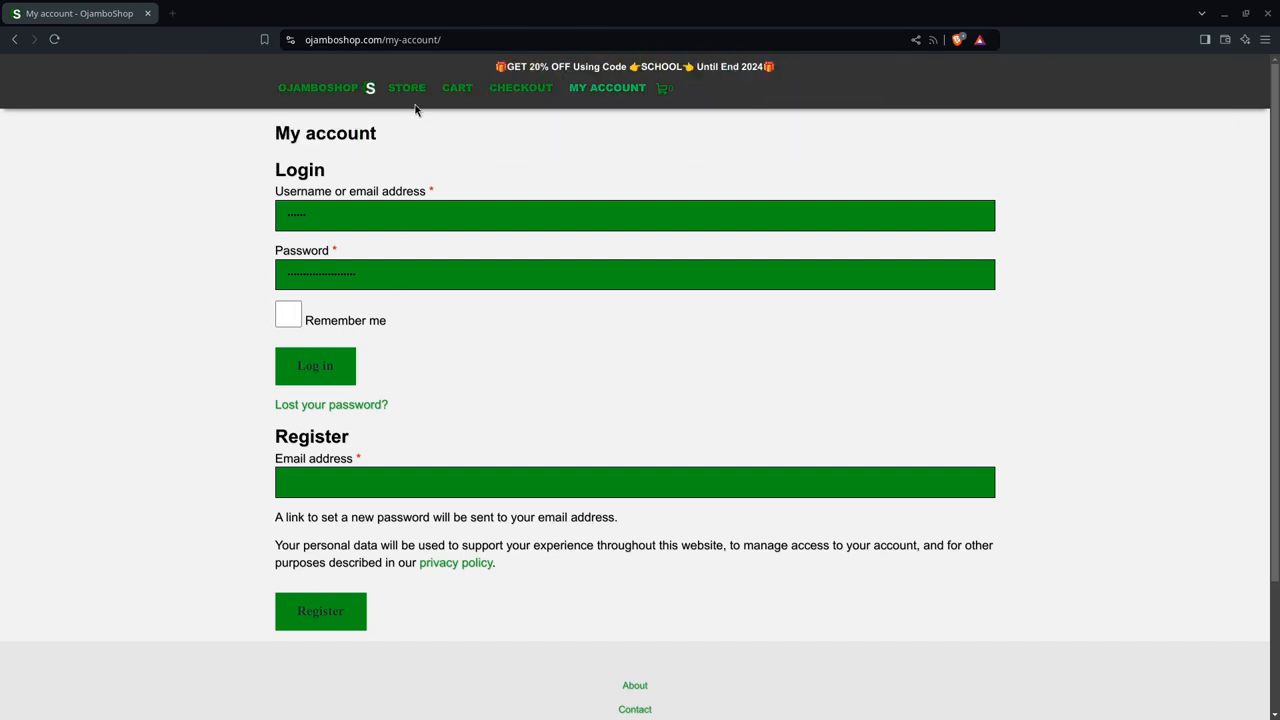
{"action": "mouse_move", "coordinate": [406, 328]}
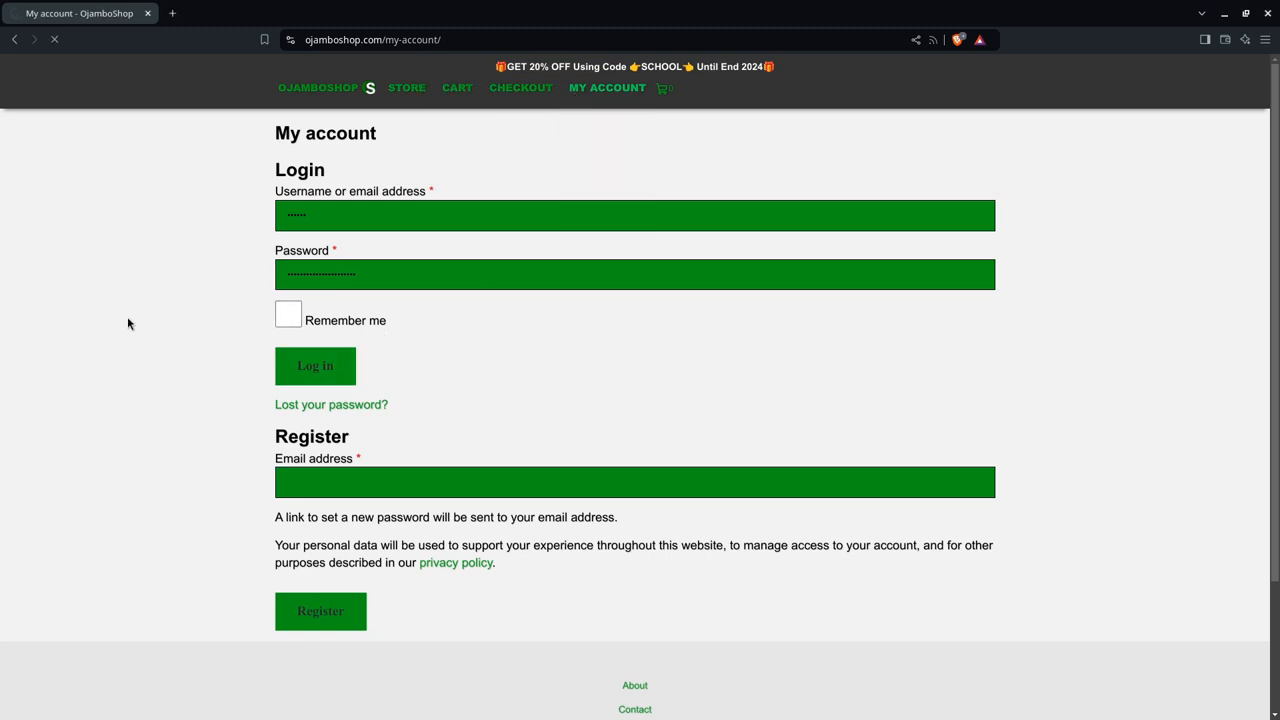
Sign in to OjamboShop, go to Account > Paid Content and open Learning PYTHON Course
{"action": "left_click", "coordinate": [315, 365]}
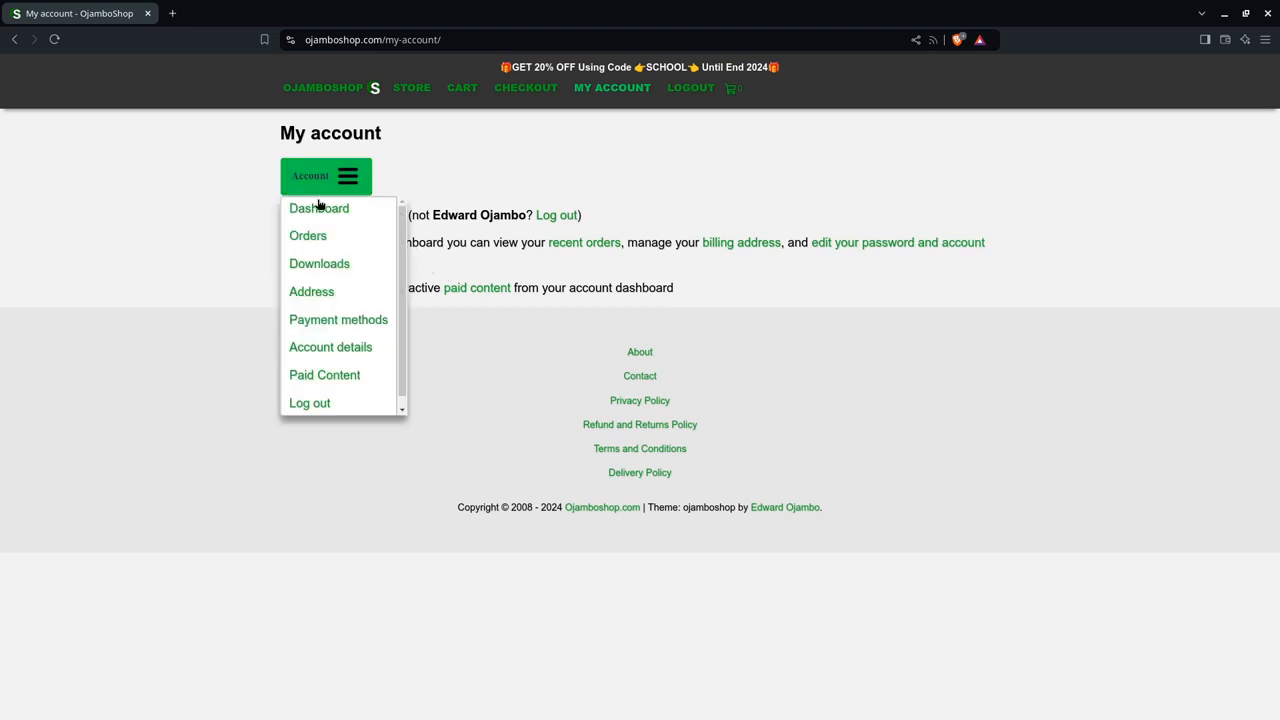
{"action": "left_click", "coordinate": [325, 175]}
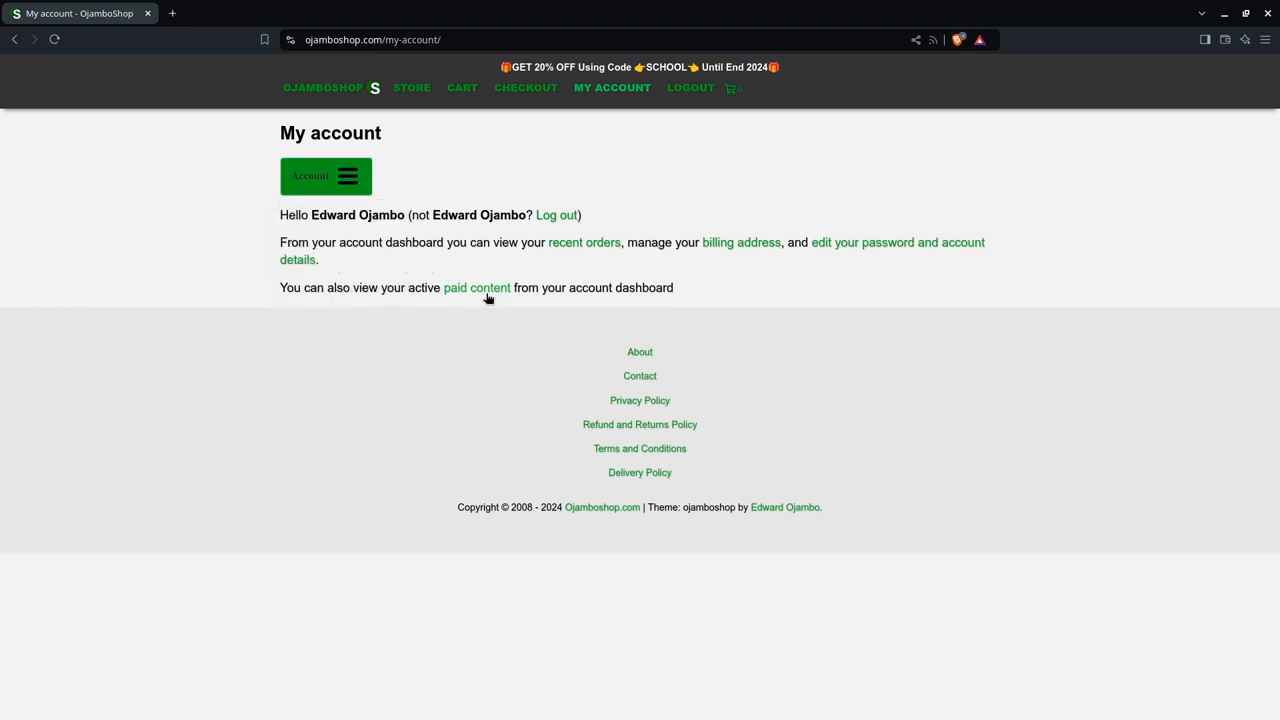
{"action": "left_click", "coordinate": [612, 87]}
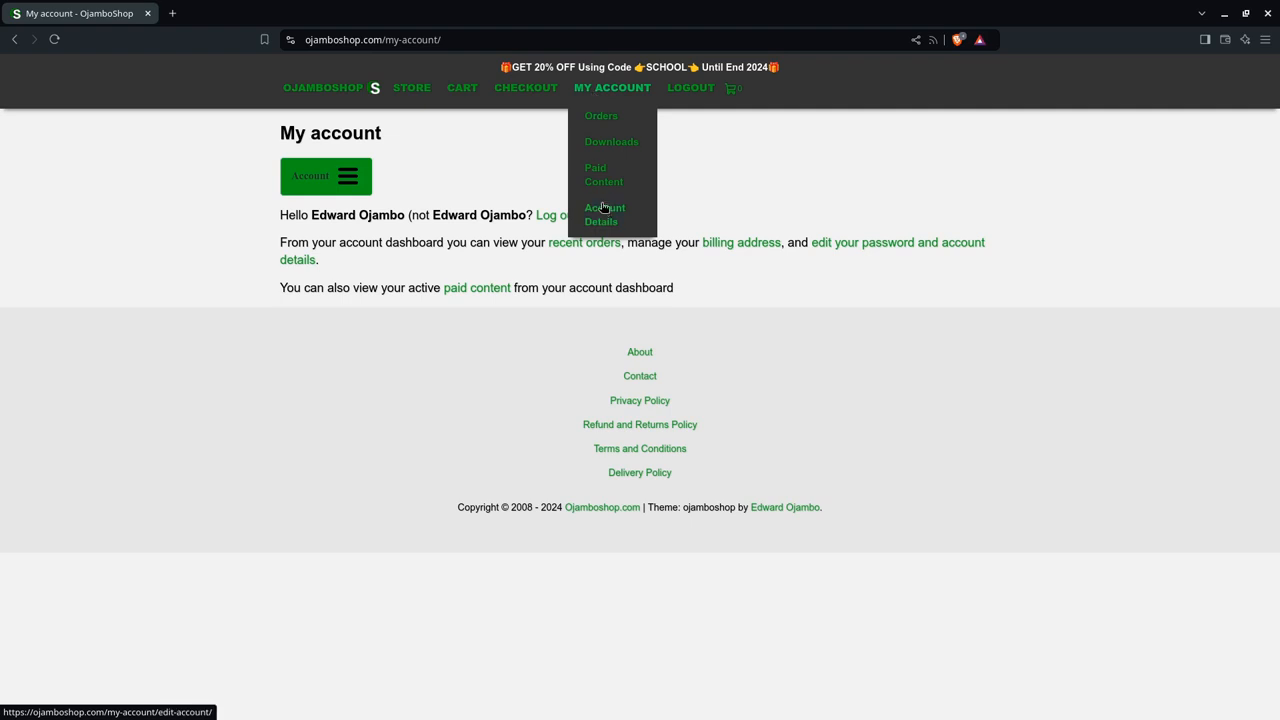
{"action": "left_click", "coordinate": [325, 176]}
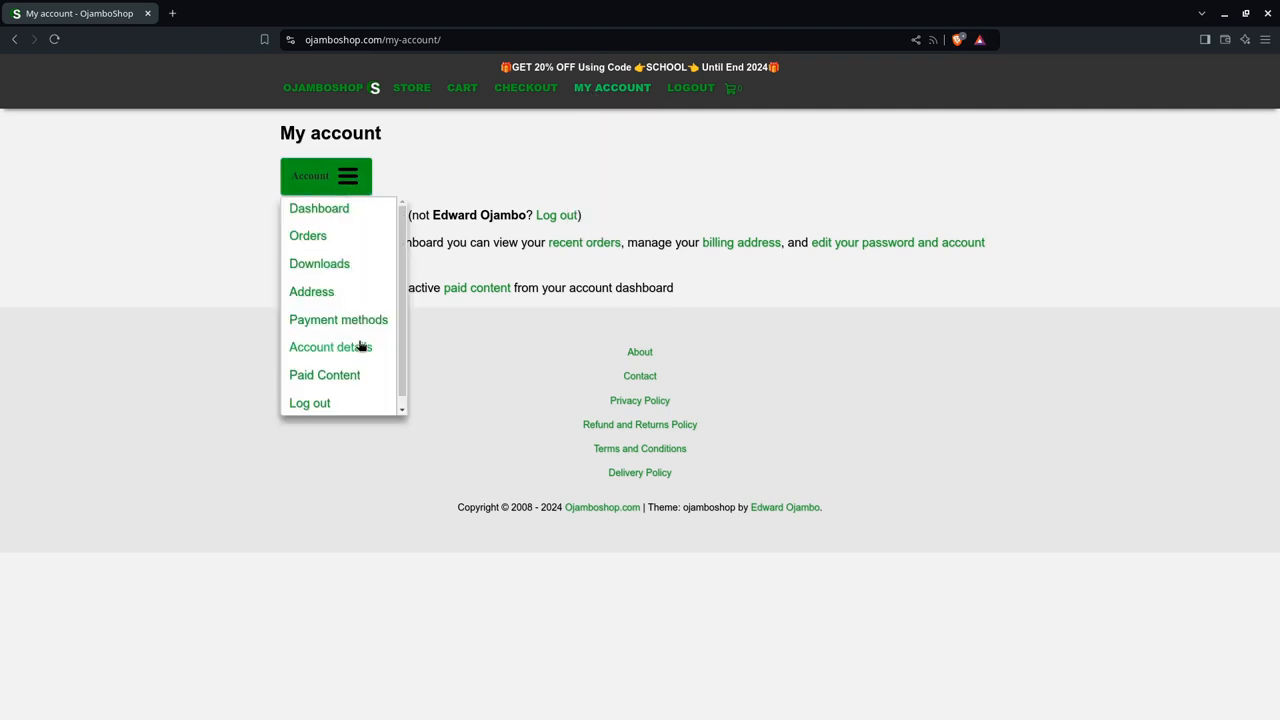
{"action": "left_click", "coordinate": [324, 374]}
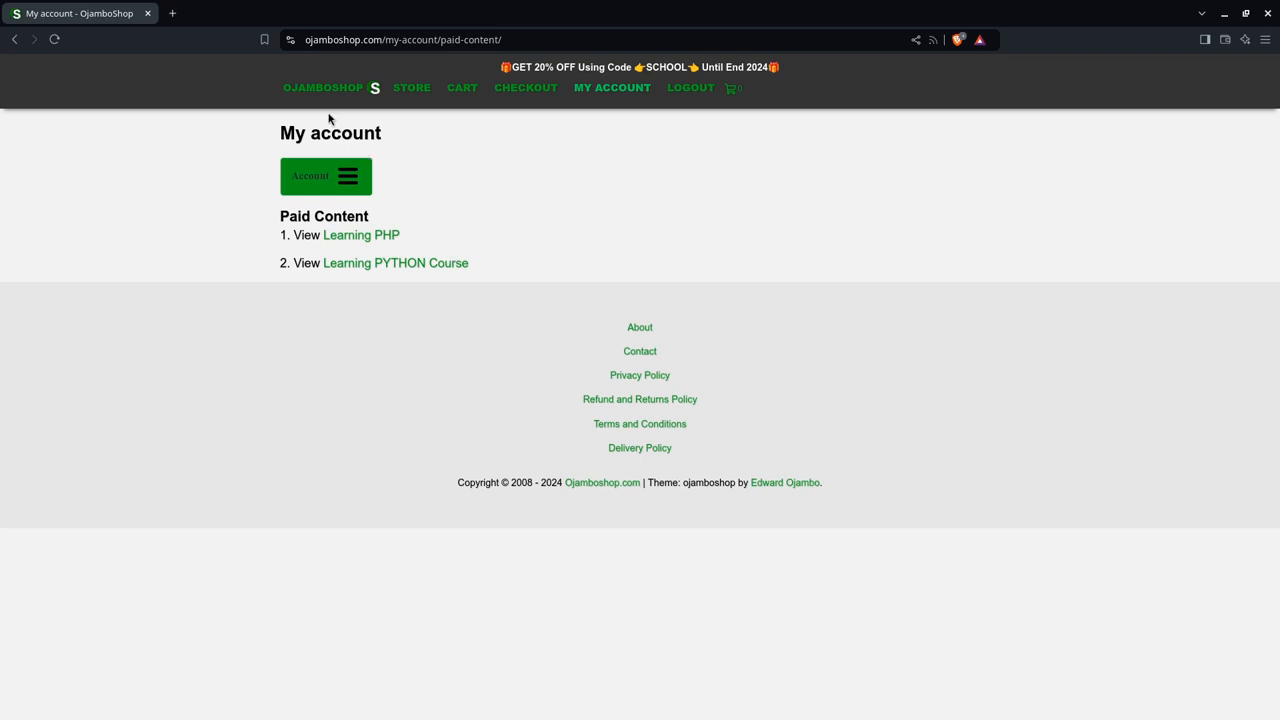
{"action": "mouse_move", "coordinate": [338, 124]}
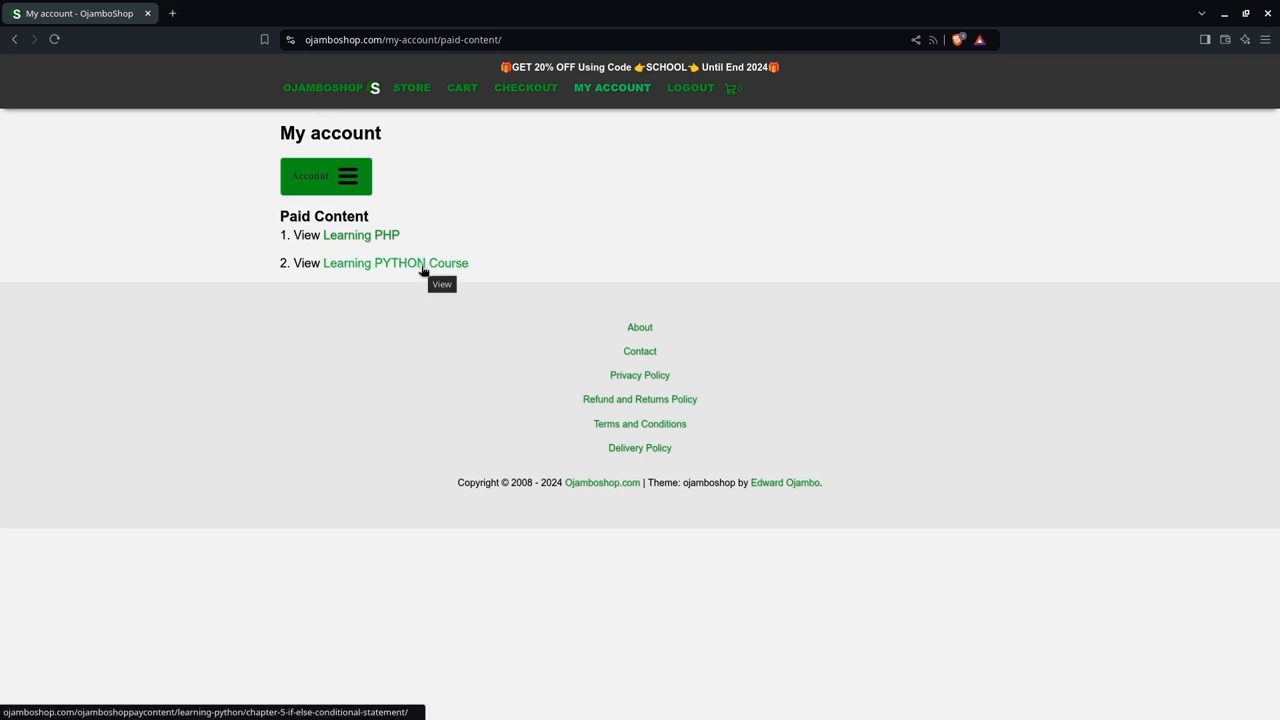
{"action": "mouse_move", "coordinate": [379, 263]}
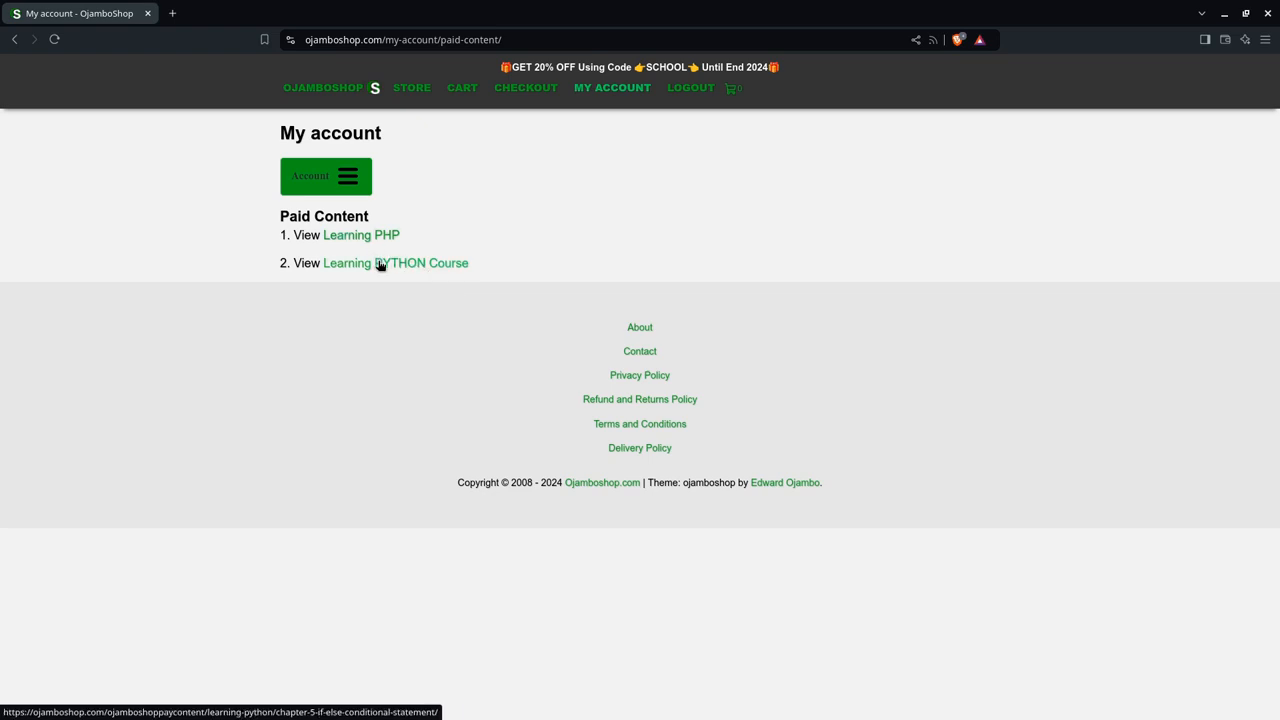
{"action": "mouse_move", "coordinate": [406, 268]}
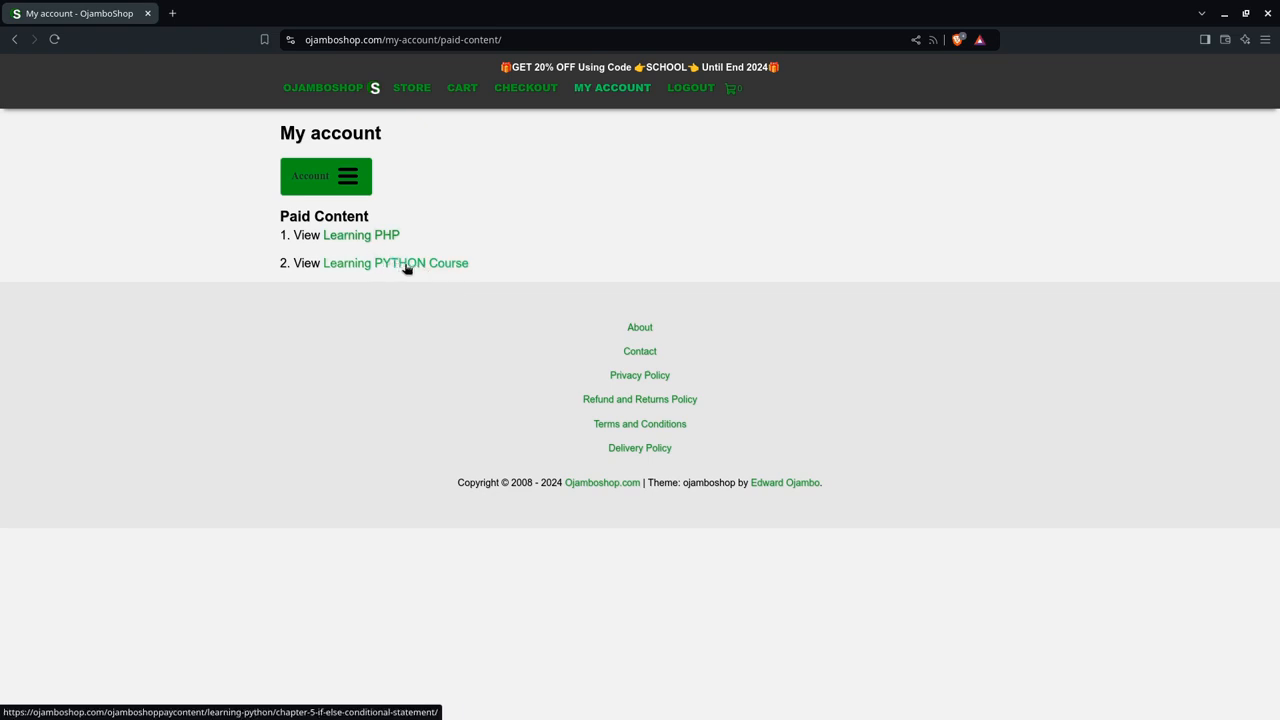
{"action": "left_click", "coordinate": [395, 263]}
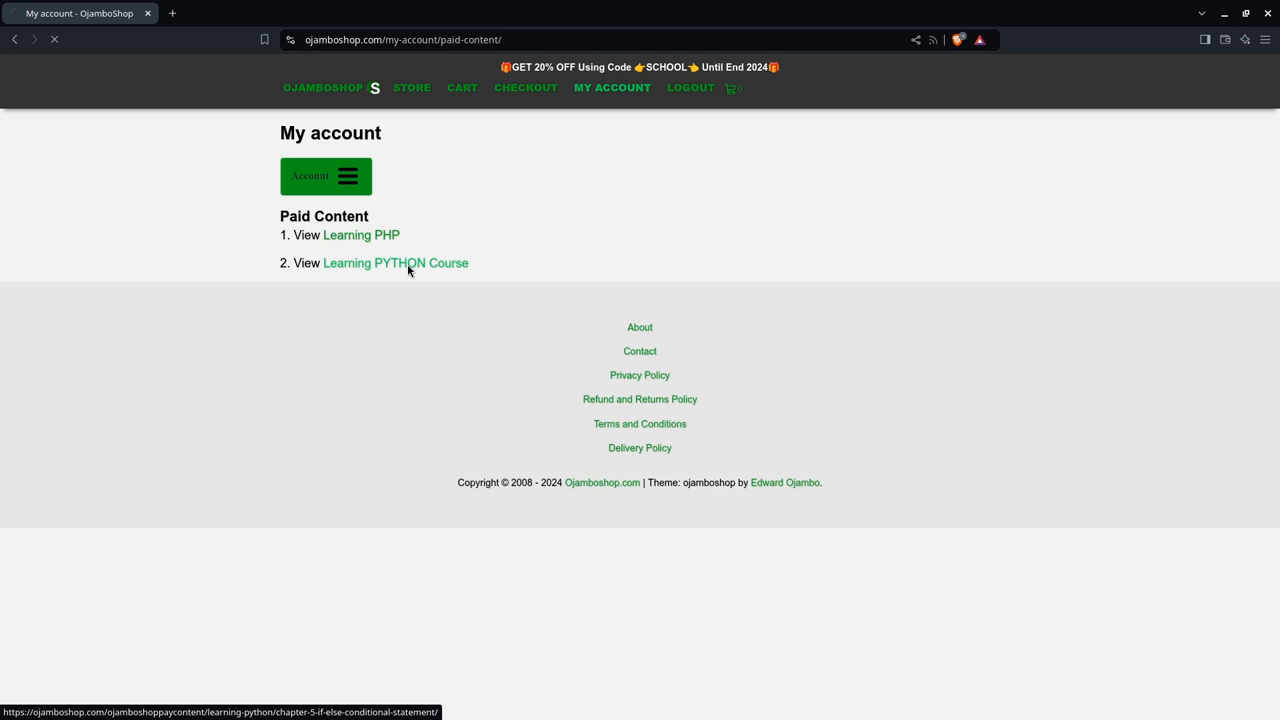
Load Chapter 5: If Else Conditional Statement and scroll toward its sample code
{"action": "left_click", "coordinate": [395, 263]}
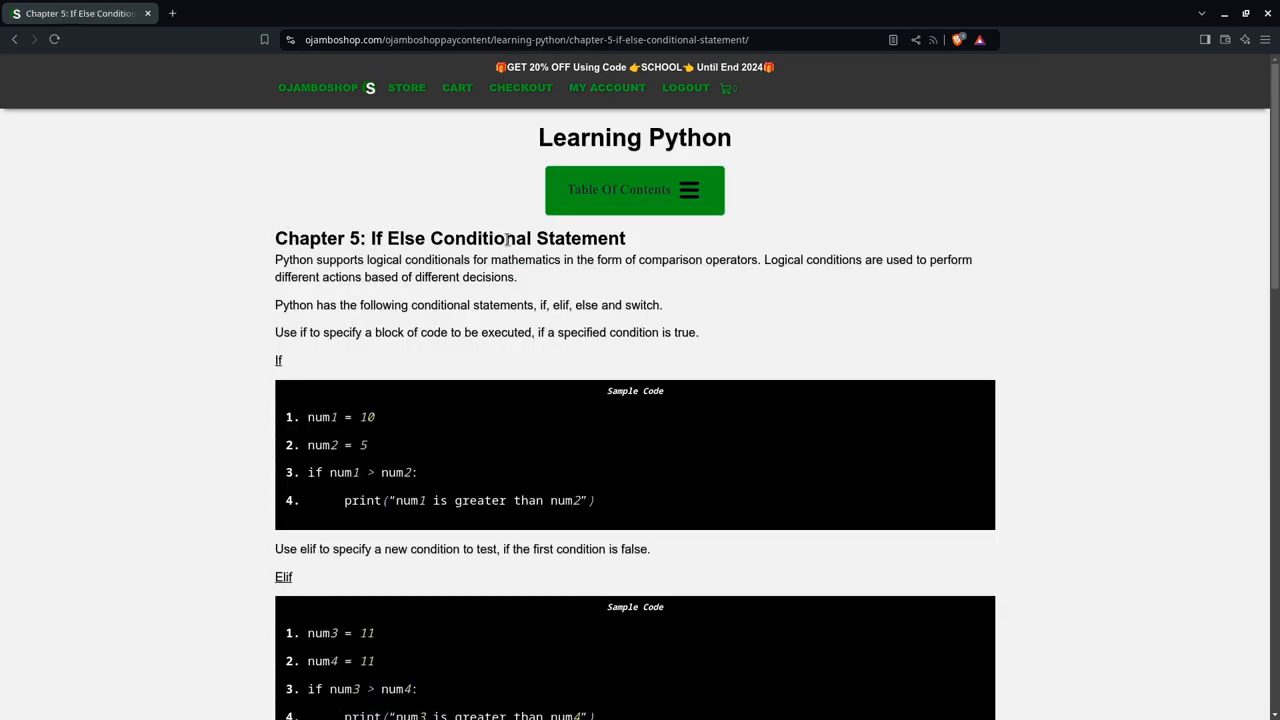
{"action": "left_click", "coordinate": [634, 189]}
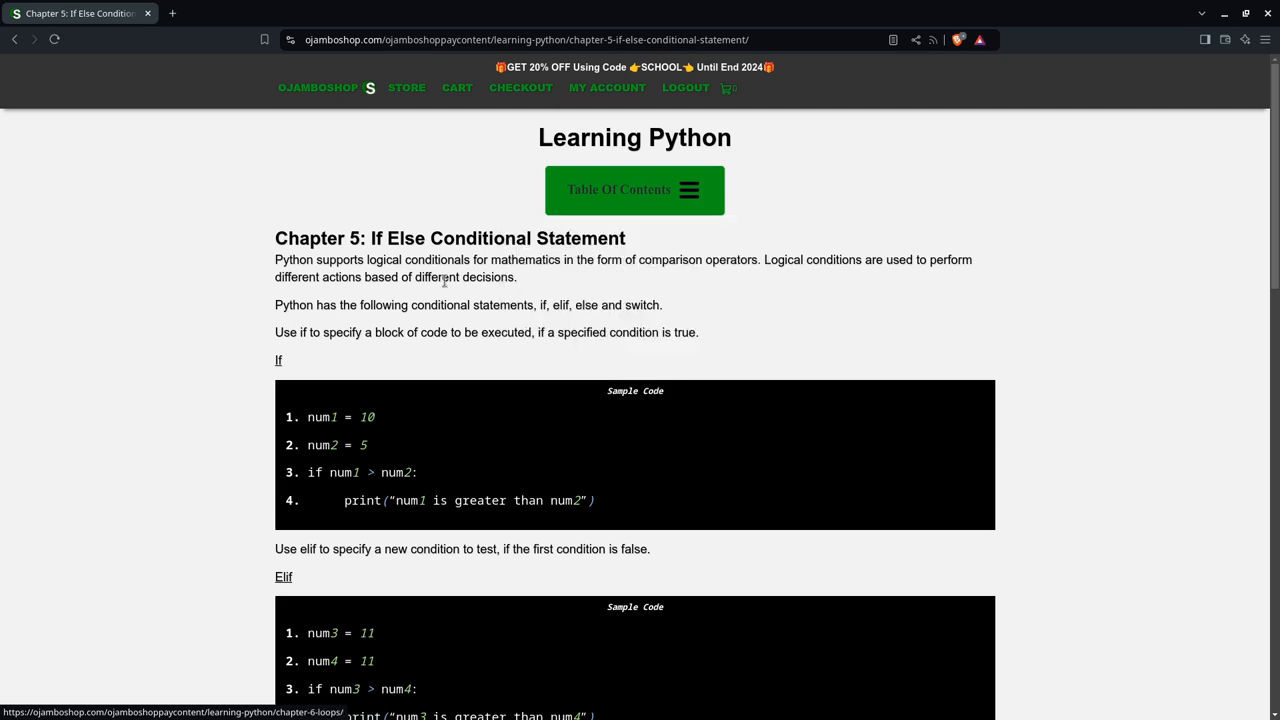
{"action": "mouse_move", "coordinate": [575, 255]}
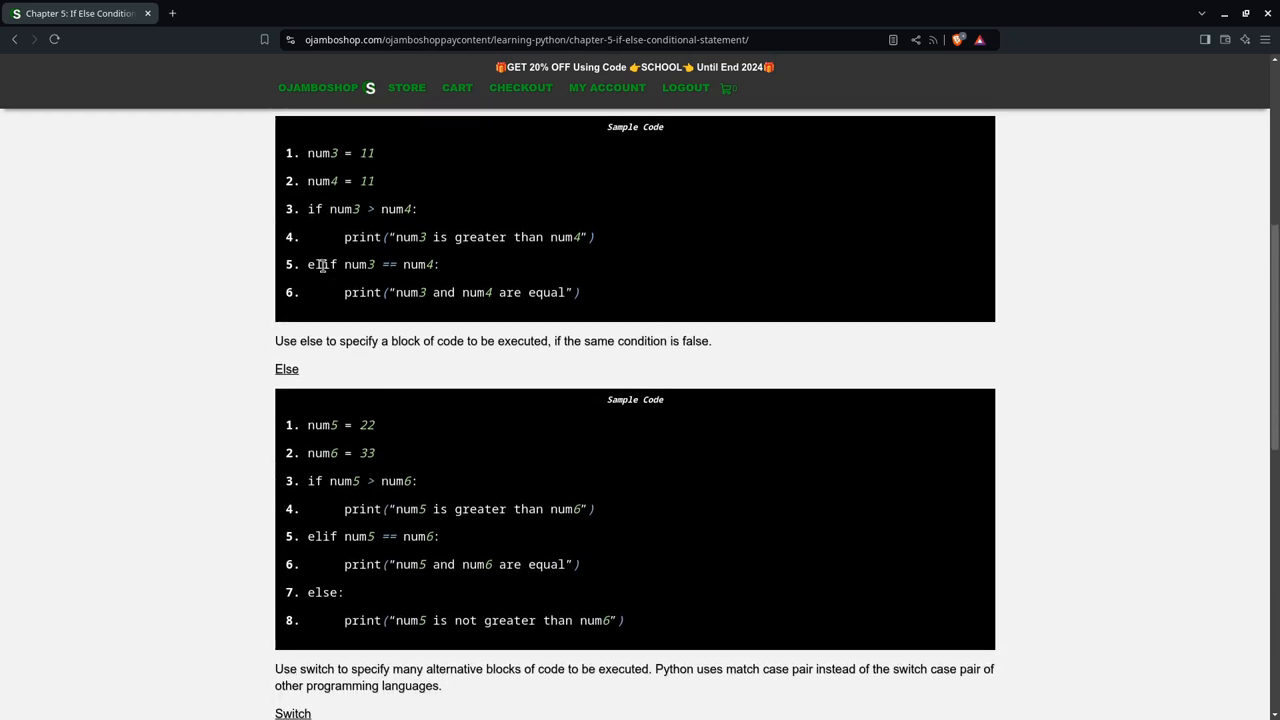
{"action": "scroll", "scroll_direction": "down", "scroll_amount": 3}
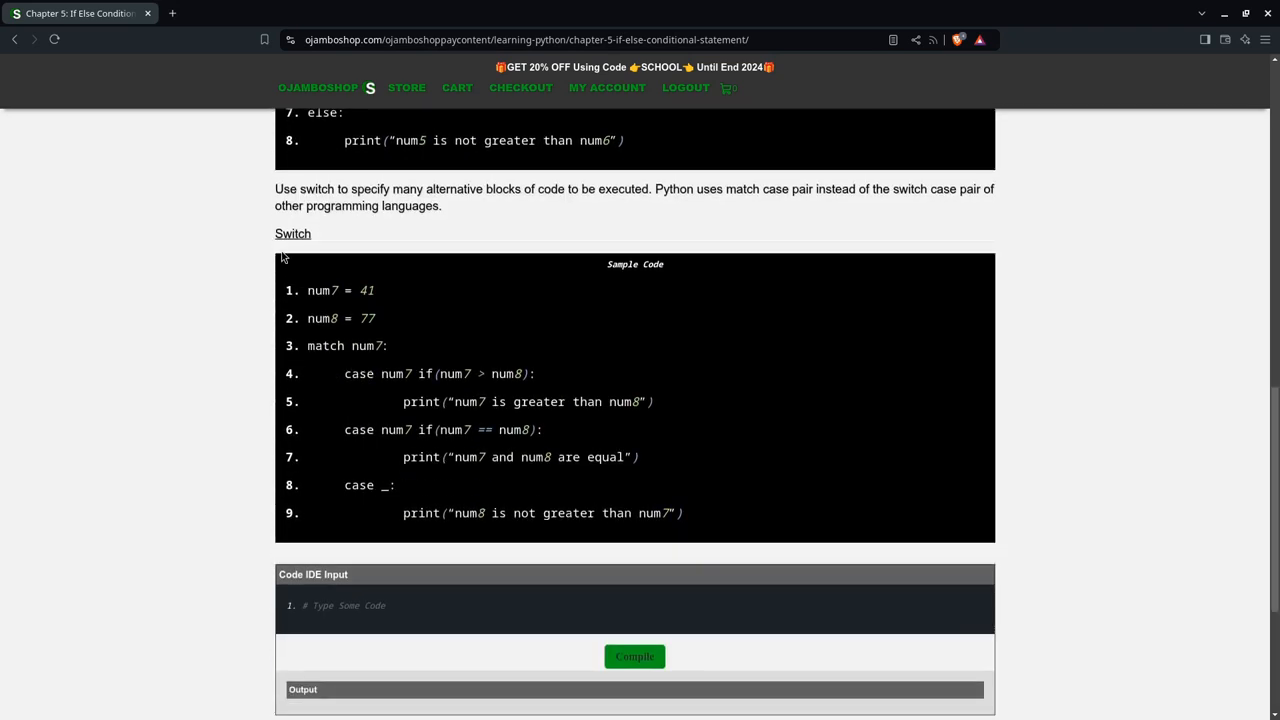
{"action": "mouse_move", "coordinate": [359, 243]}
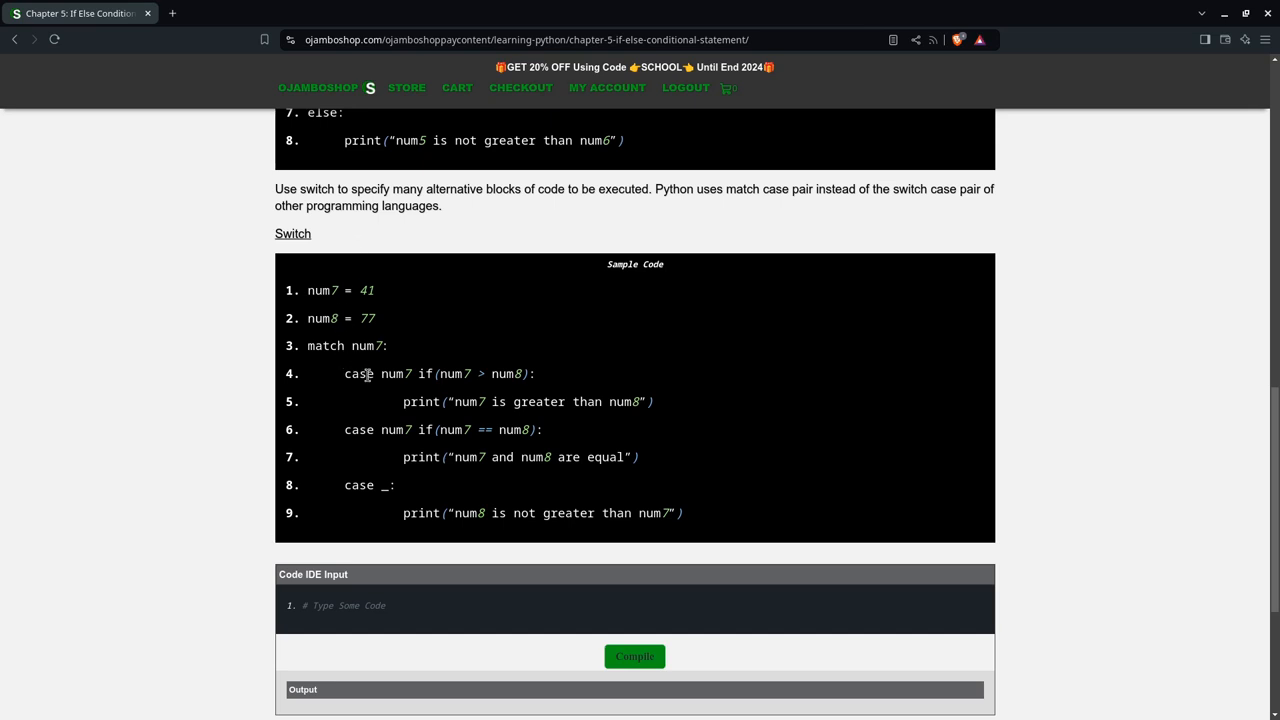
{"action": "mouse_move", "coordinate": [347, 252]}
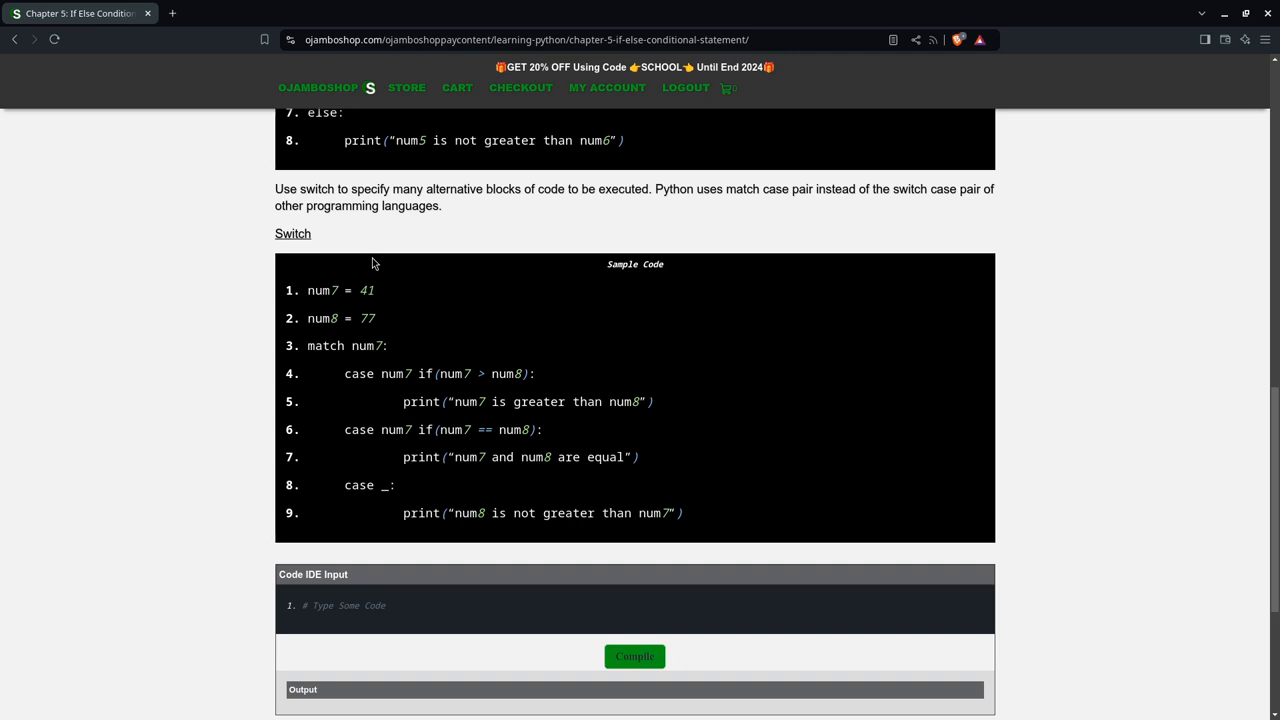
{"action": "mouse_move", "coordinate": [443, 454]}
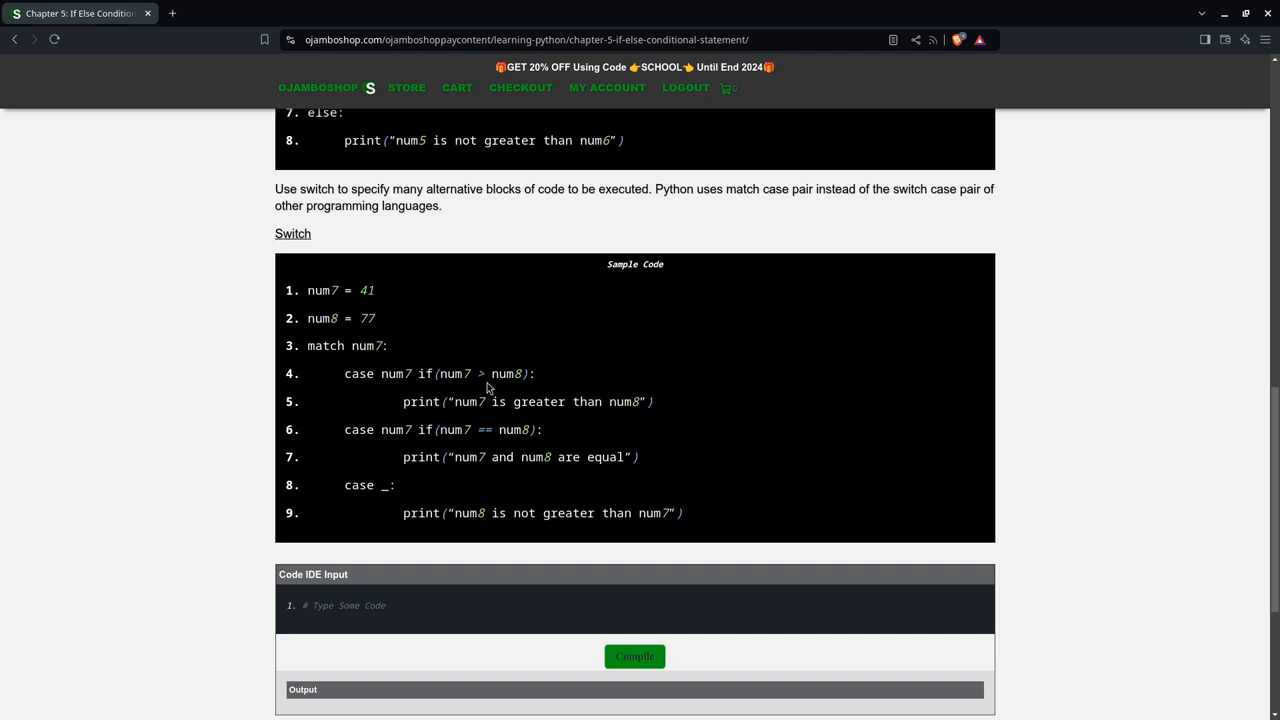
{"action": "mouse_move", "coordinate": [580, 421]}
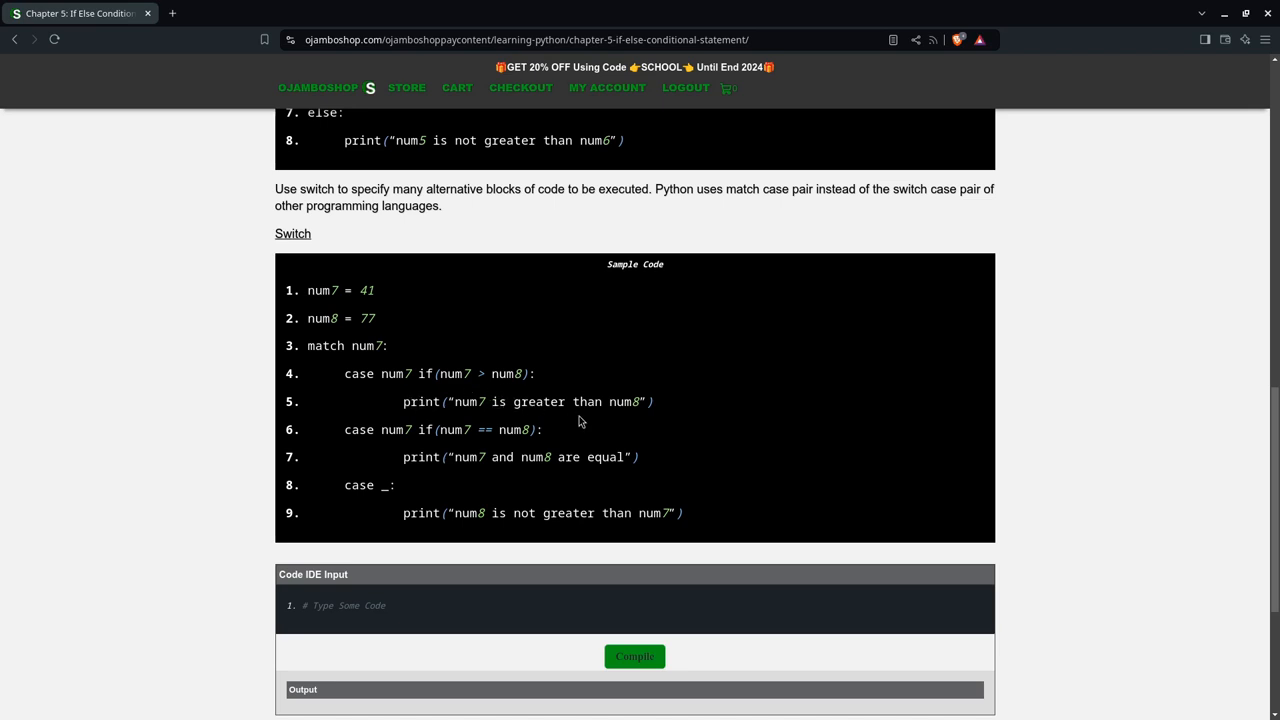
{"action": "mouse_move", "coordinate": [357, 508]}
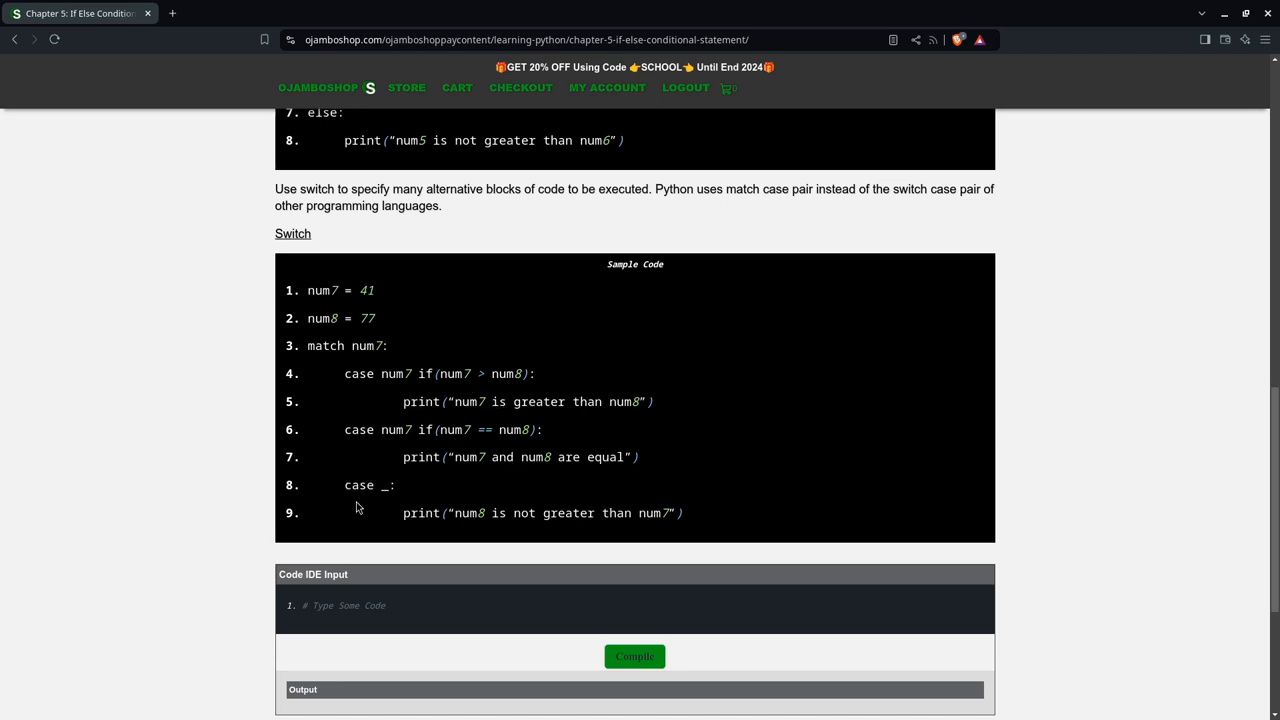
{"action": "mouse_move", "coordinate": [460, 379]}
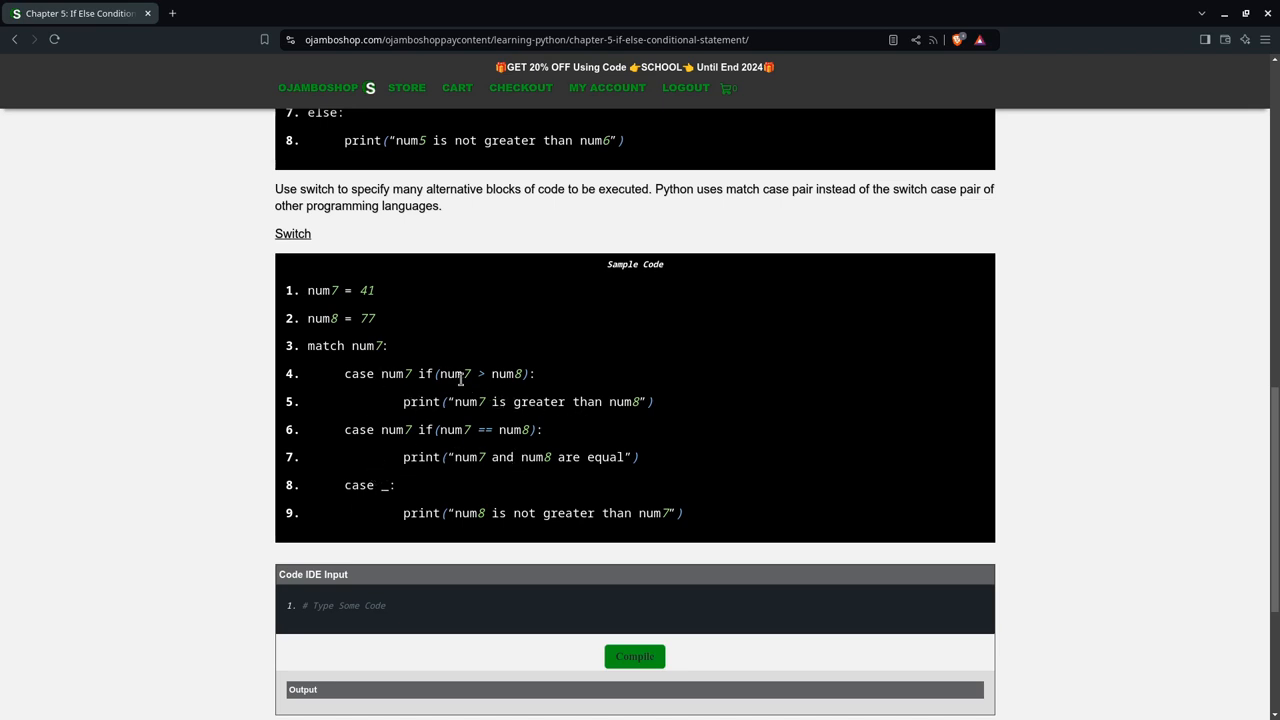
{"action": "mouse_move", "coordinate": [452, 430]}
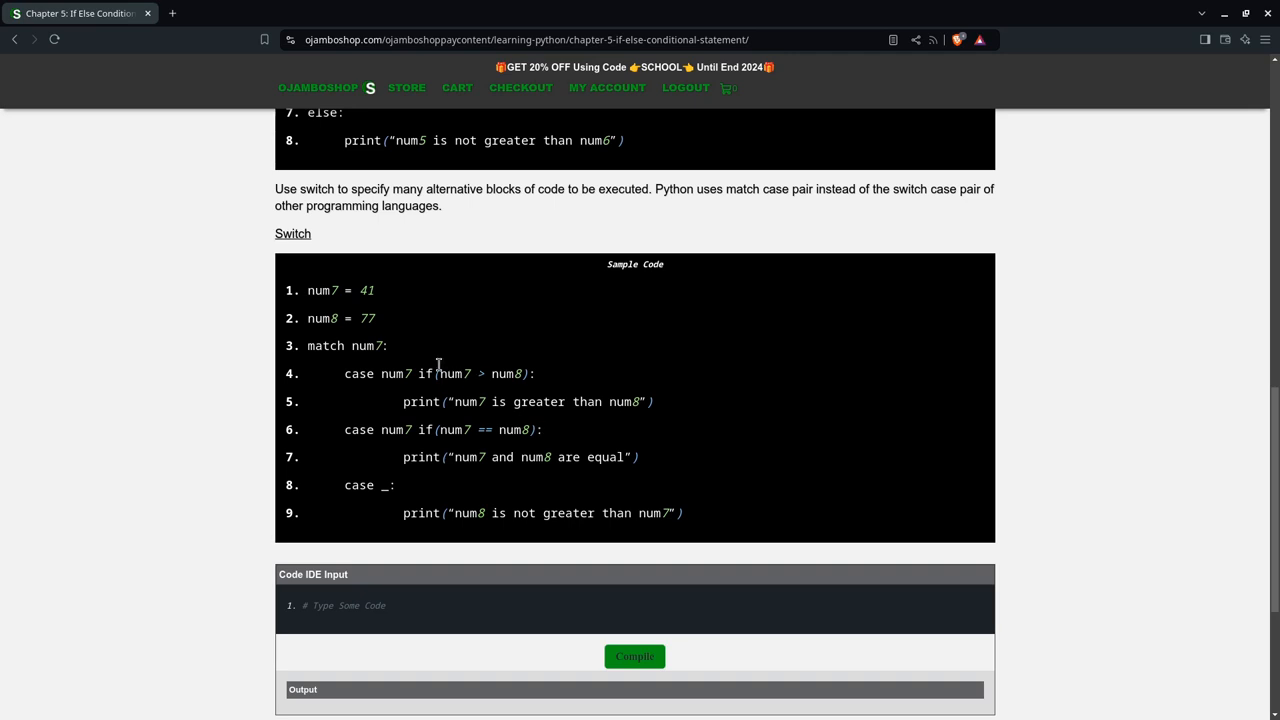
{"action": "mouse_move", "coordinate": [422, 401]}
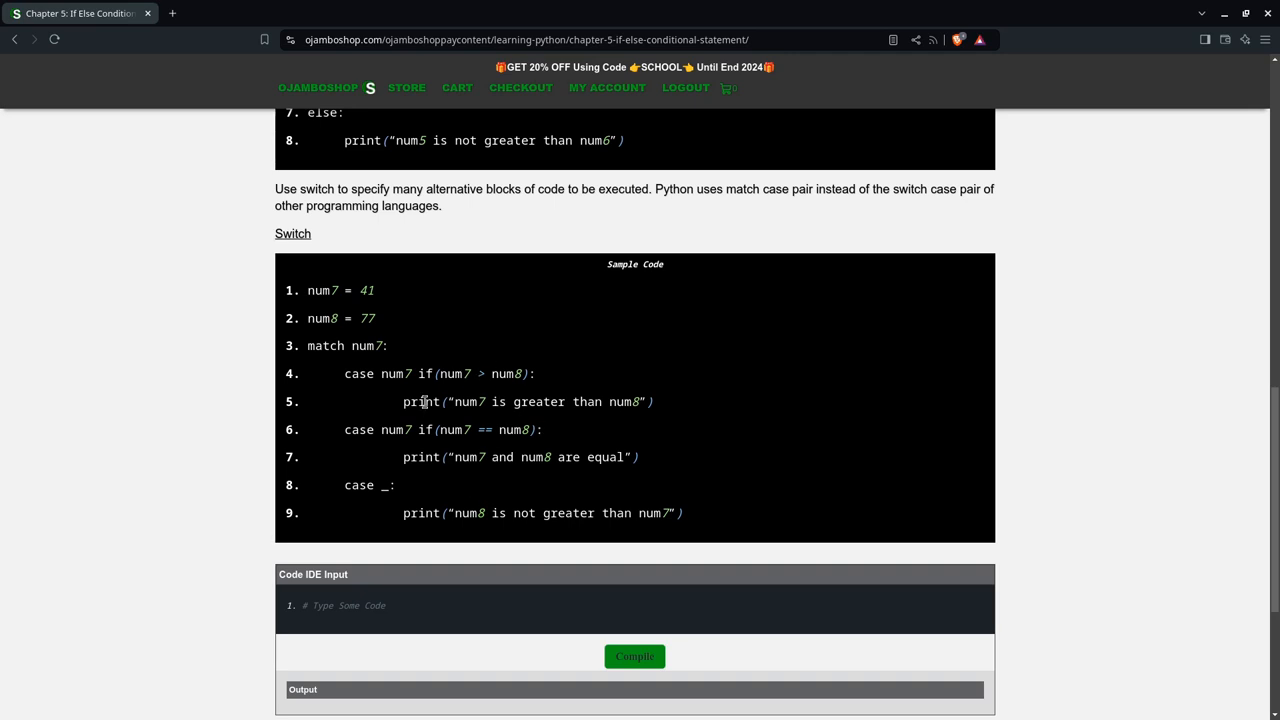
Scroll the Chapter 5 lesson down to the Switch sample and the Code IDE Input
{"action": "scroll", "scroll_direction": "down", "scroll_amount": 3}
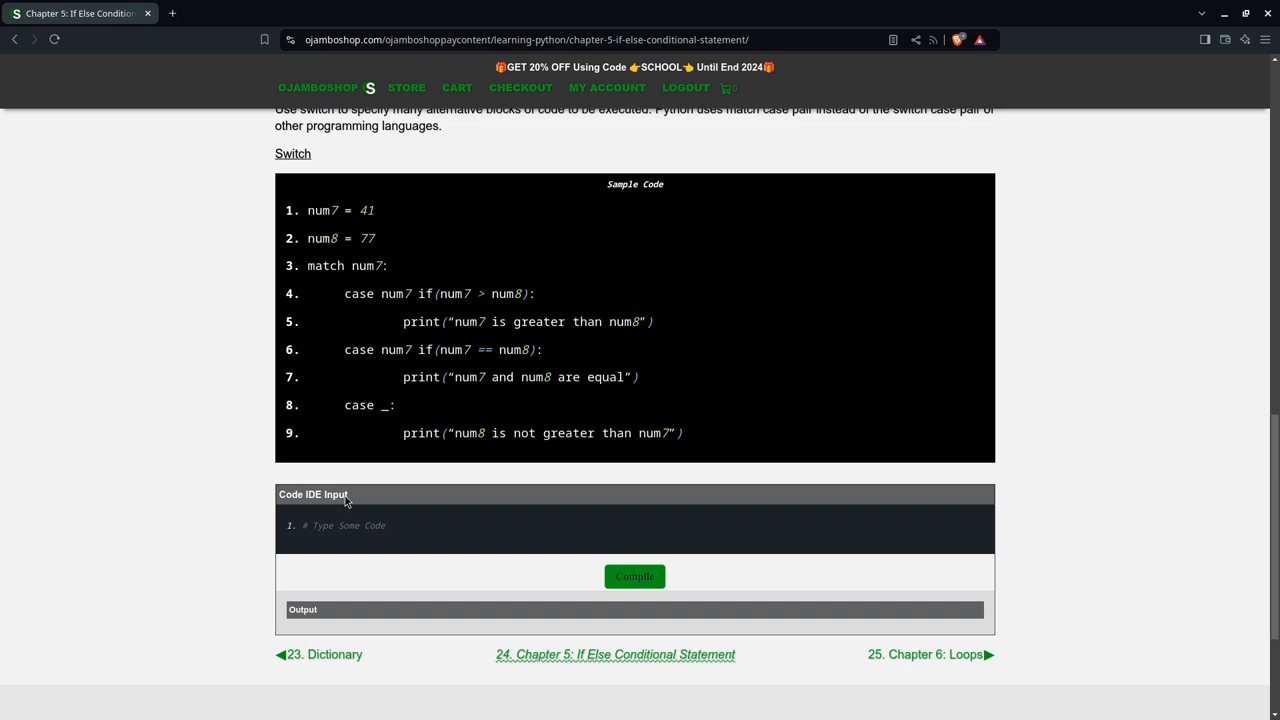
{"action": "mouse_move", "coordinate": [353, 502]}
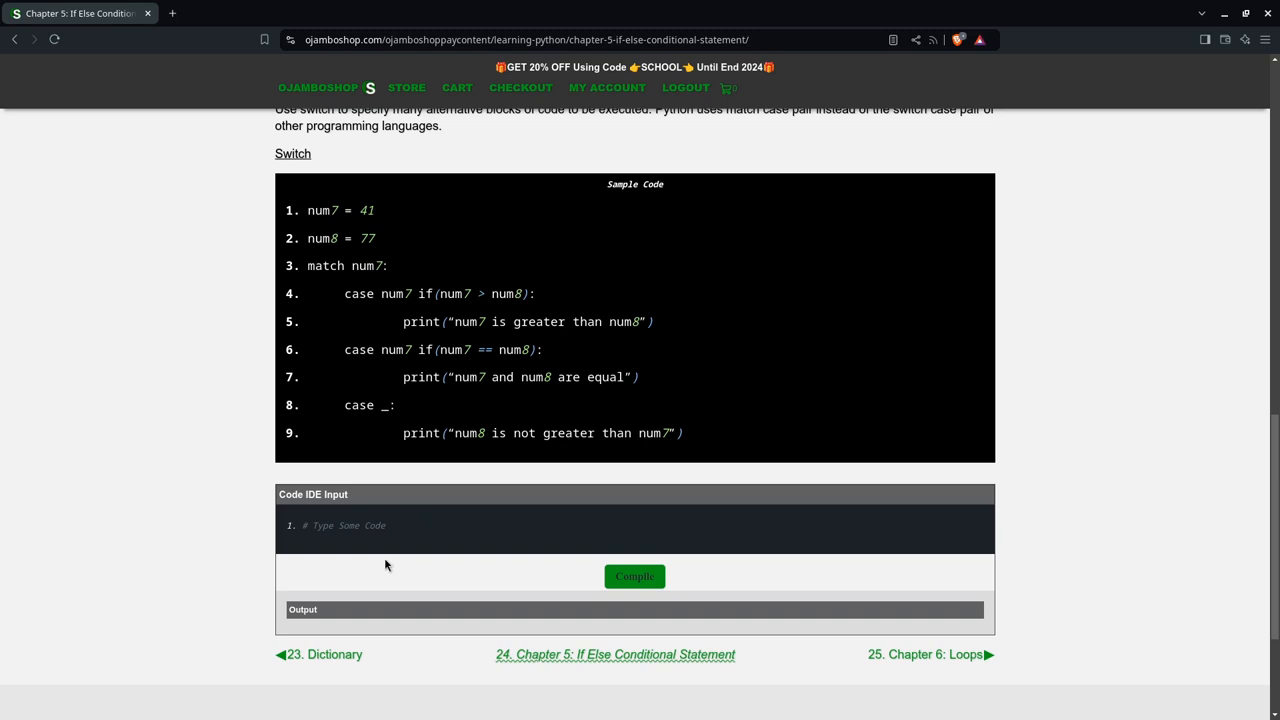
{"action": "scroll", "scroll_direction": "down", "scroll_amount": 3}
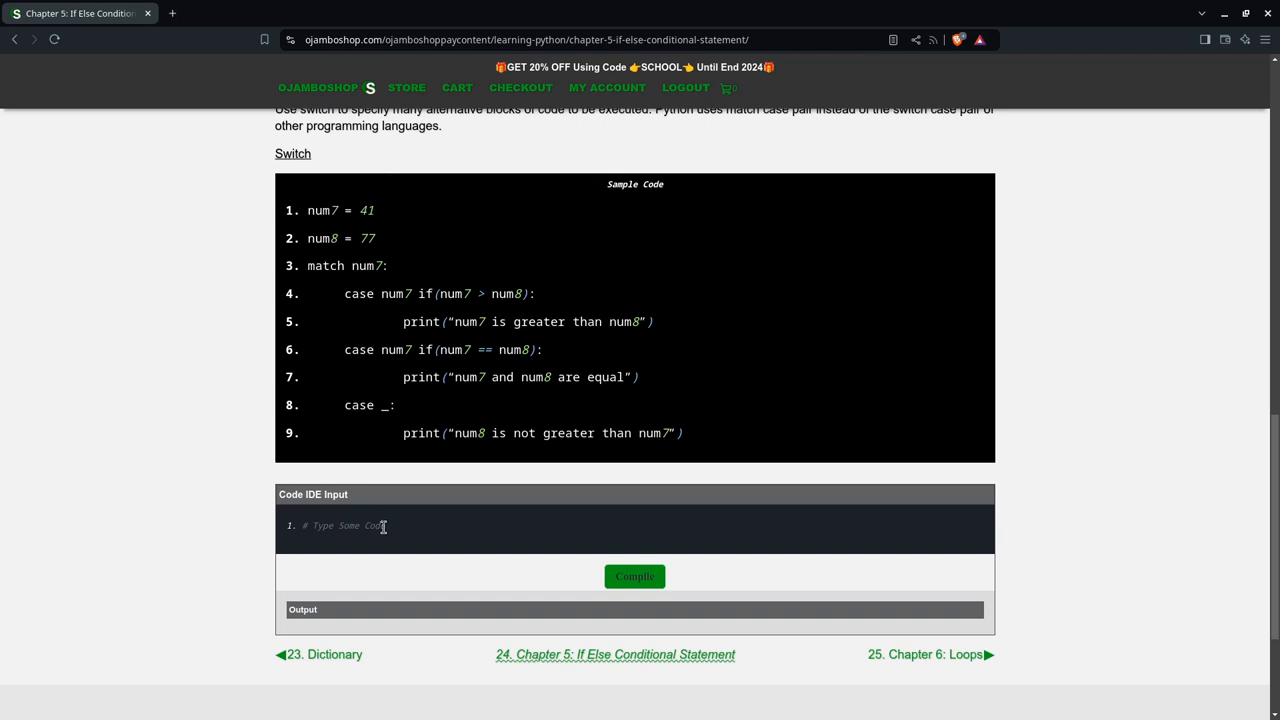
{"action": "mouse_move", "coordinate": [404, 579]}
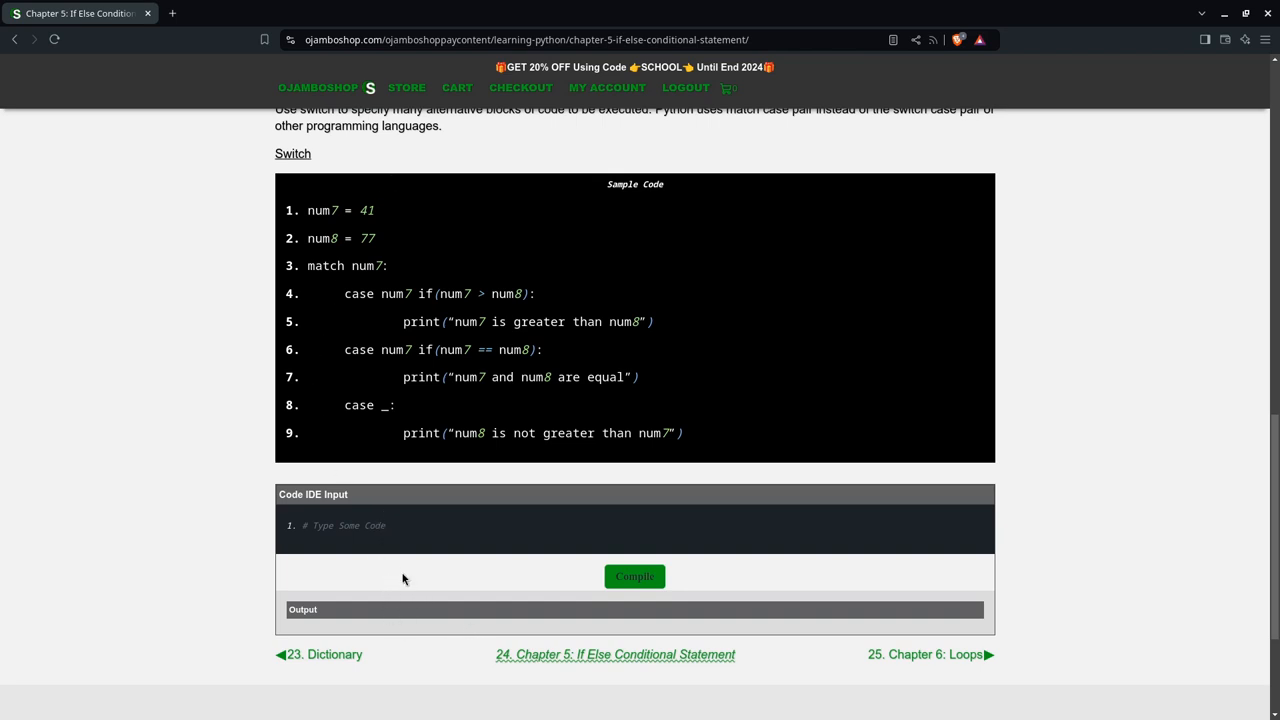
{"action": "mouse_move", "coordinate": [404, 558]}
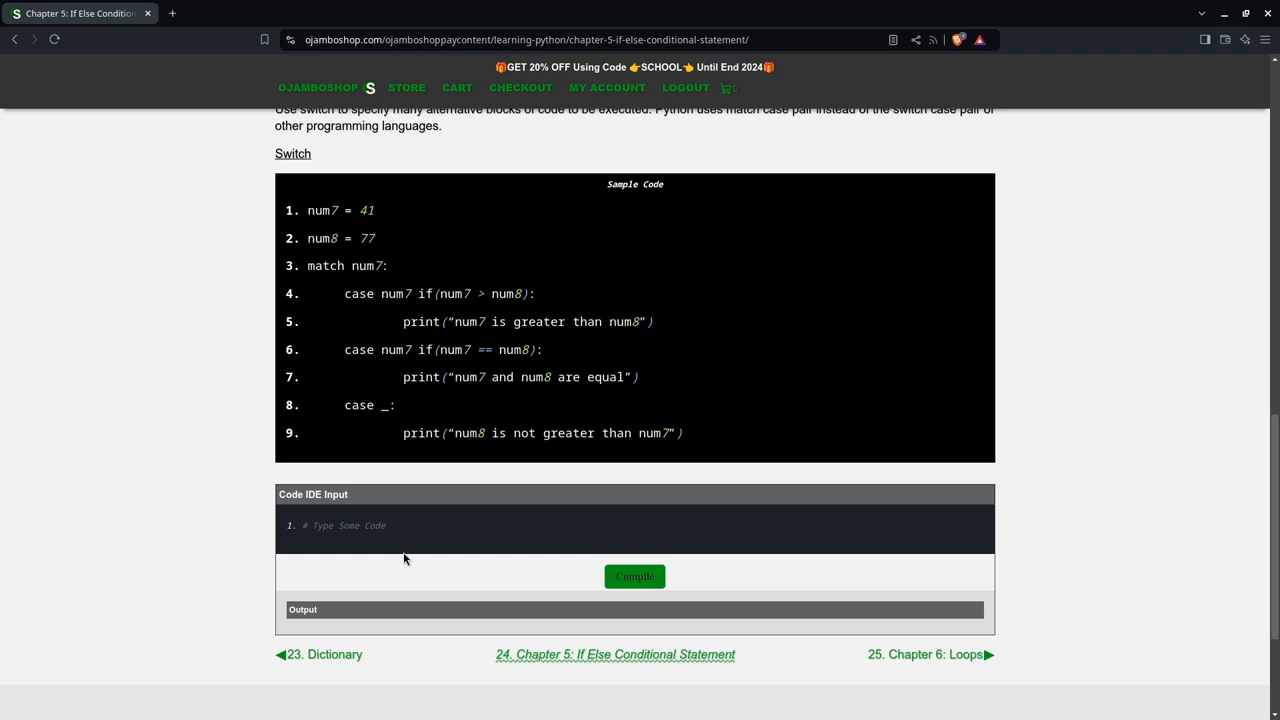
{"action": "mouse_move", "coordinate": [408, 535]}
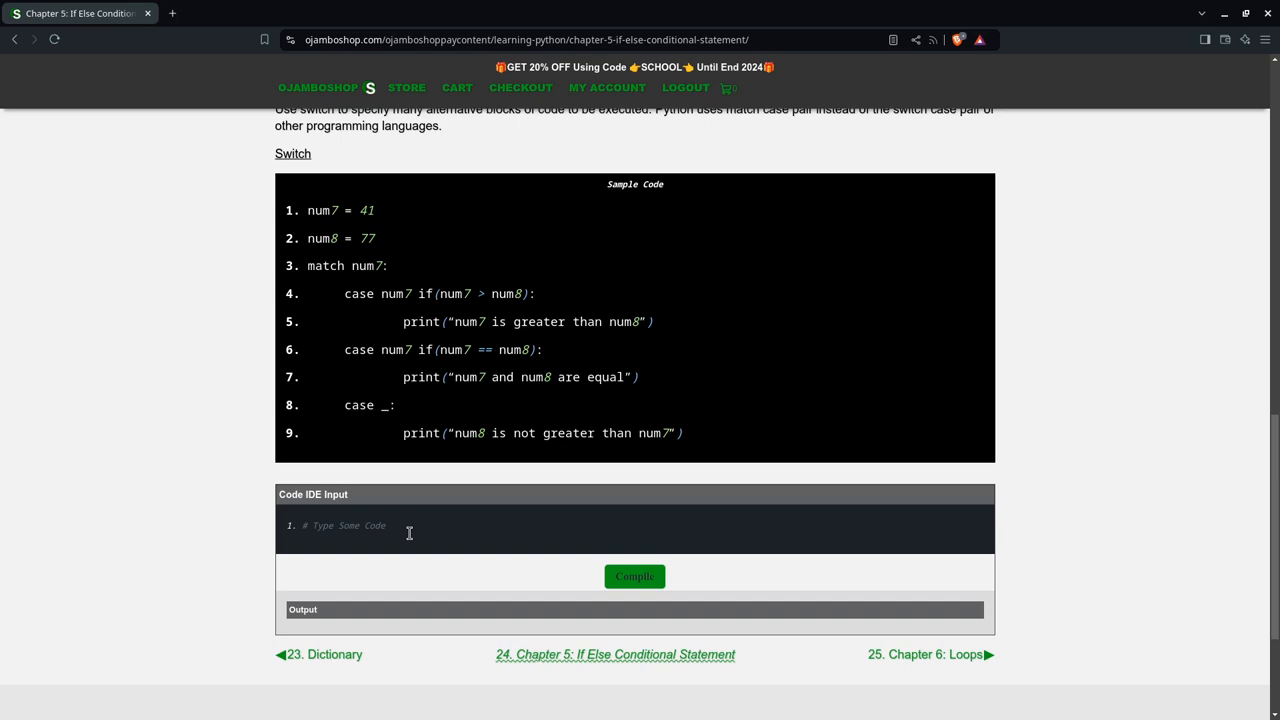
{"action": "mouse_move", "coordinate": [396, 477]}
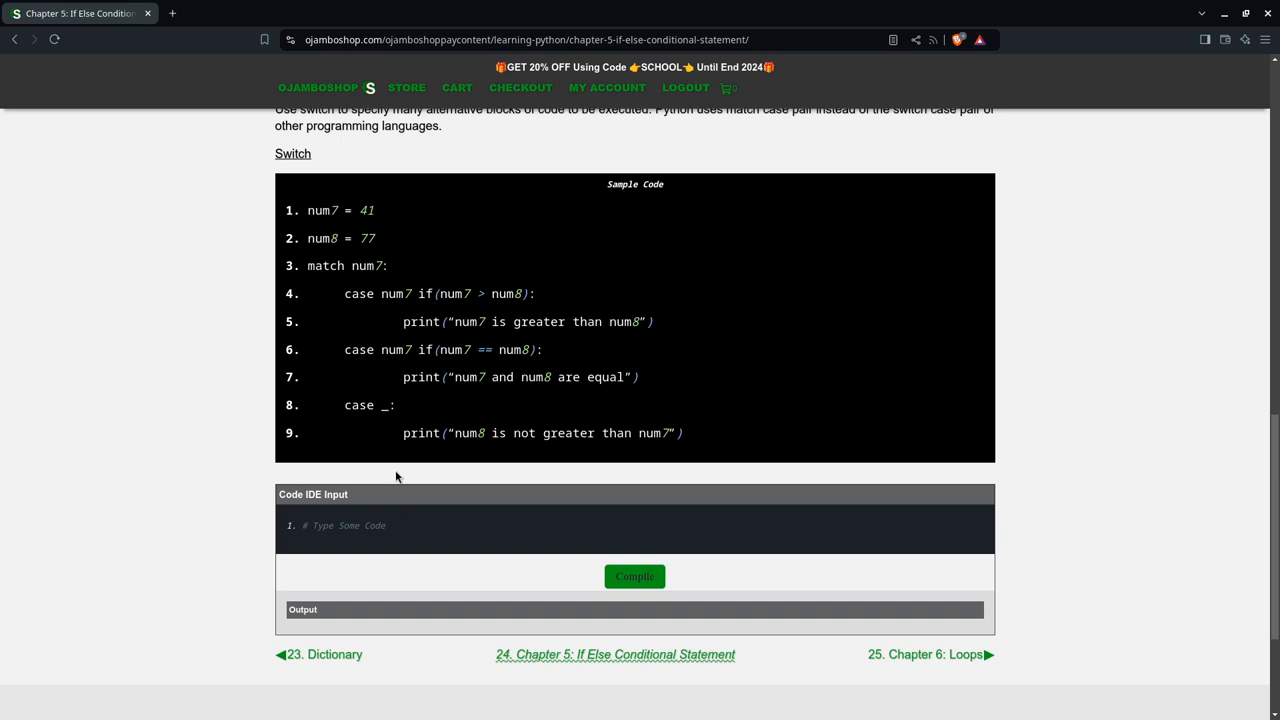
{"action": "mouse_move", "coordinate": [396, 483]}
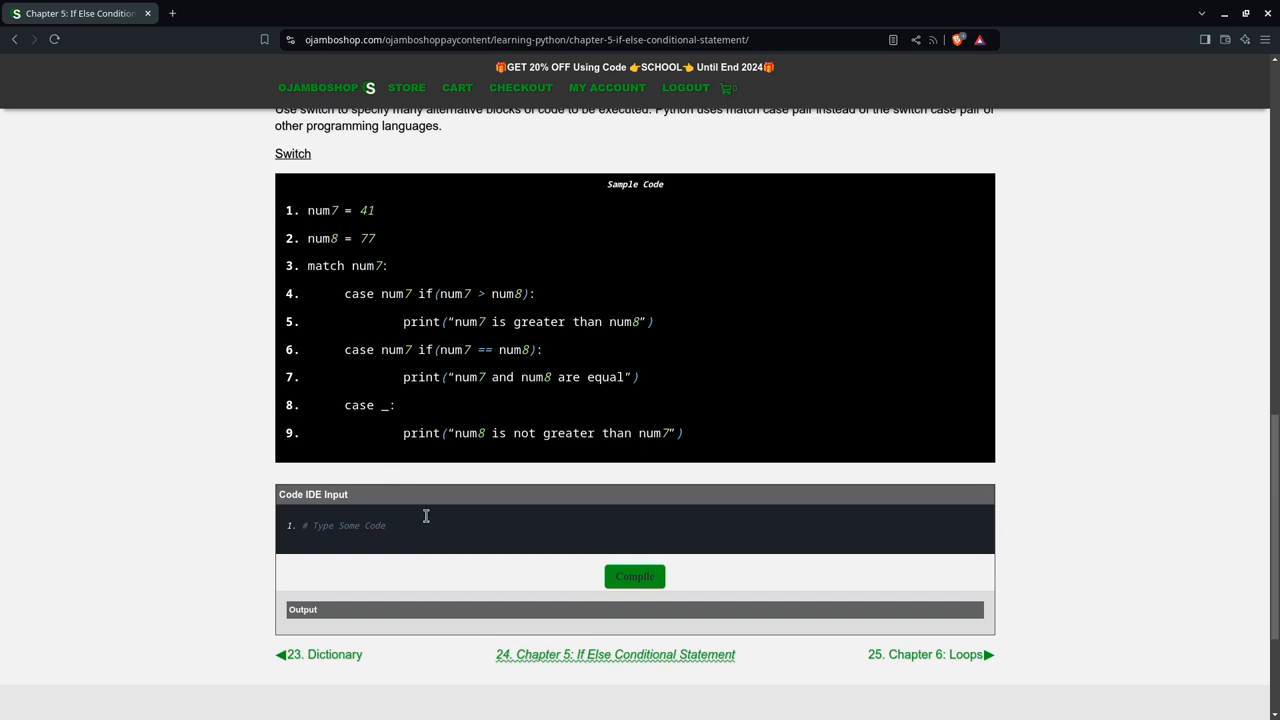
{"action": "scroll", "scroll_direction": "down", "scroll_amount": 3}
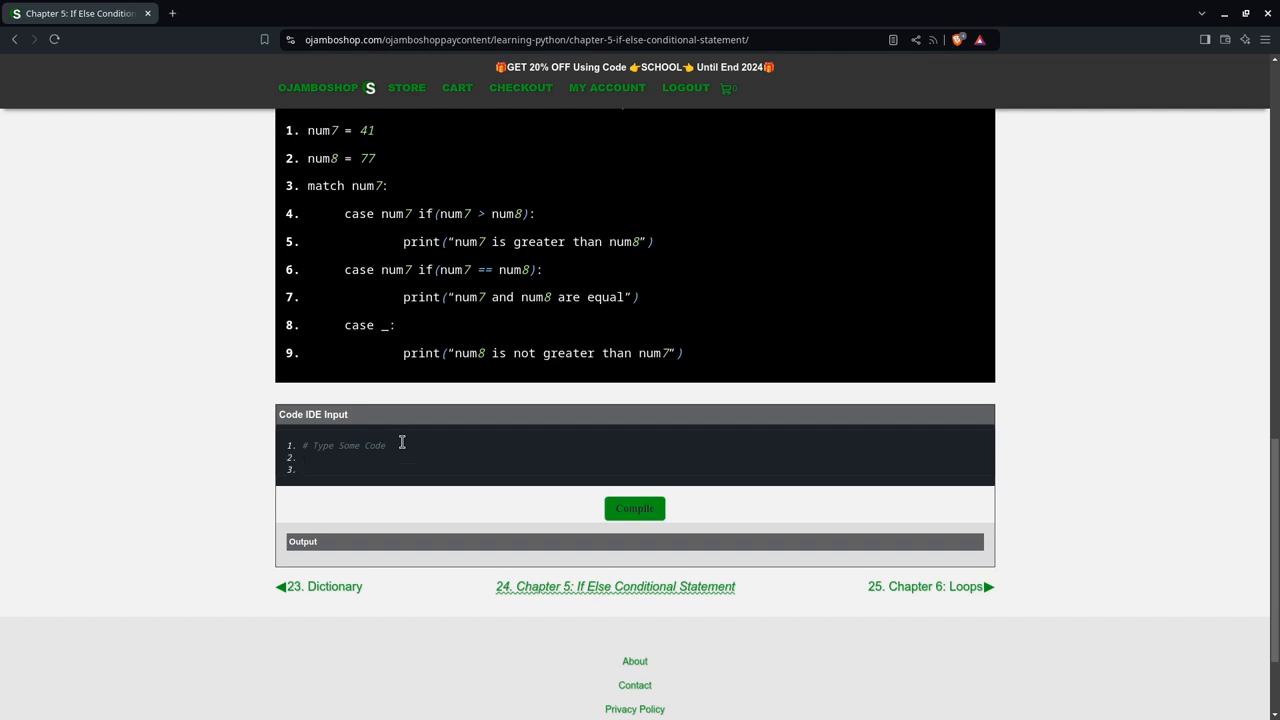
Type num7 = 41, num8 = 77 and a match num7: line into the code input
{"action": "type", "text": "num7 ="}
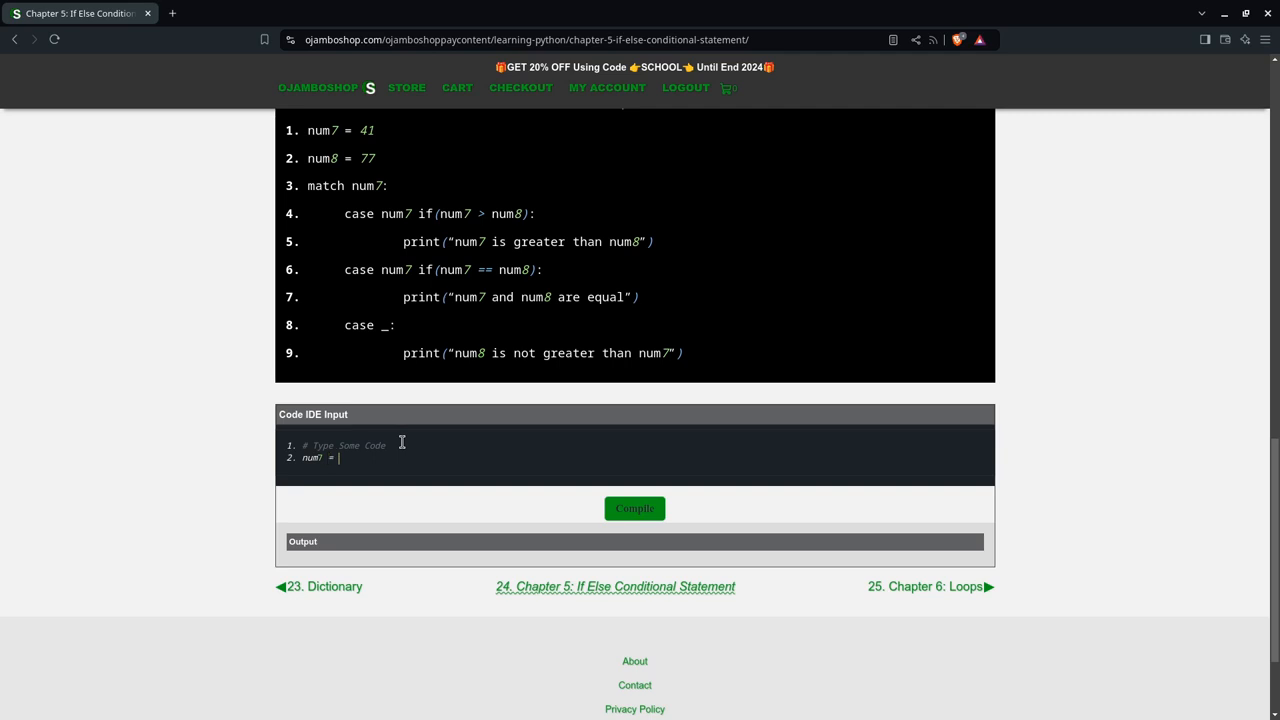
{"action": "type", "text": "41"}
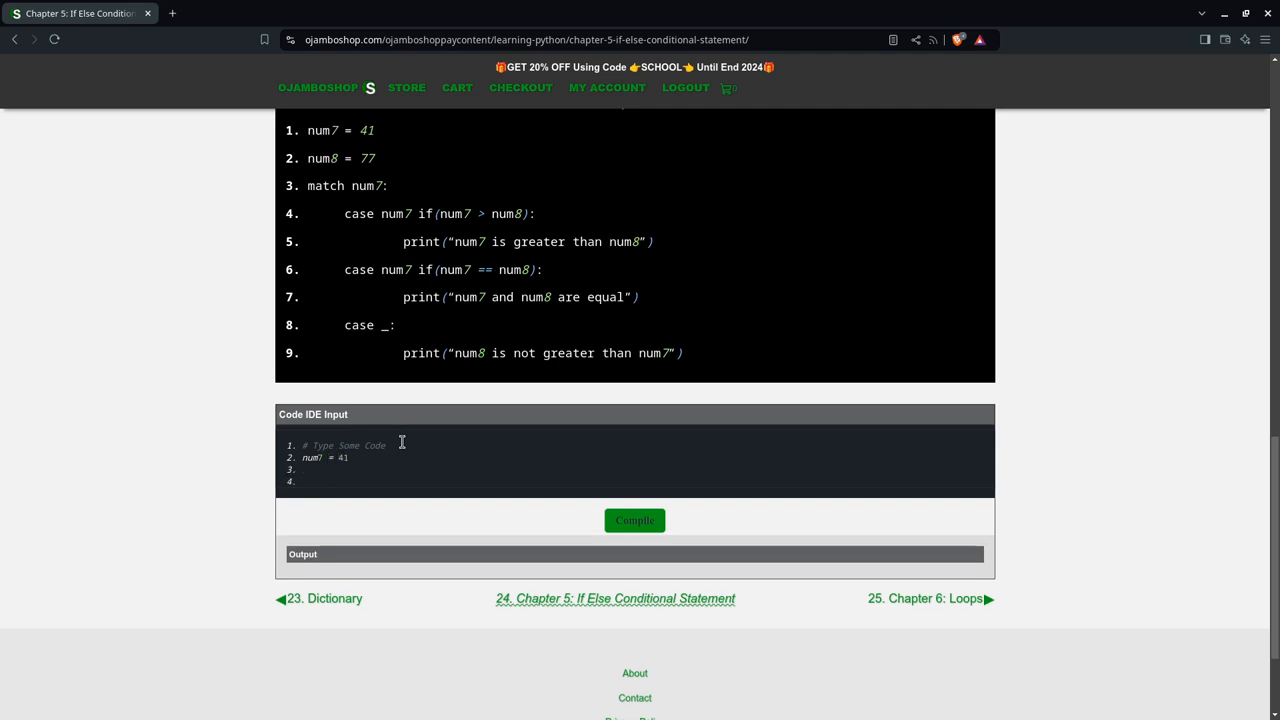
{"action": "type", "text": "num8"}
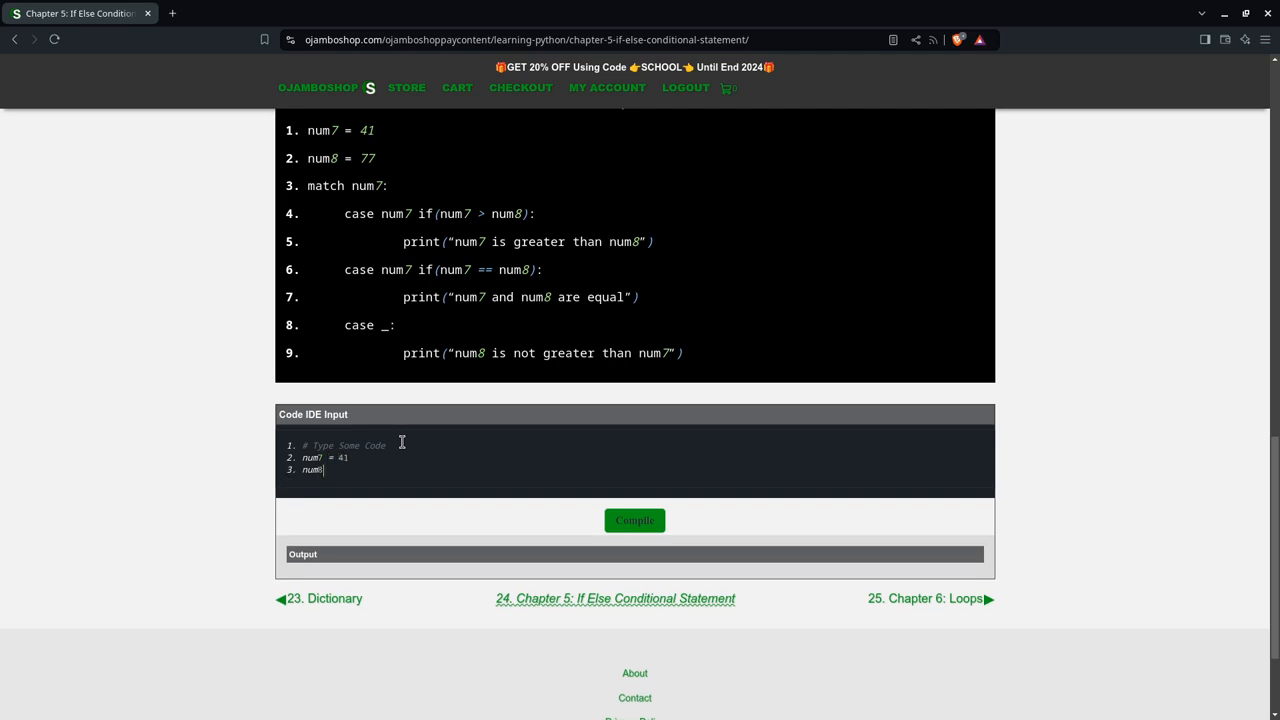
{"action": "type", "text": "="}
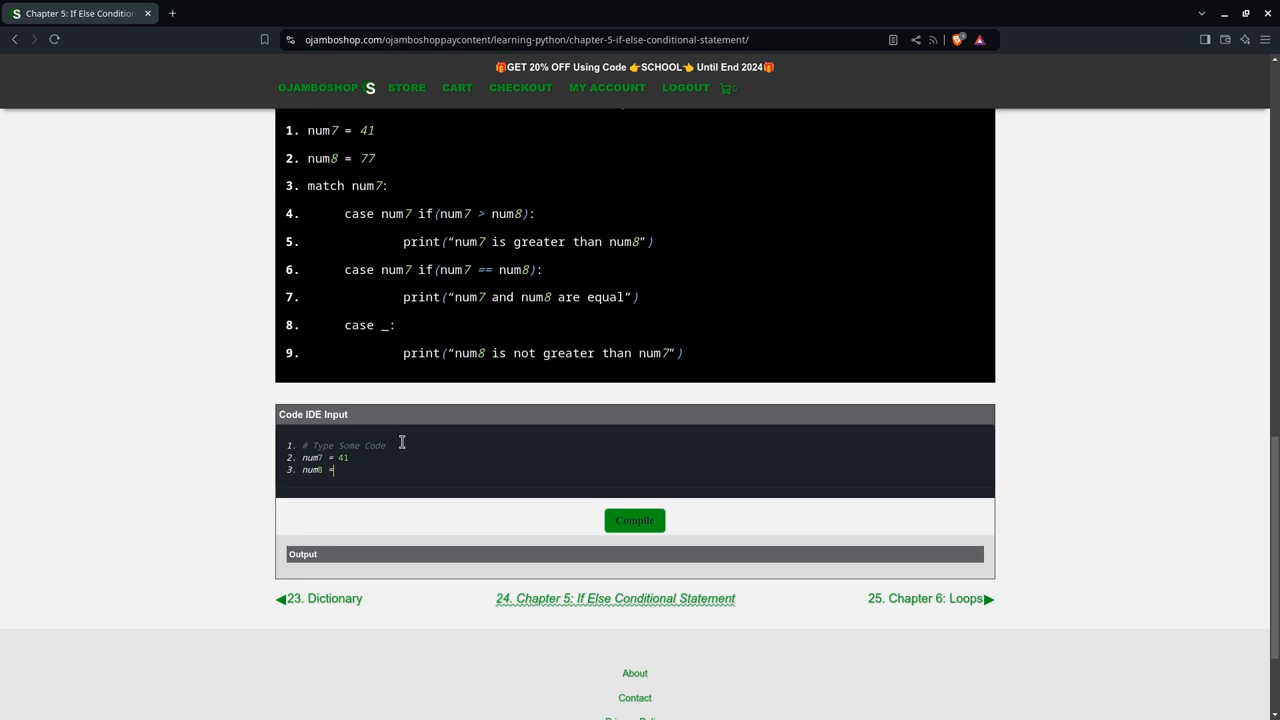
{"action": "type", "text": "77"}
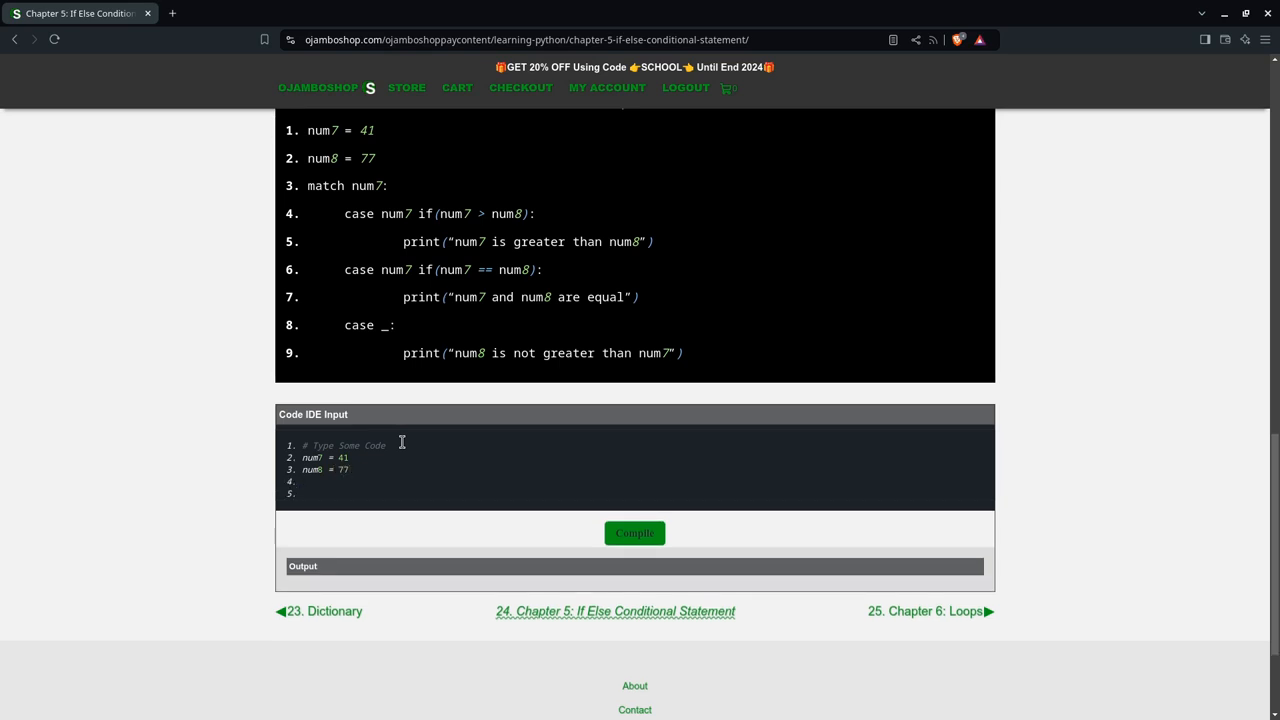
{"action": "type", "text": "match num7:"}
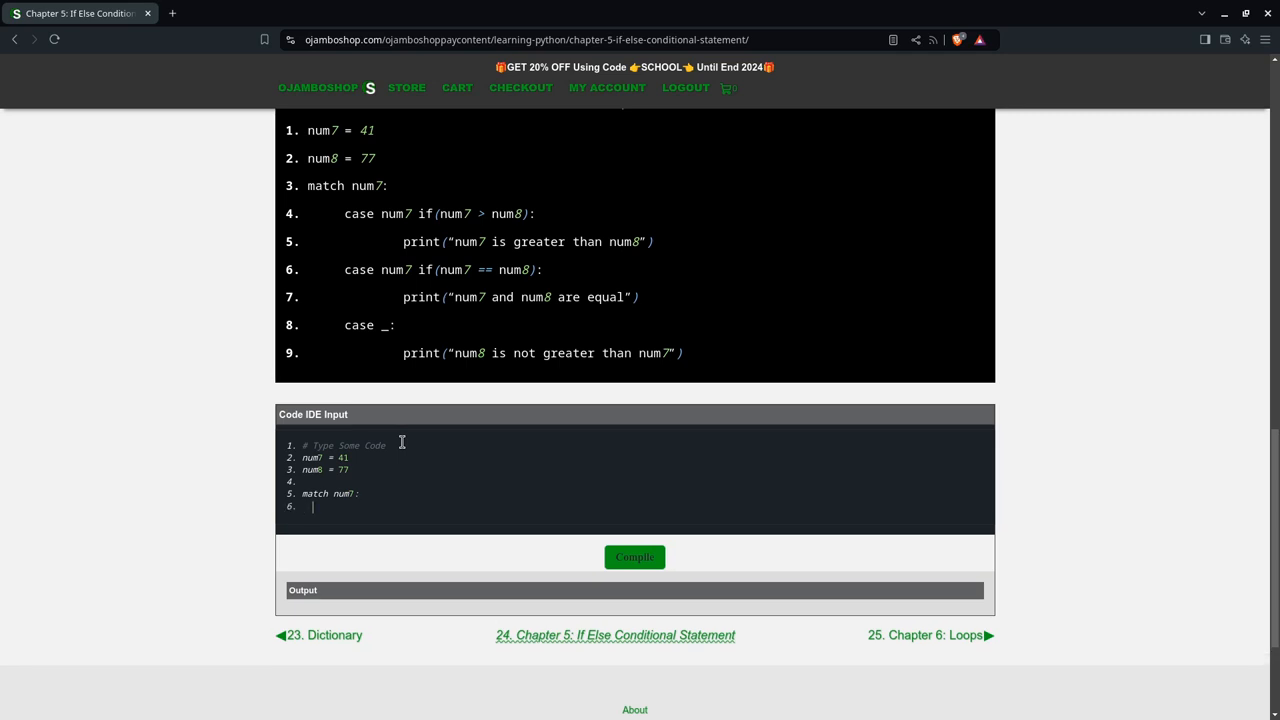
Add the first case, num7 > num8, printing "num7 is greater than num8"
{"action": "type", "text": "case"}
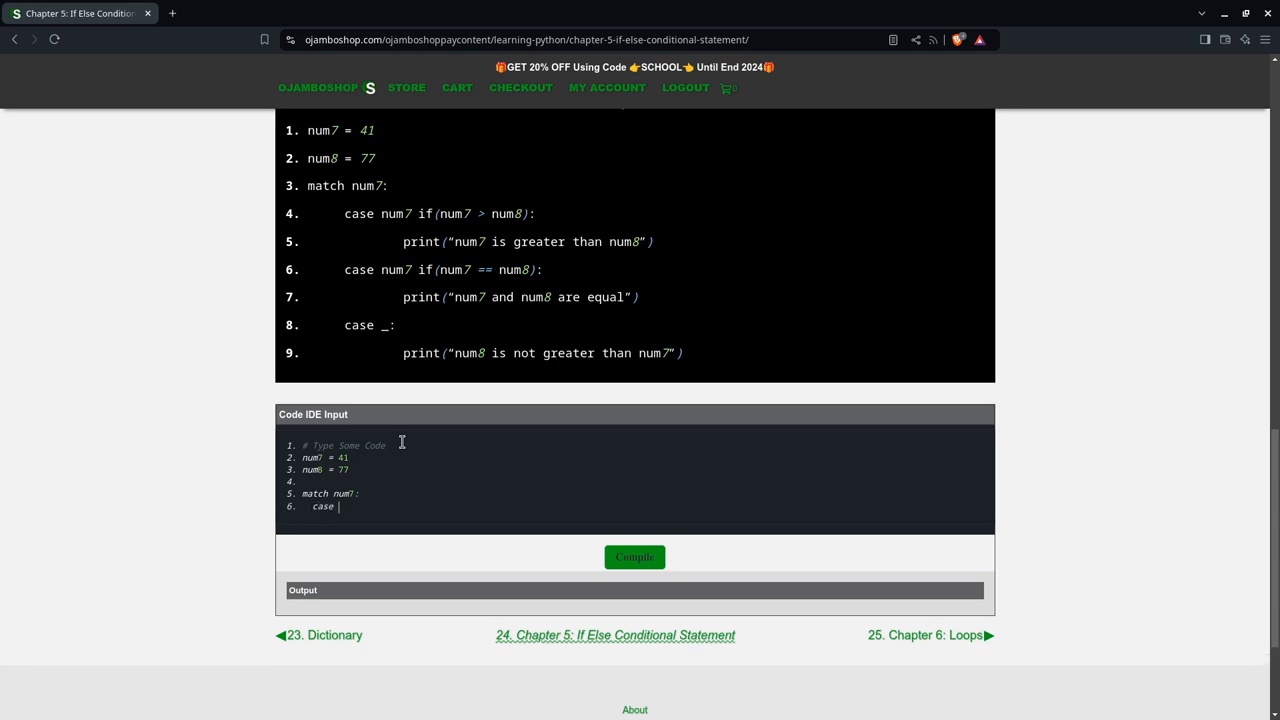
{"action": "type", "text": "num7 if"}
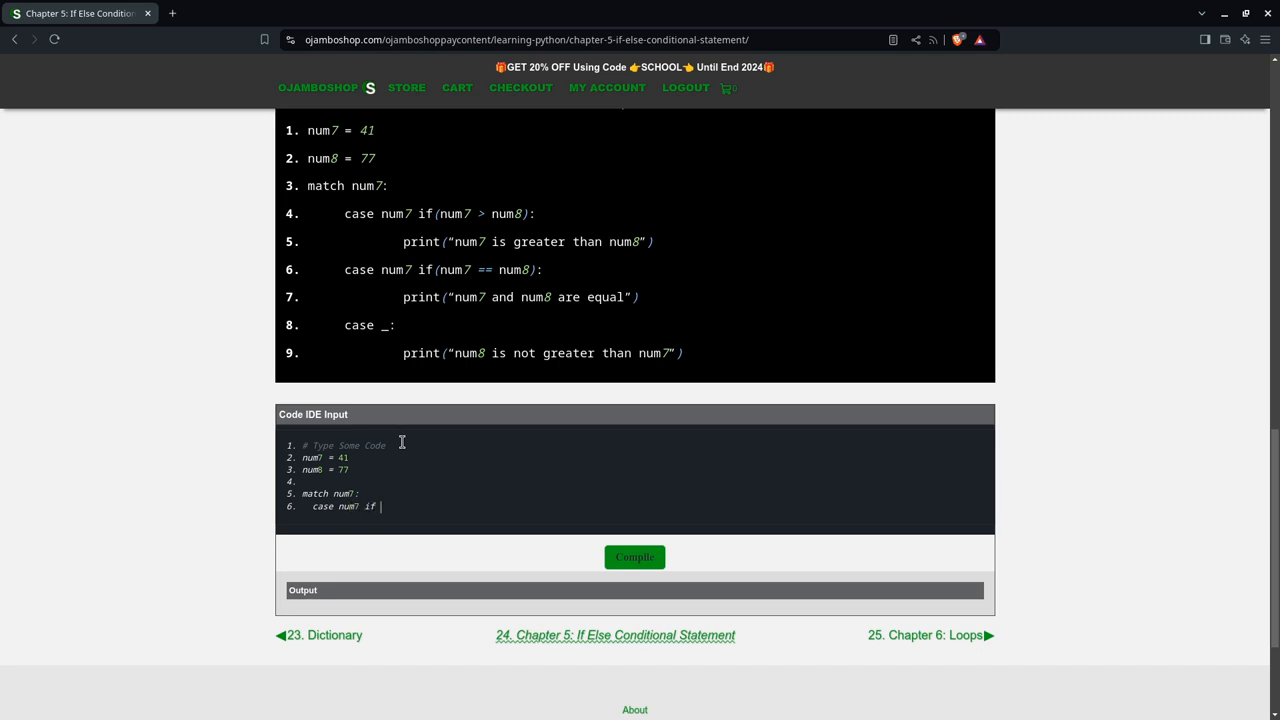
{"action": "type", "text": "(num7 > num8"}
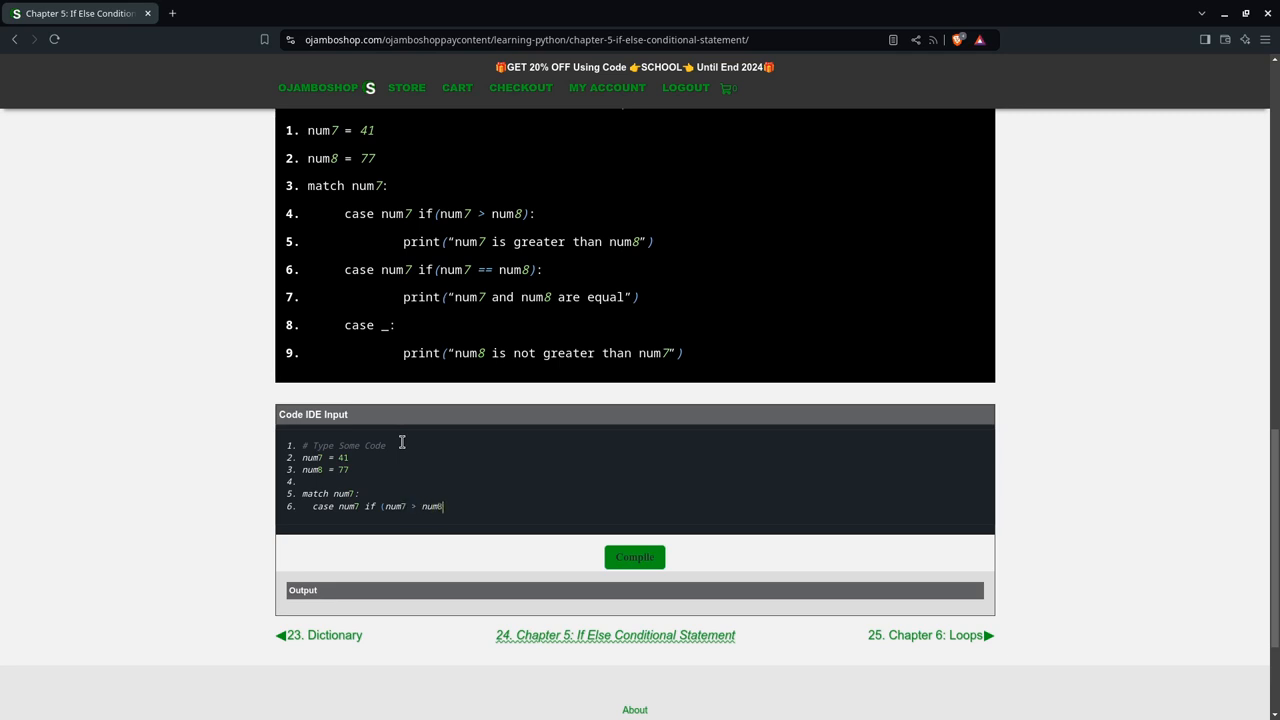
{"action": "type", "text": ")"}
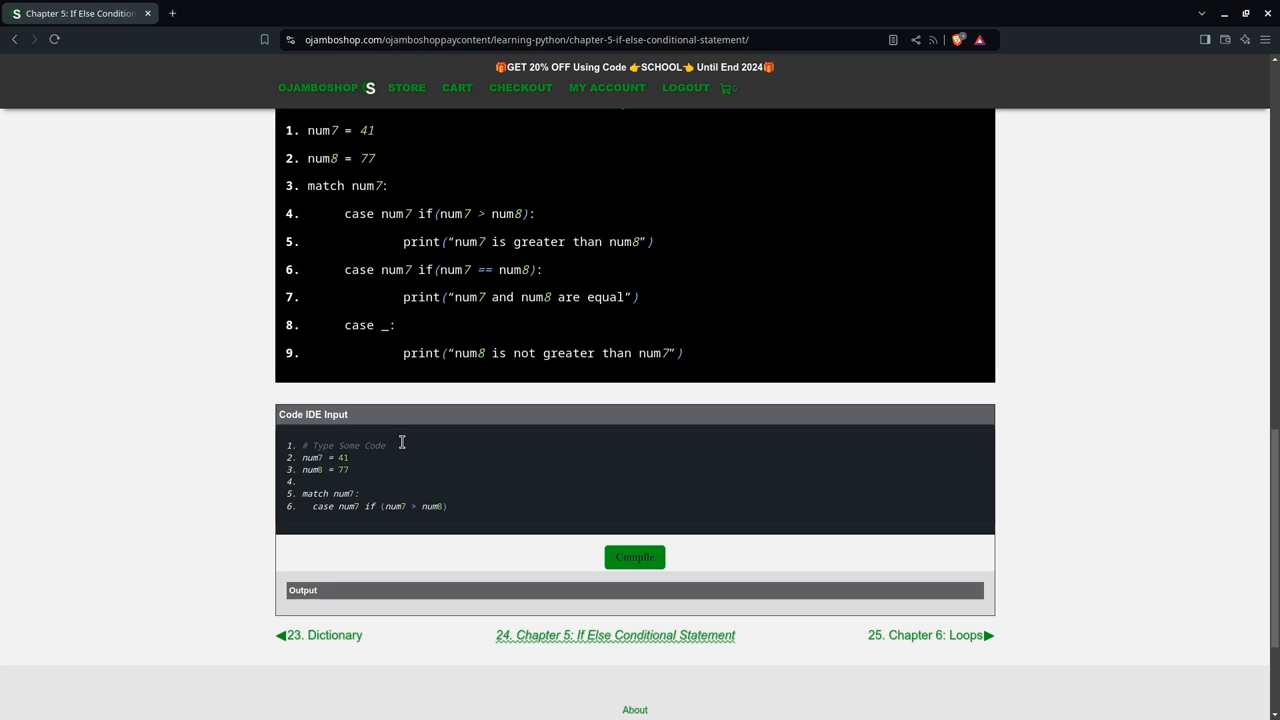
{"action": "type", "text": ":"}
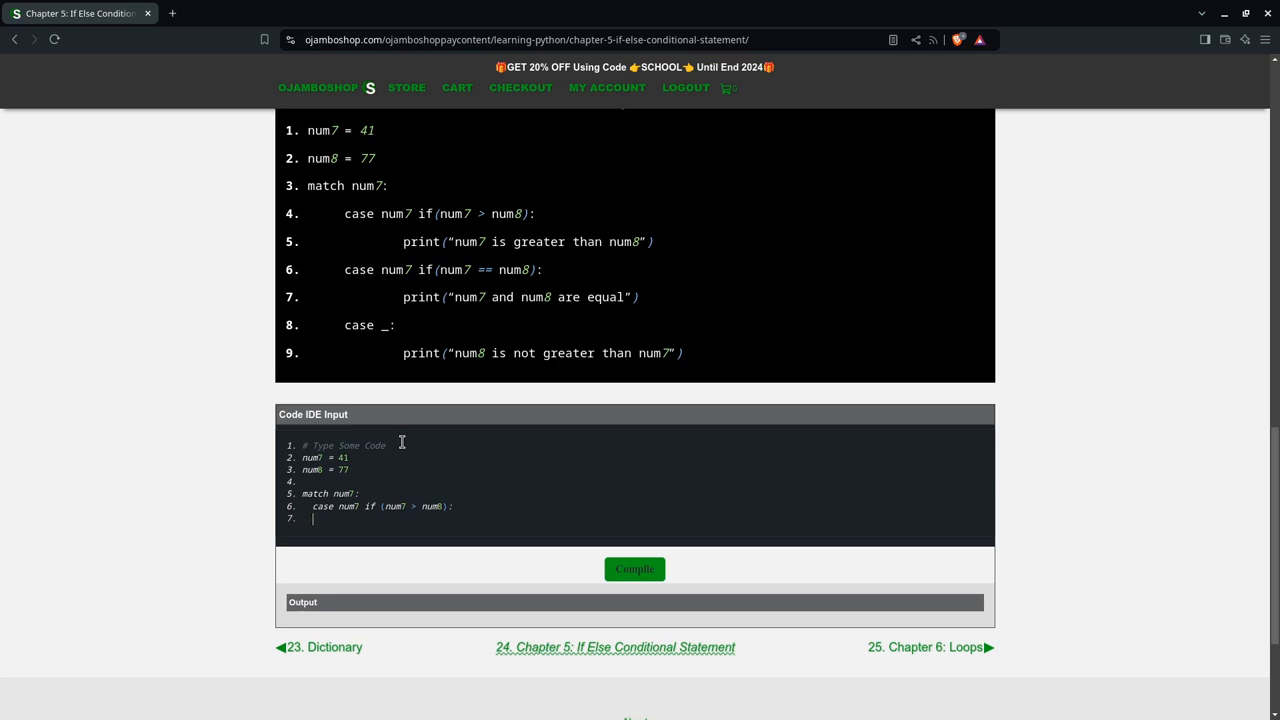
{"action": "type", "text": "print"}
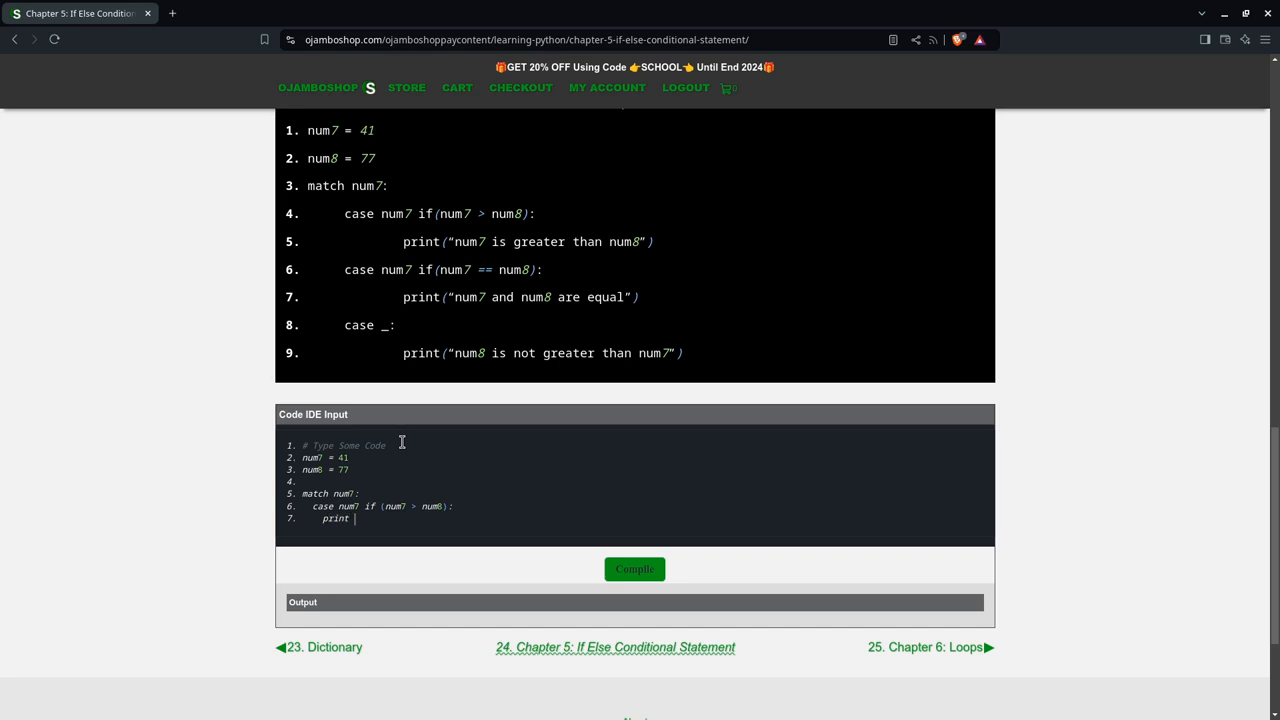
{"action": "type", "text": "(\"num7 is g"}
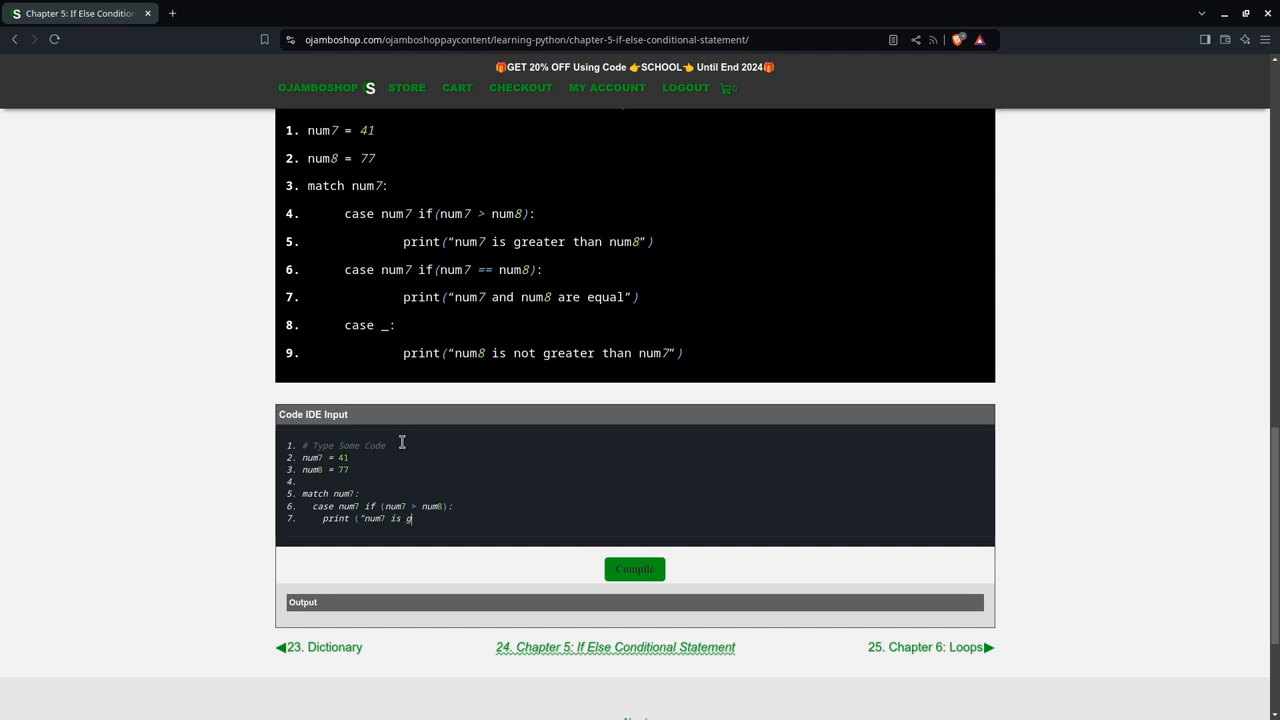
{"action": "type", "text": "reater th"}
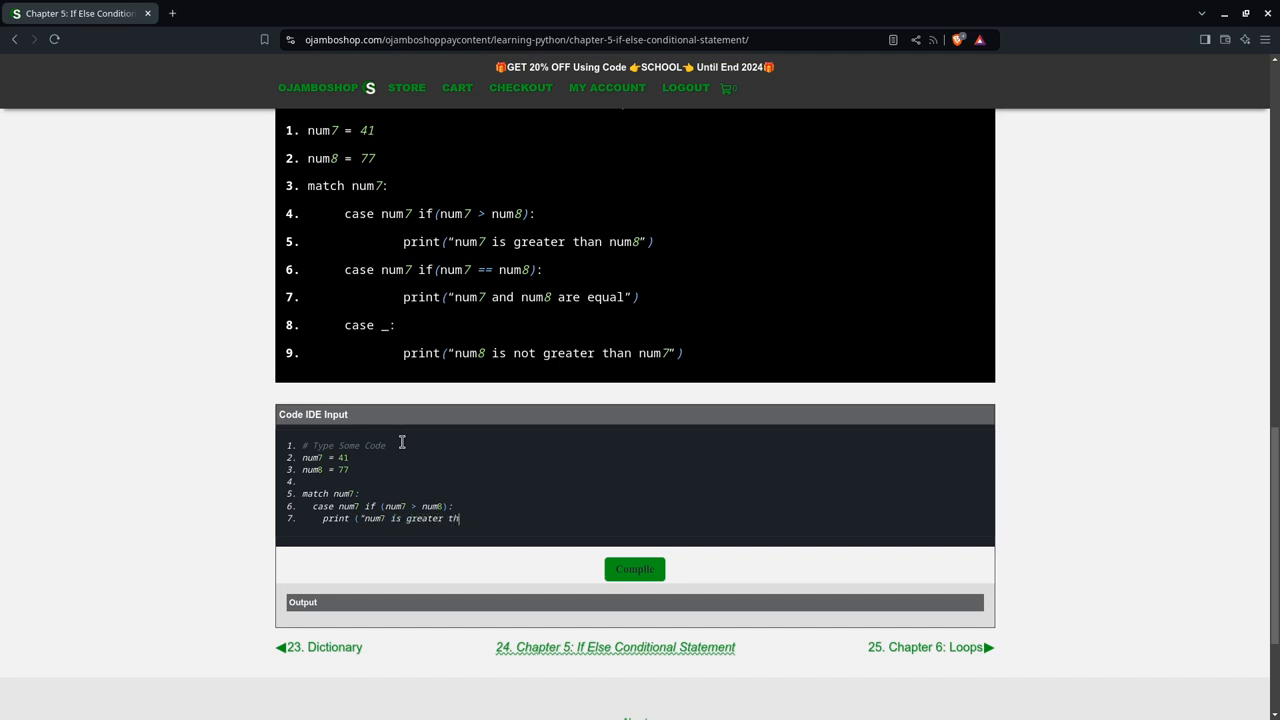
{"action": "type", "text": "an"}
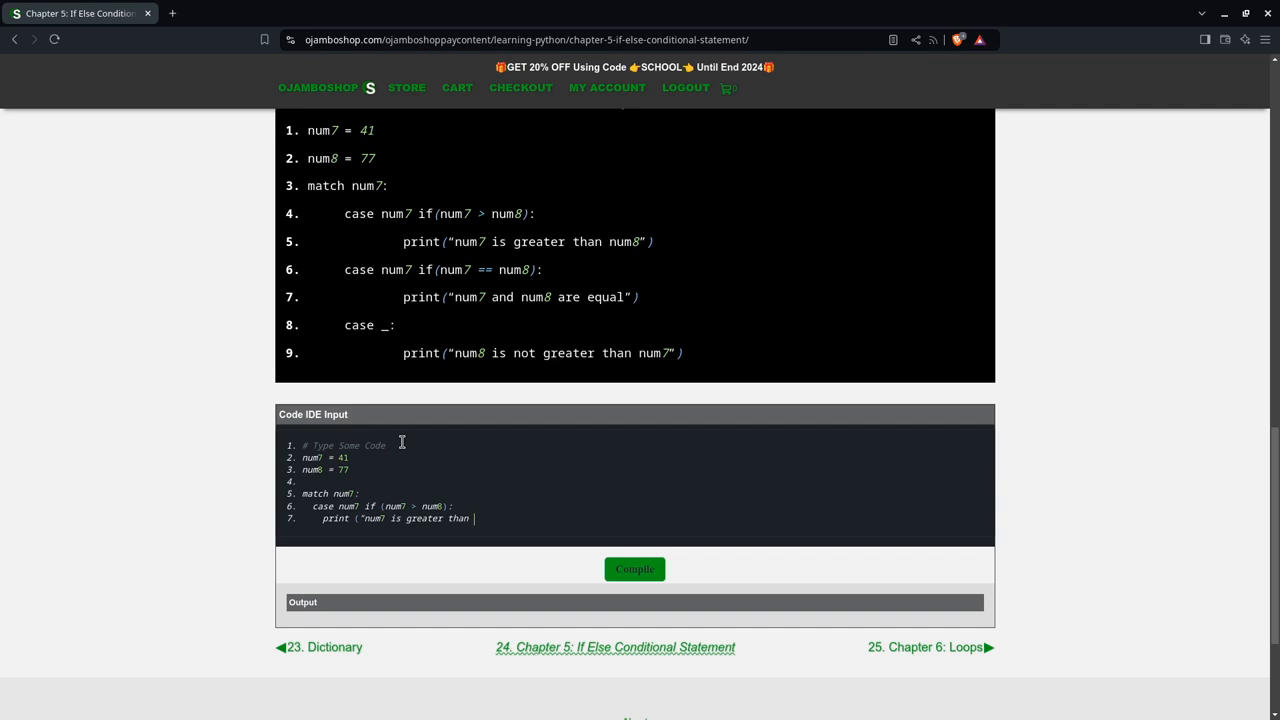
{"action": "type", "text": "num8\")"}
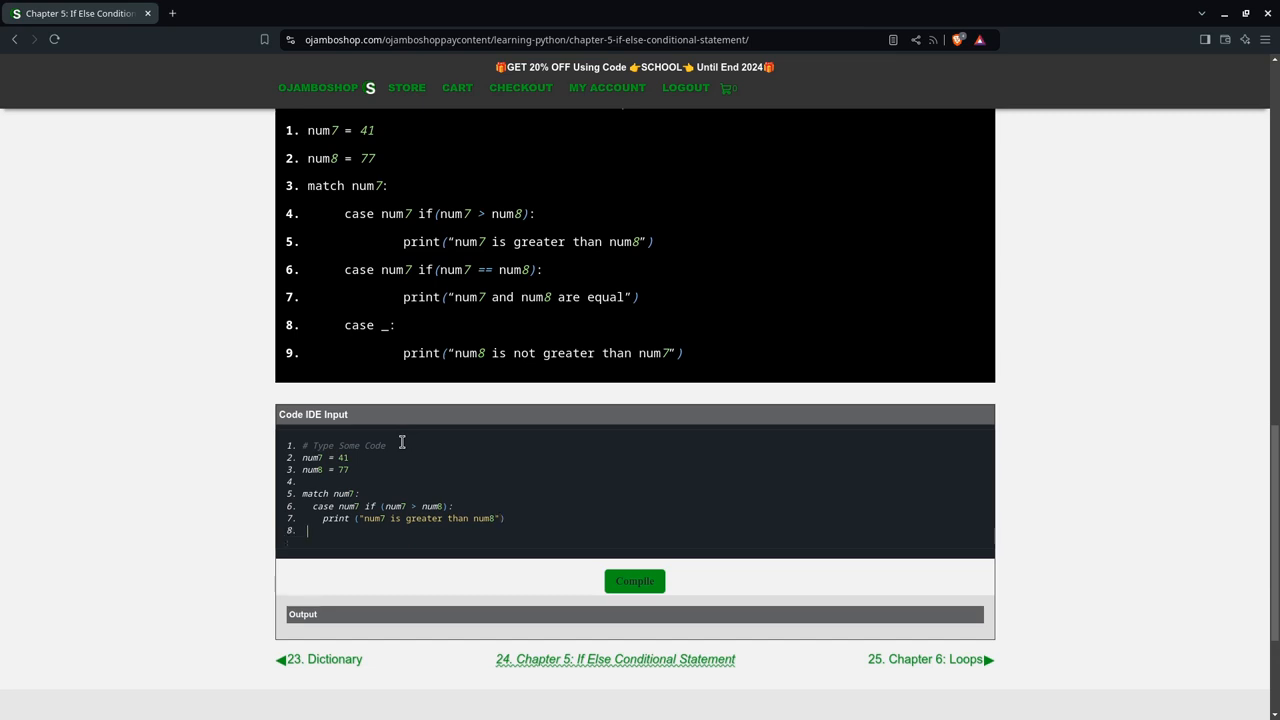
Add the equal case printing the "are equal" message and begin the default case
{"action": "type", "text": "case"}
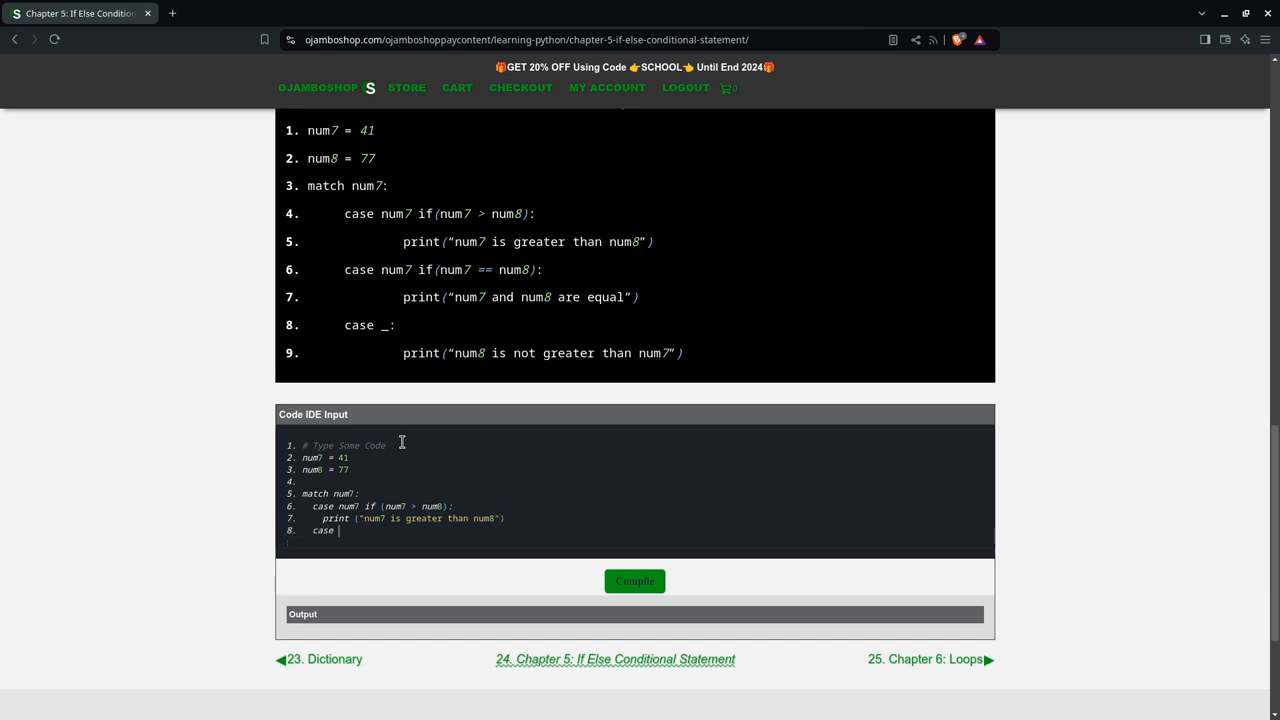
{"action": "type", "text": "num7 if"}
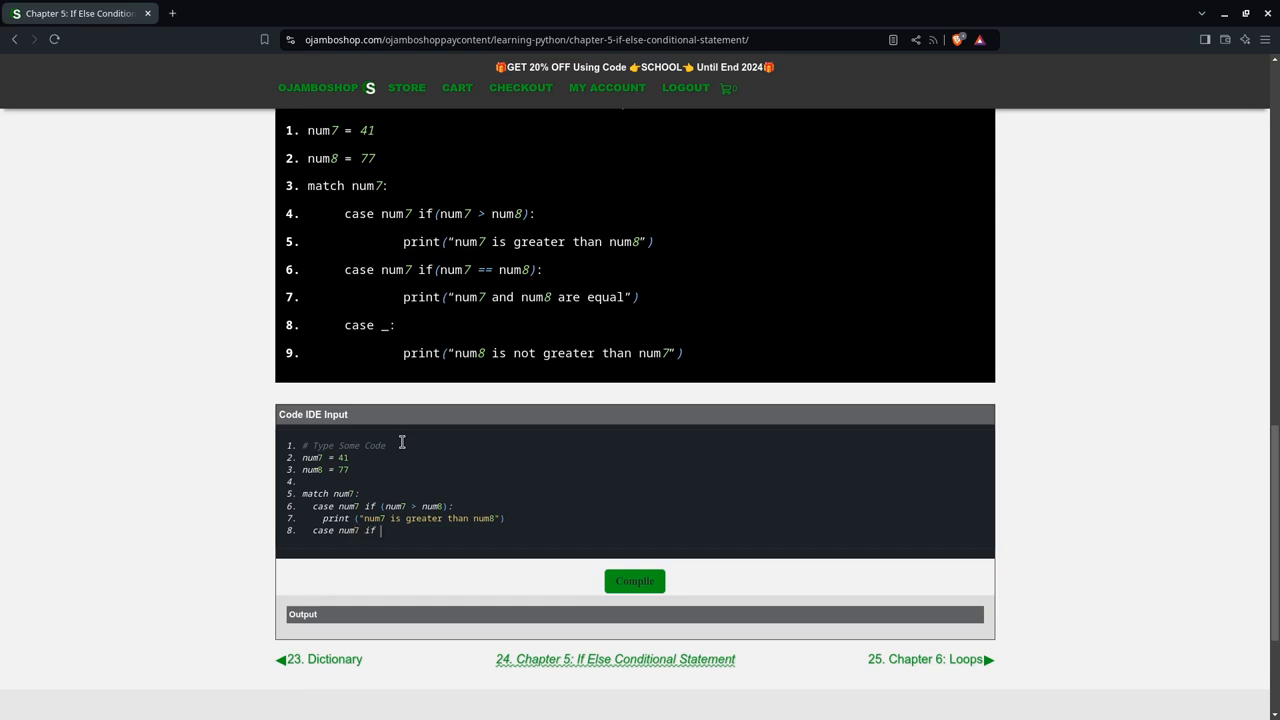
{"action": "type", "text": "(num7 ="}
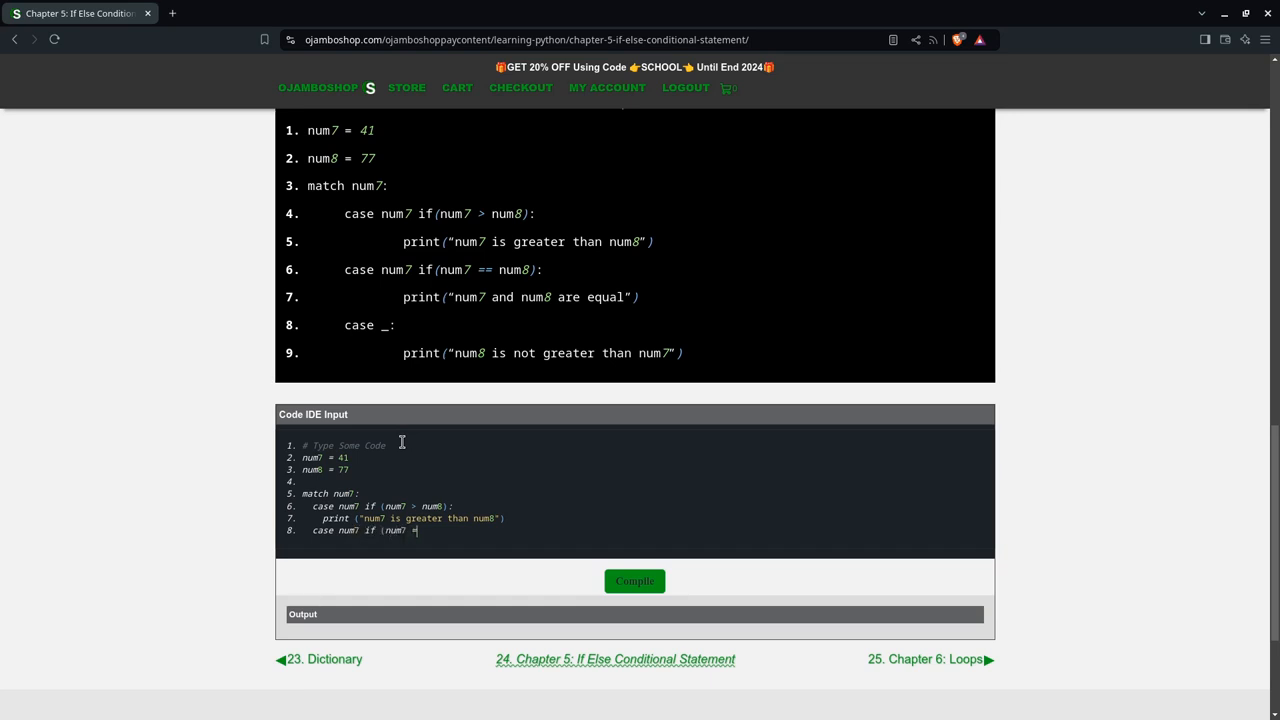
{"action": "type", "text": "== num8):"}
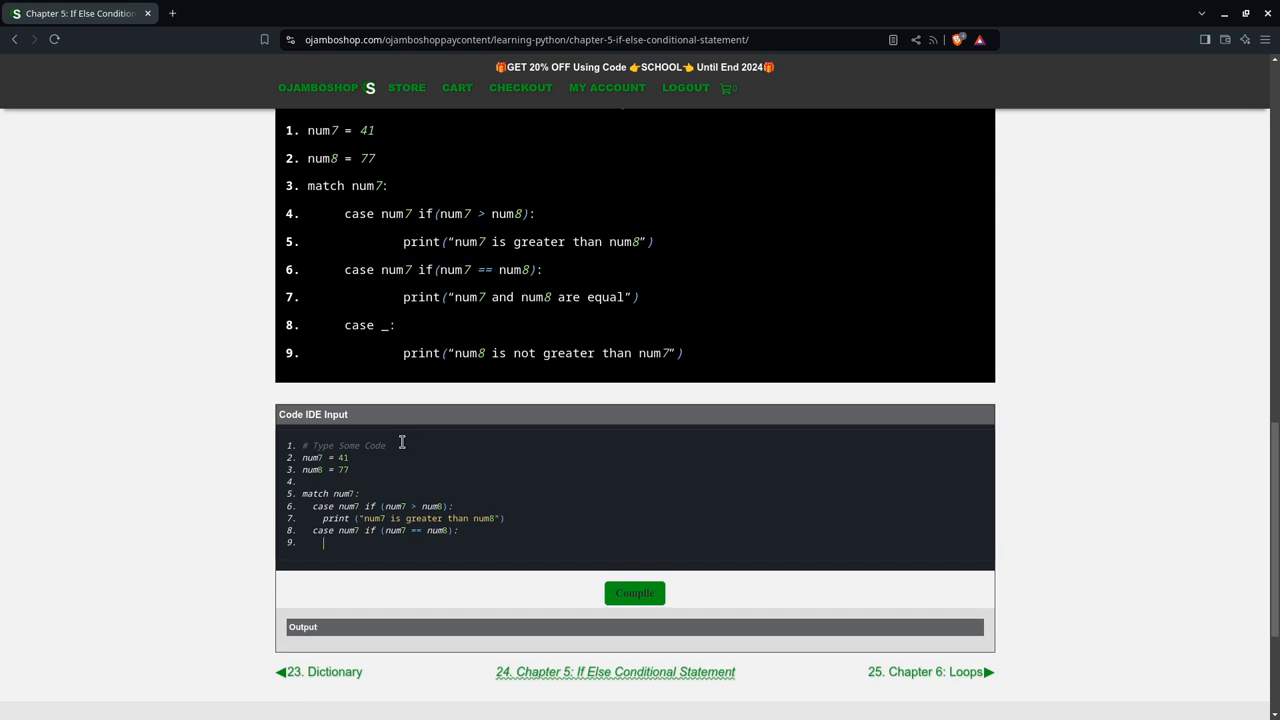
{"action": "type", "text": "print"}
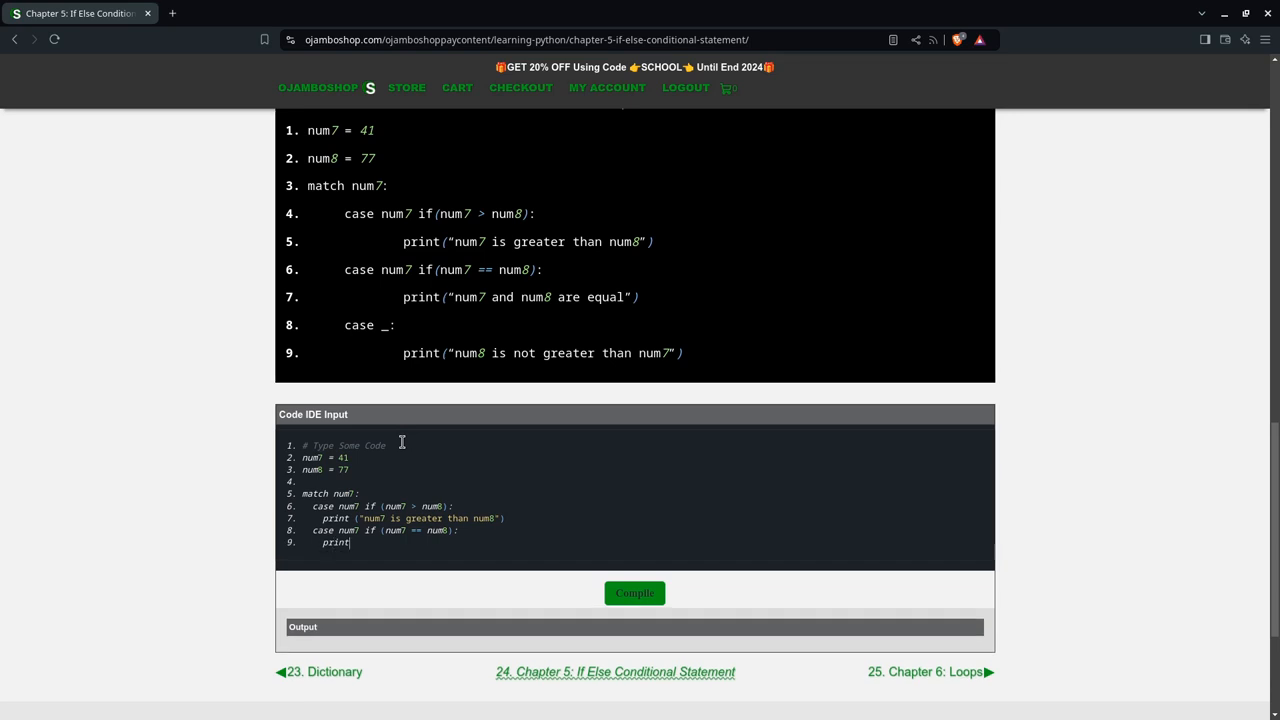
{"action": "type", "text": "(\"num7 and nu"}
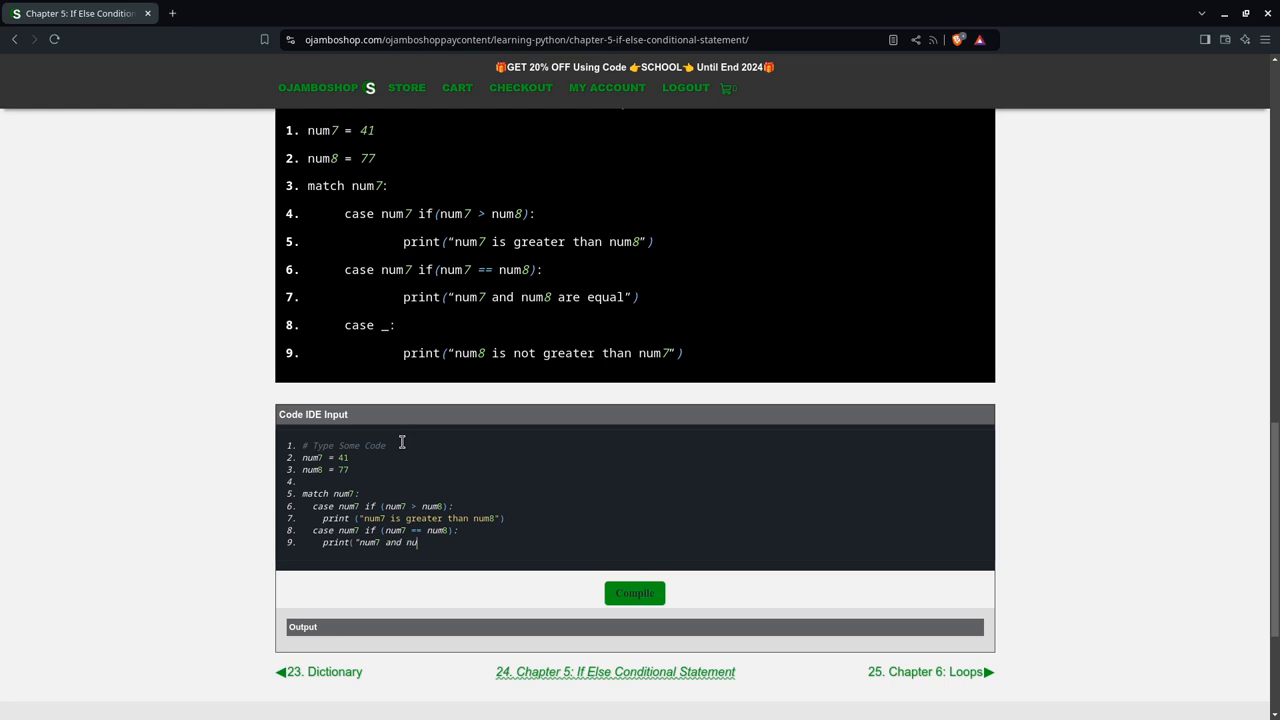
{"action": "type", "text": "are eq"}
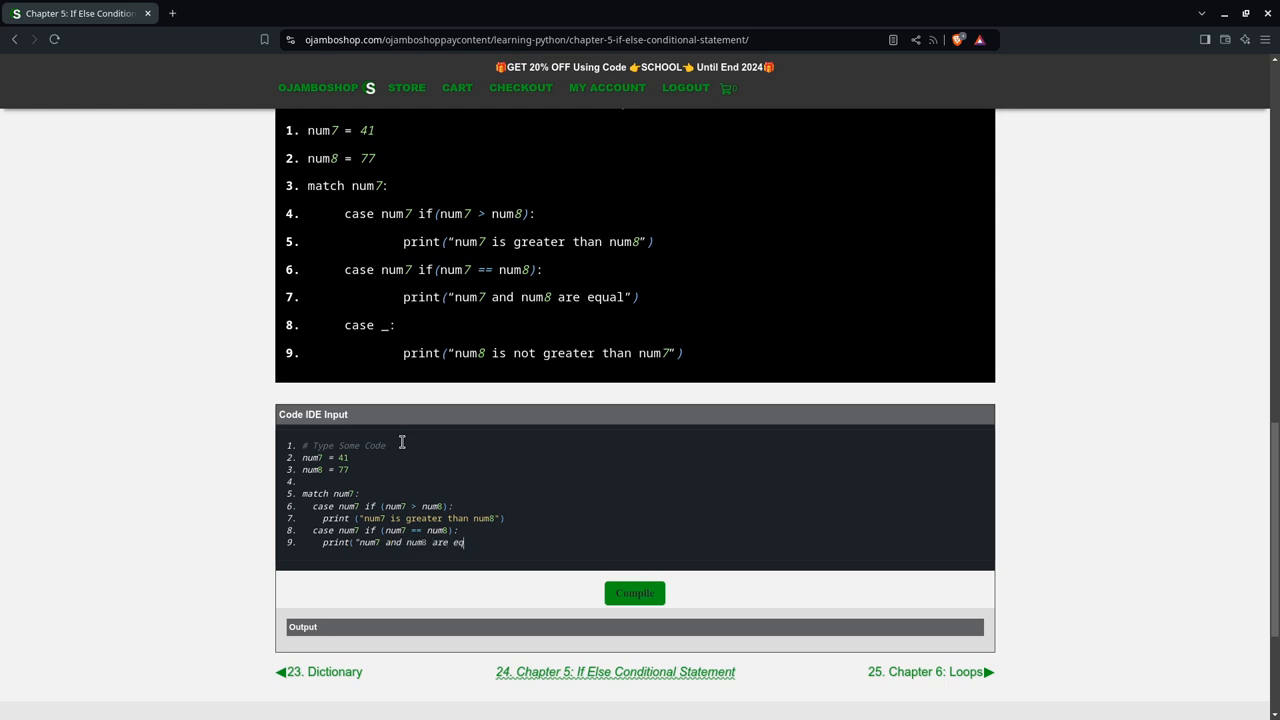
{"action": "type", "text": "al"}
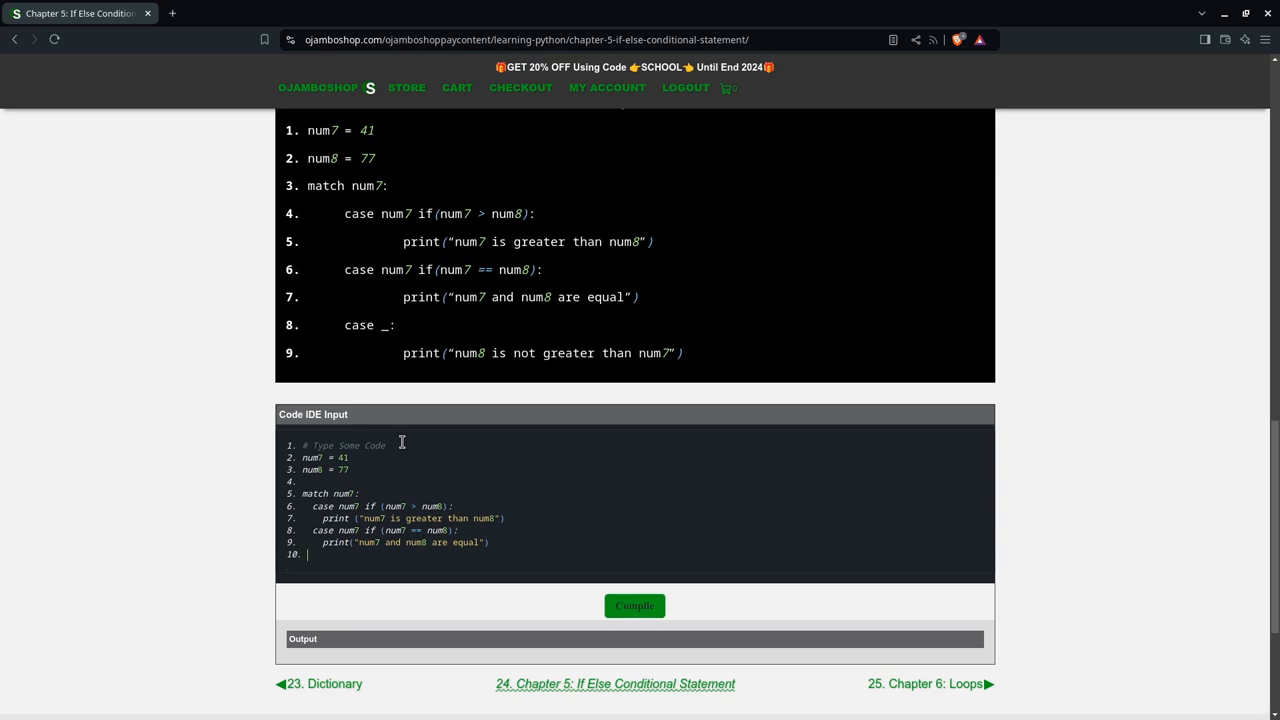
{"action": "type", "text": "case _:"}
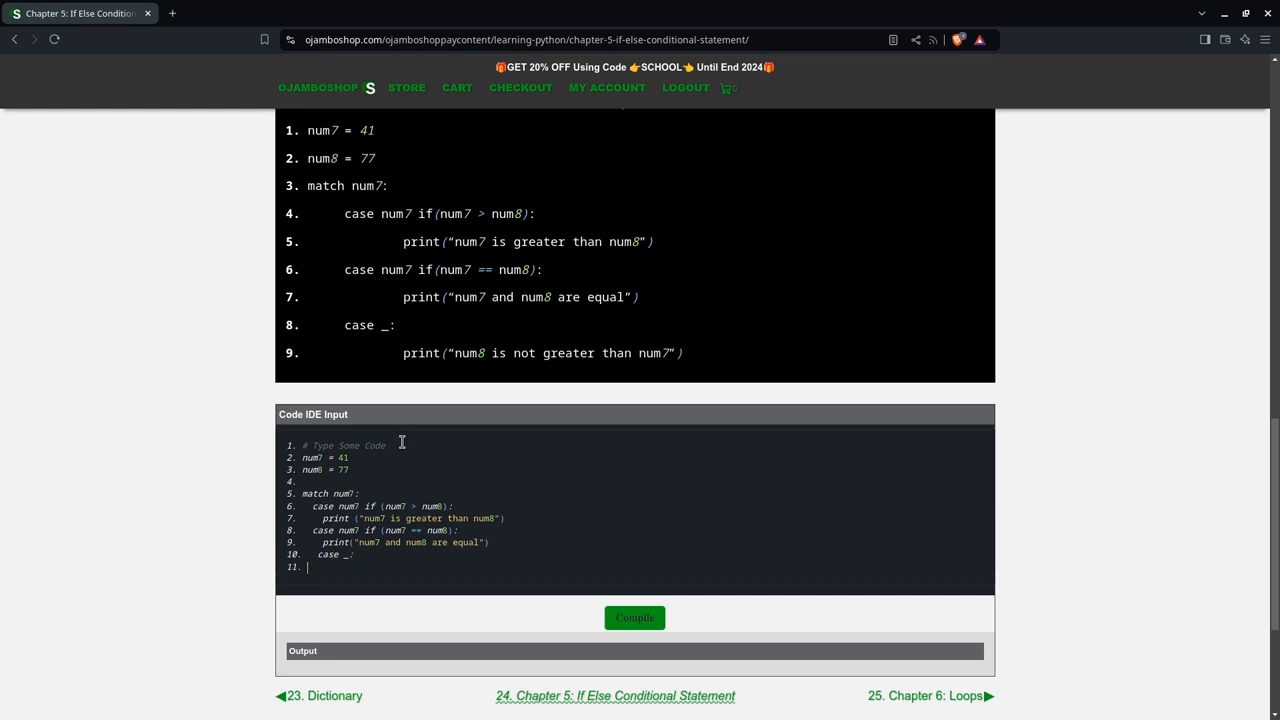
{"action": "type", "text": "pr"}
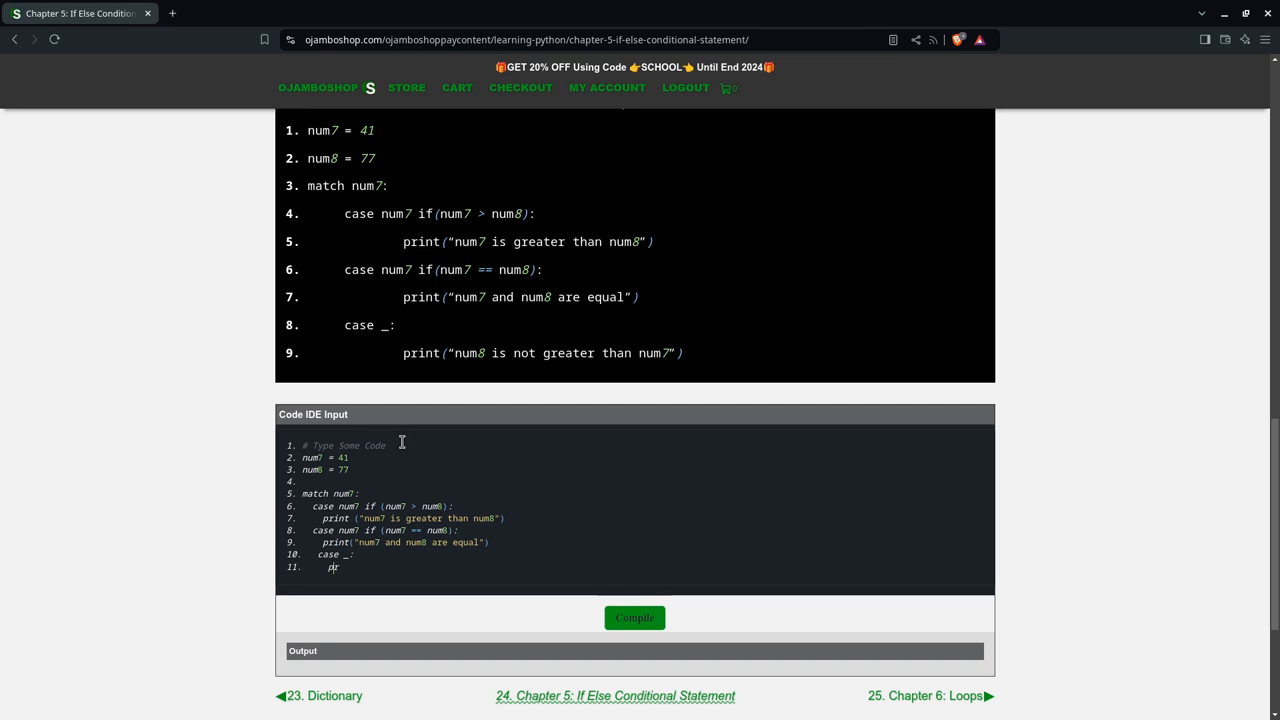
{"action": "type", "text": "print(\"num8 is not greater than num7\""}
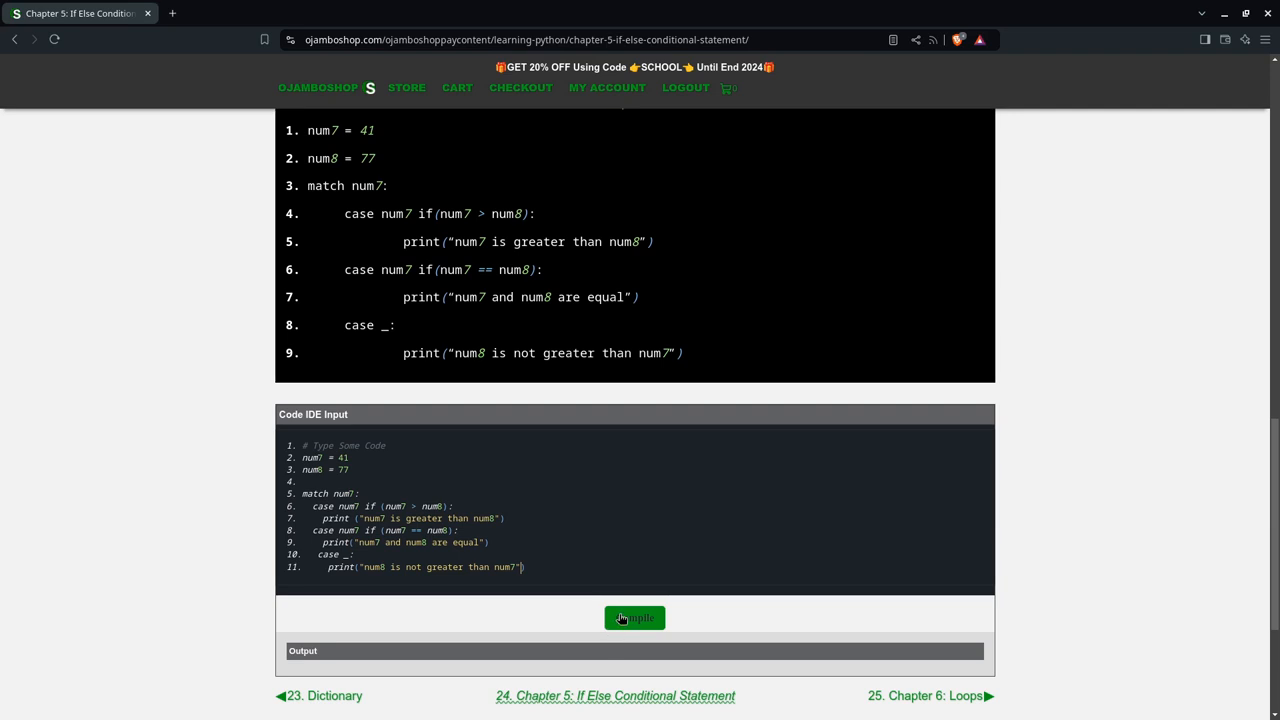
{"action": "left_click", "coordinate": [634, 617]}
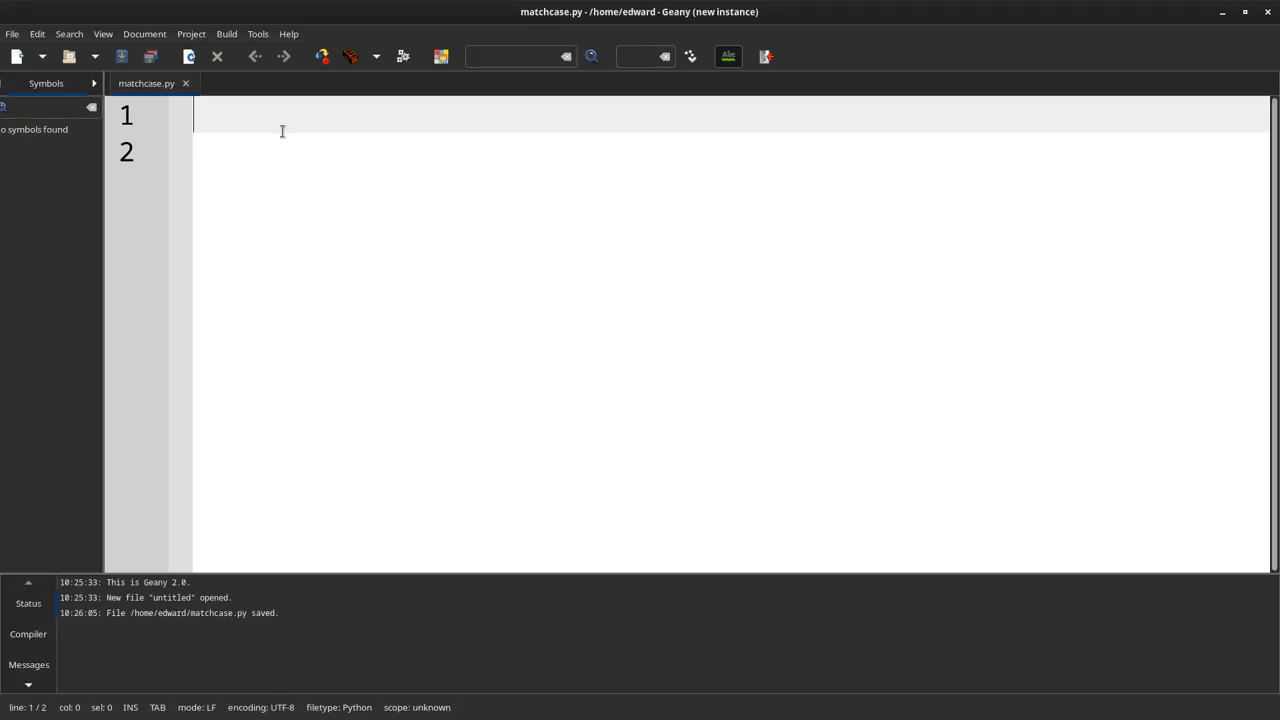
In matchcase.py, type num7 = 41, num8 = 77 and match num7:
{"action": "type", "text": "num7 ="}
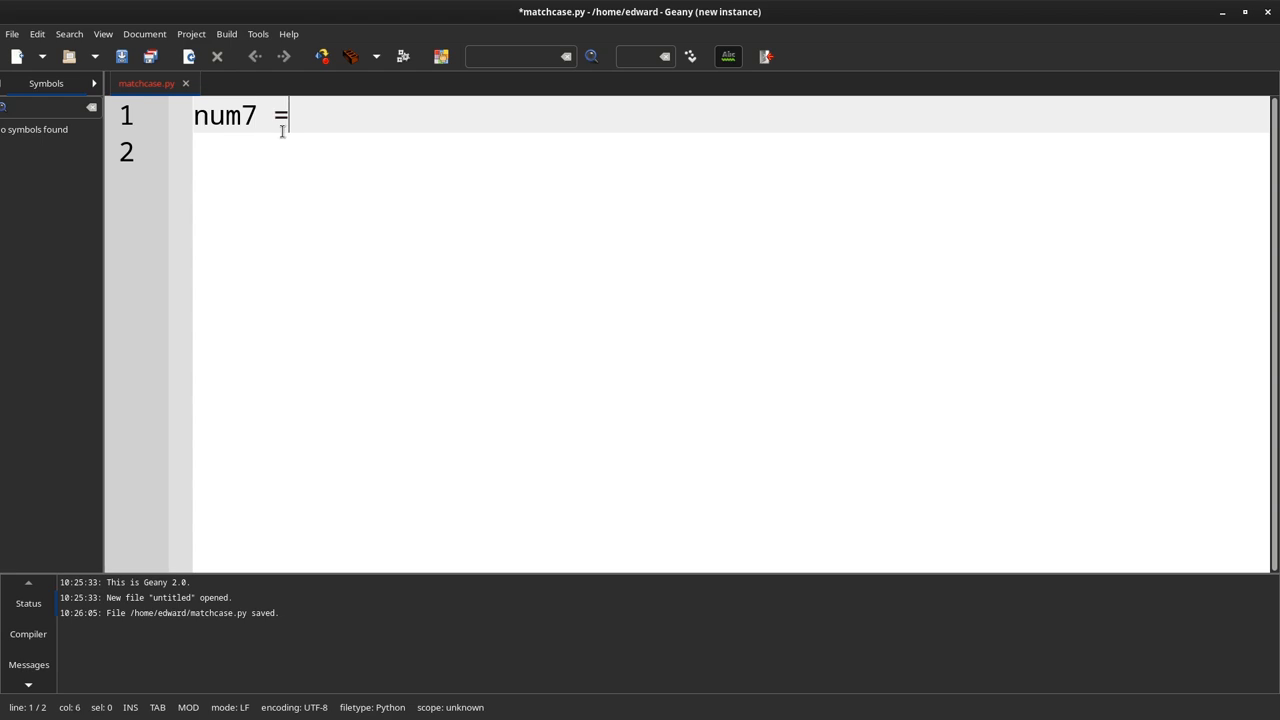
{"action": "type", "text": "41"}
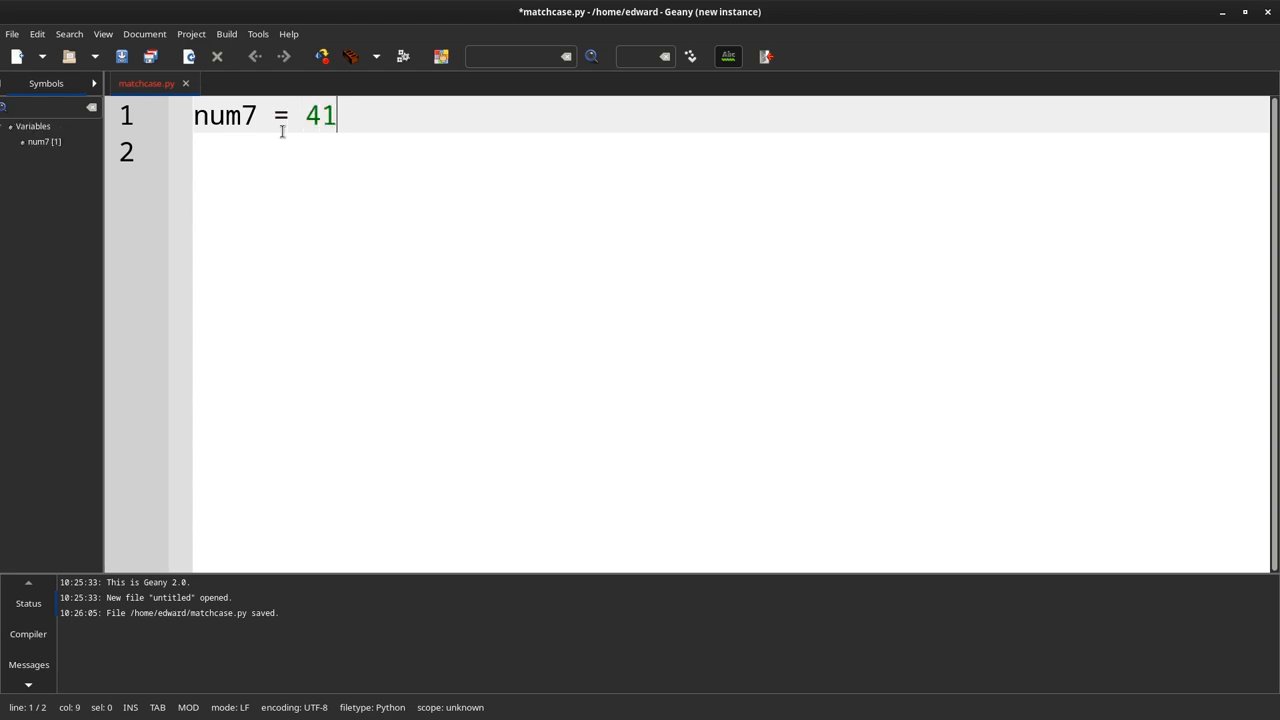
{"action": "type", "text": "num8 = 77"}
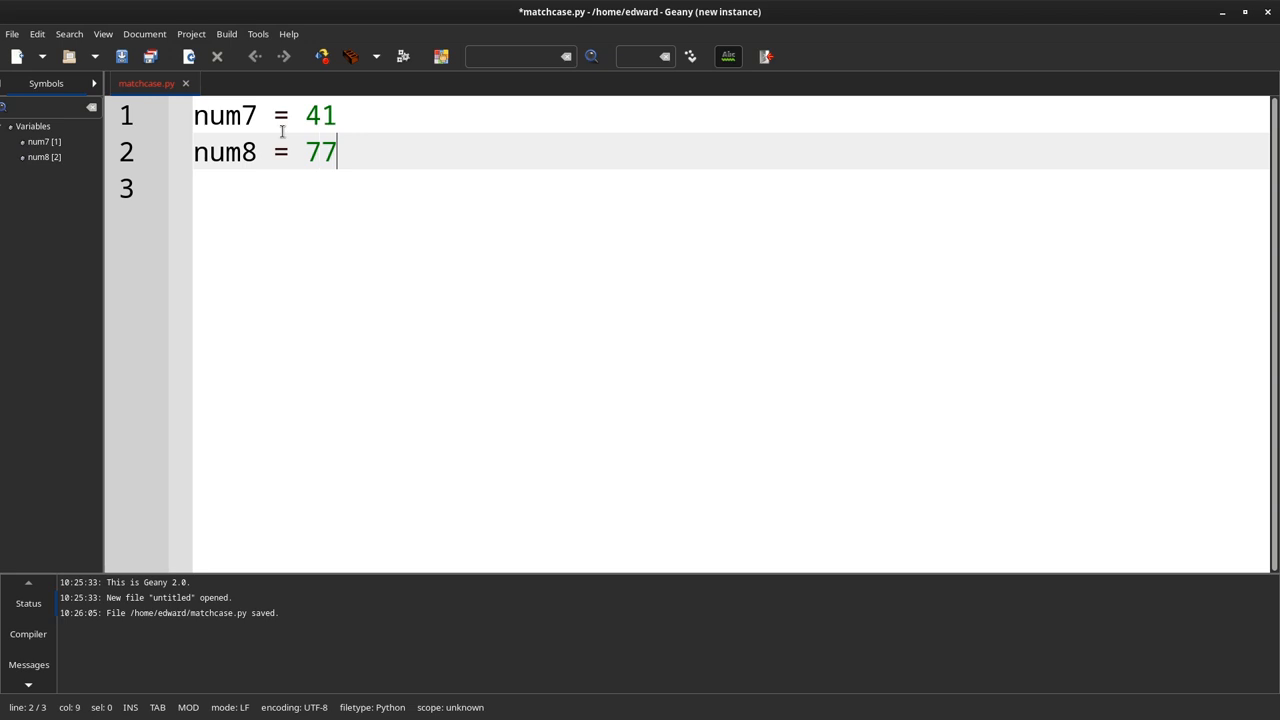
{"action": "type", "text": "mat"}
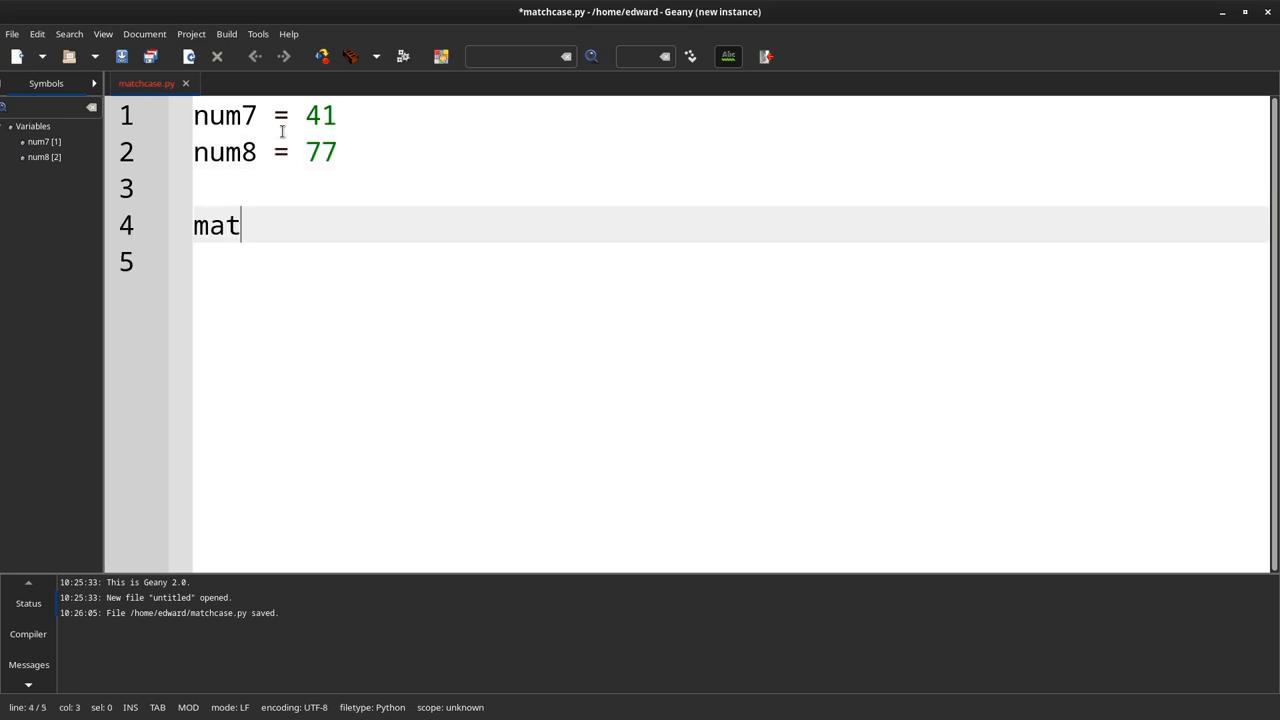
{"action": "type", "text": "ch num7:"}
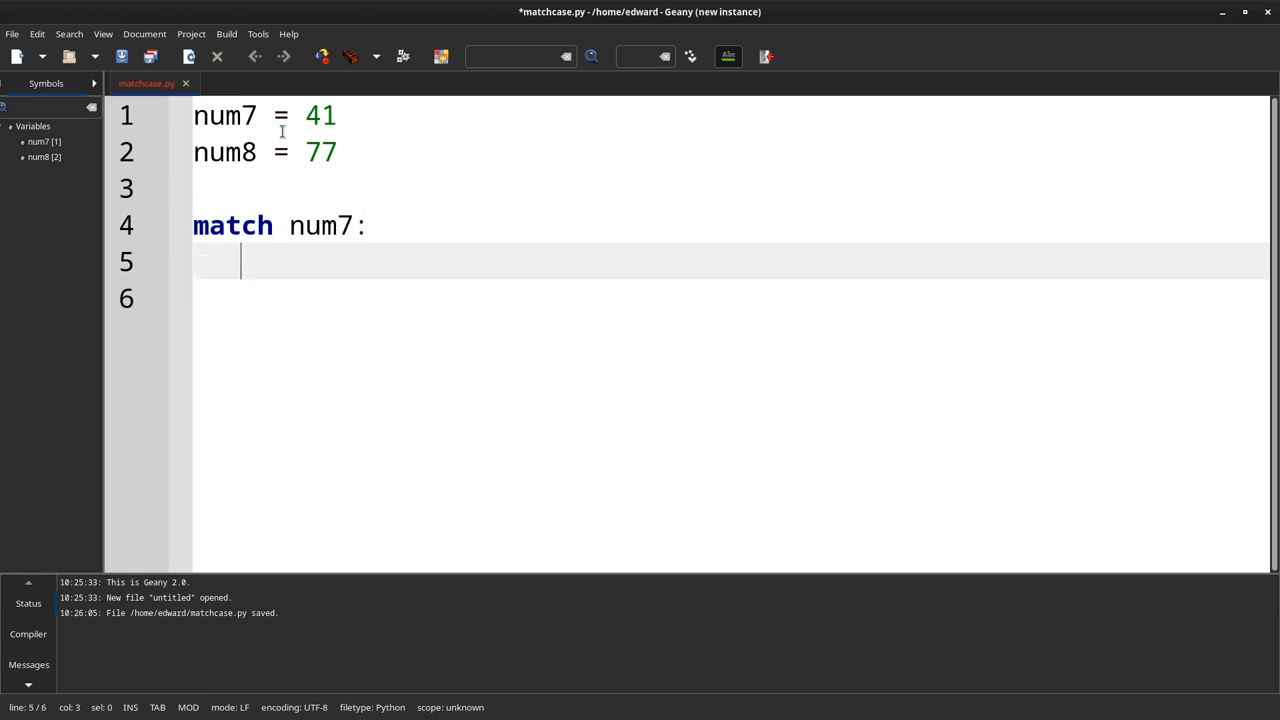
Add case num7 if (num7 > num8): printing "num7 is greater than num8"
{"action": "type", "text": "case"}
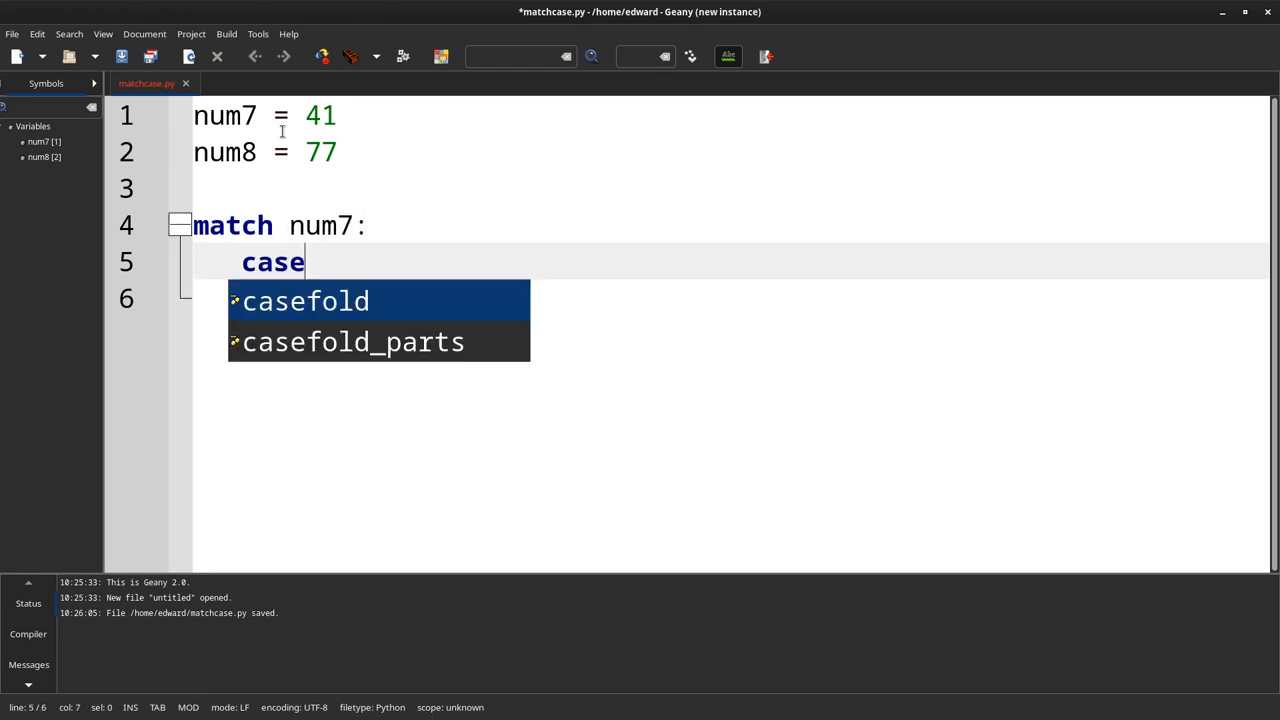
{"action": "type", "text": "num7"}
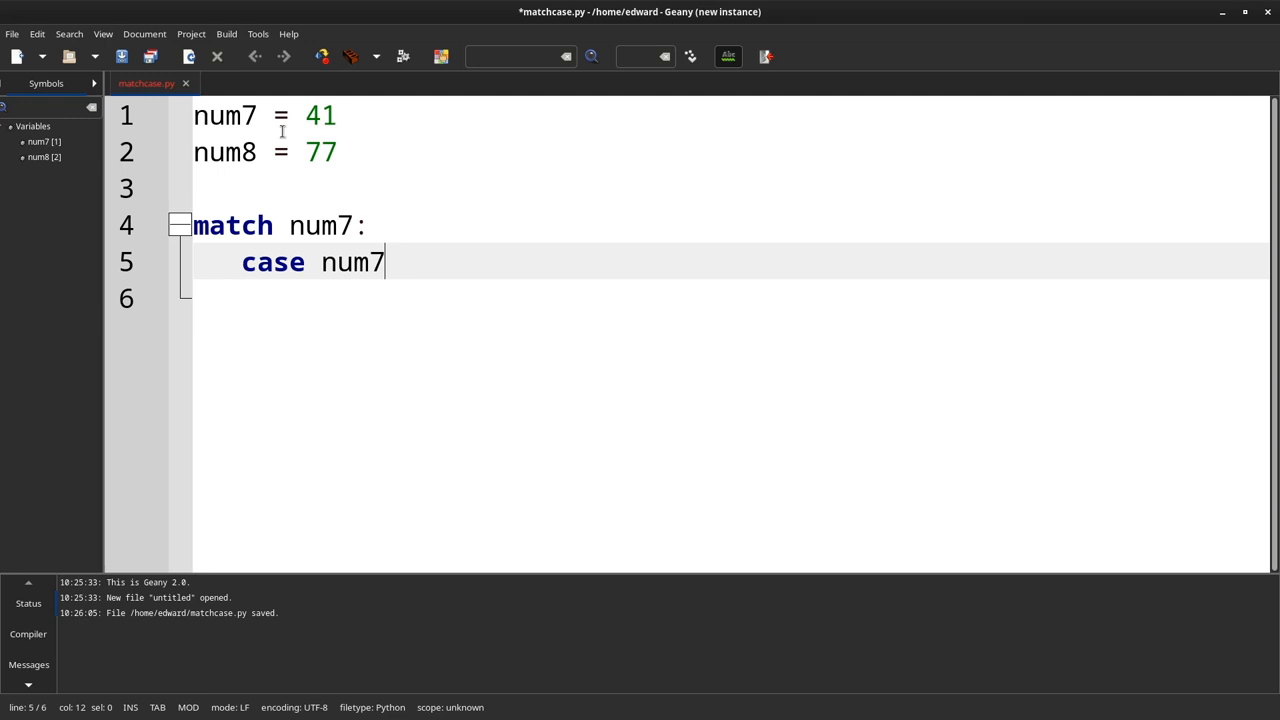
{"action": "type", "text": "if ("}
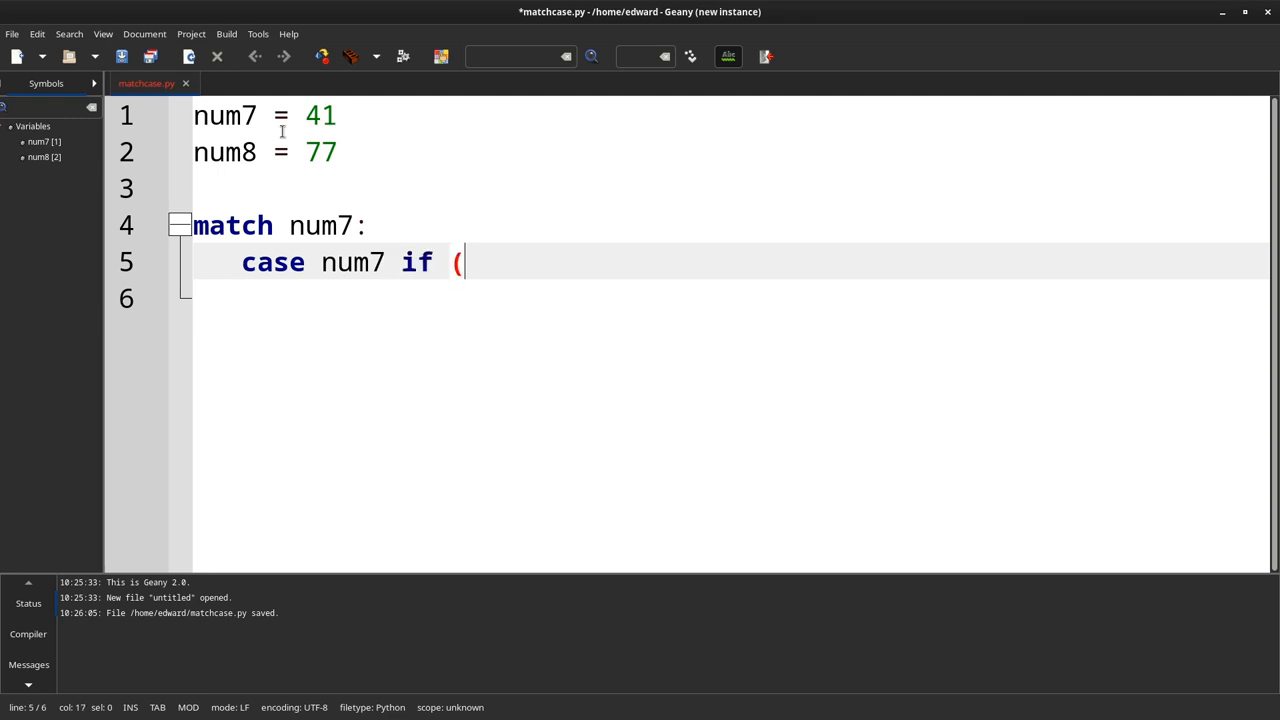
{"action": "type", "text": "num7 > n"}
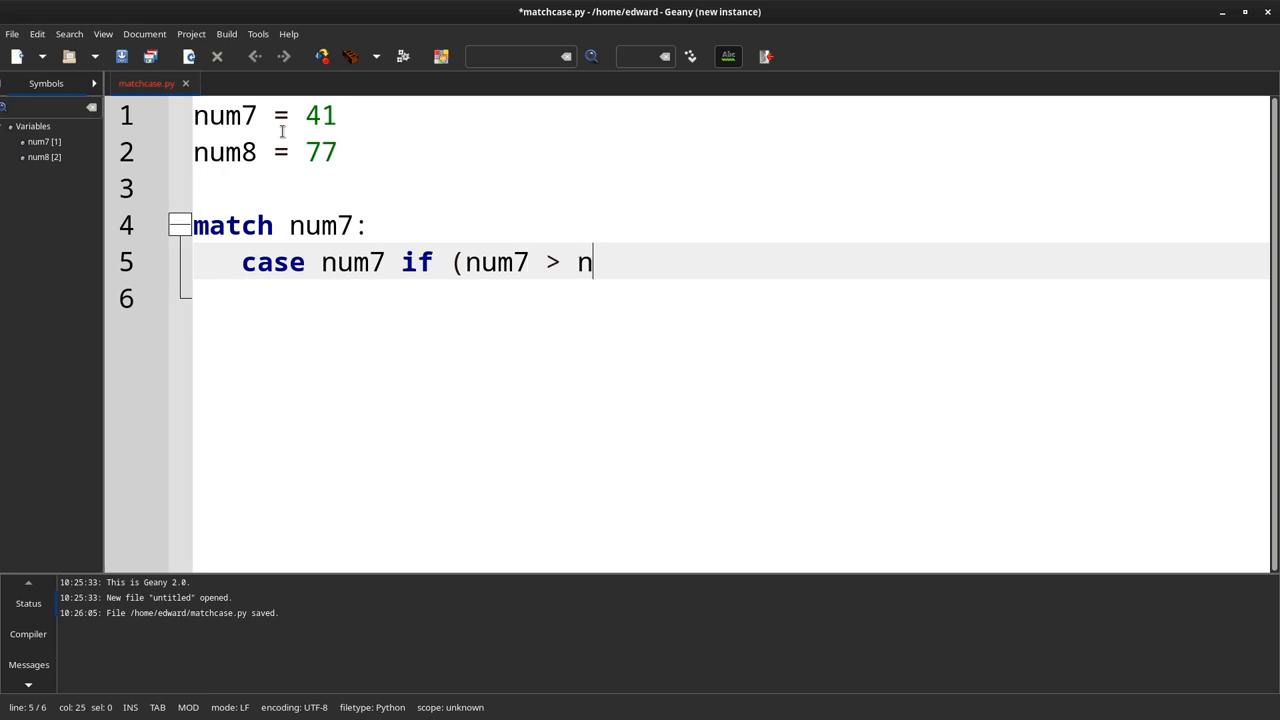
{"action": "type", "text": "um8)"}
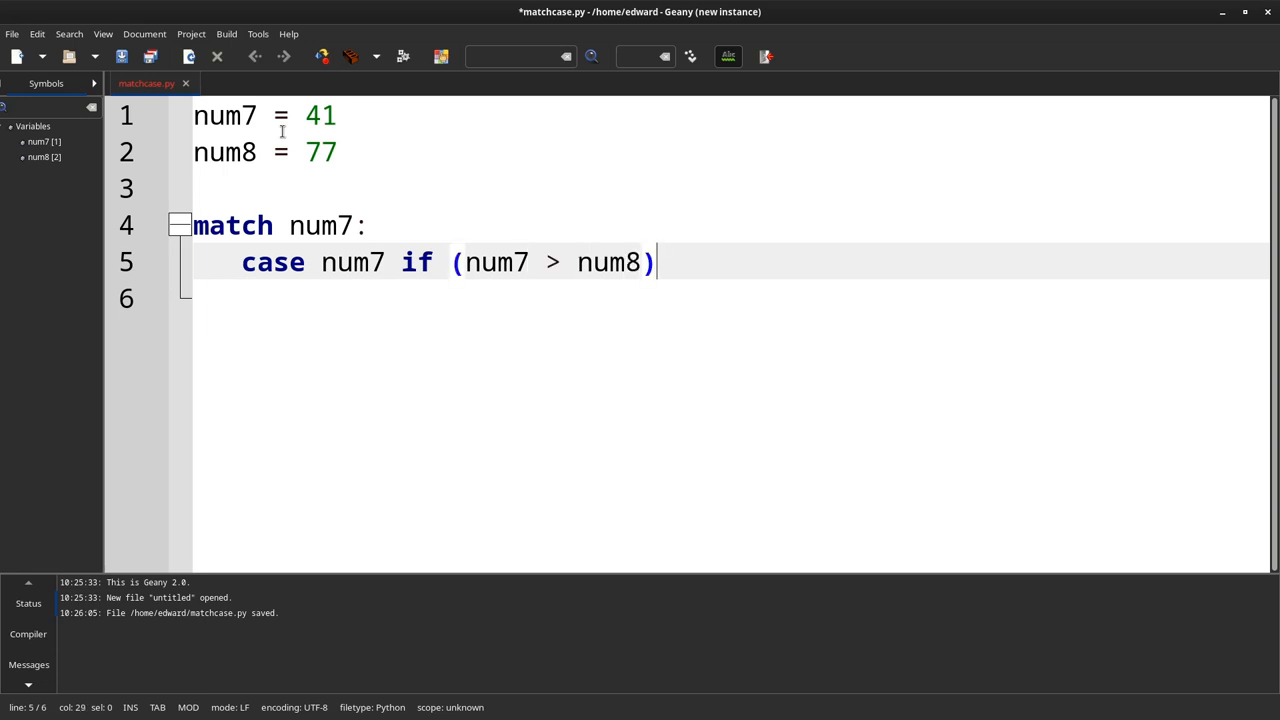
{"action": "type", "text": ":"}
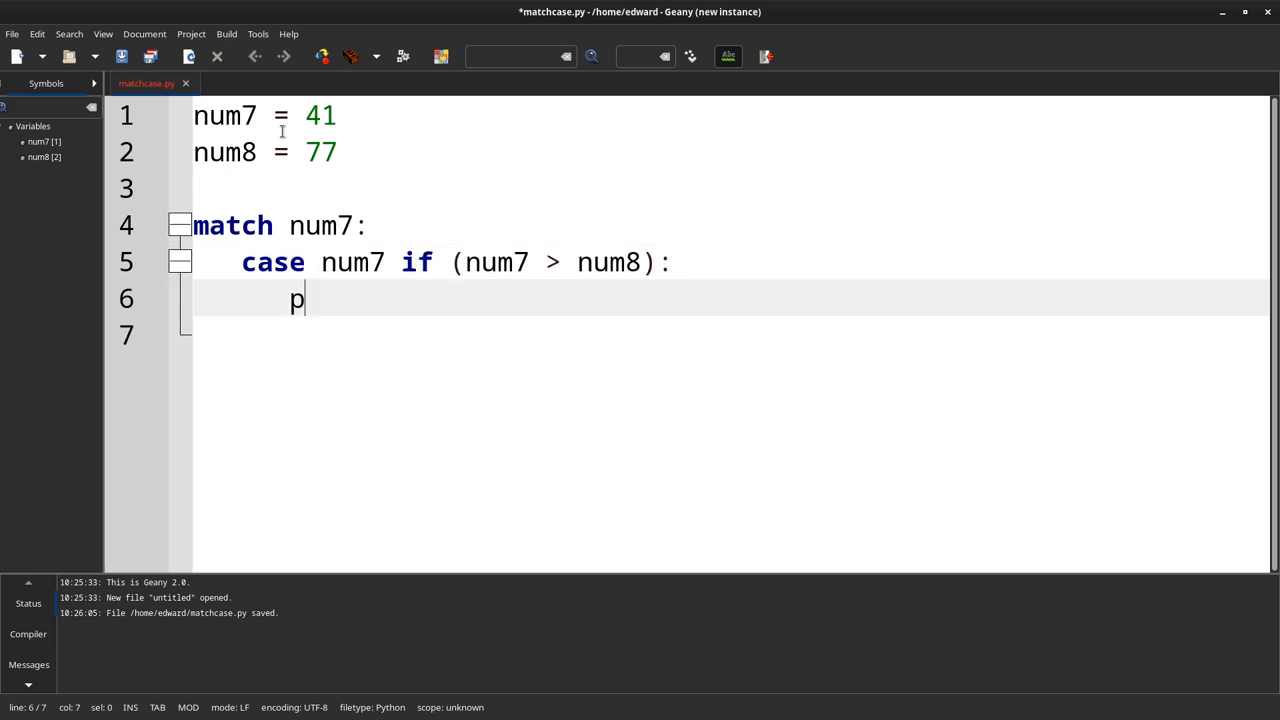
{"action": "type", "text": "rint("}
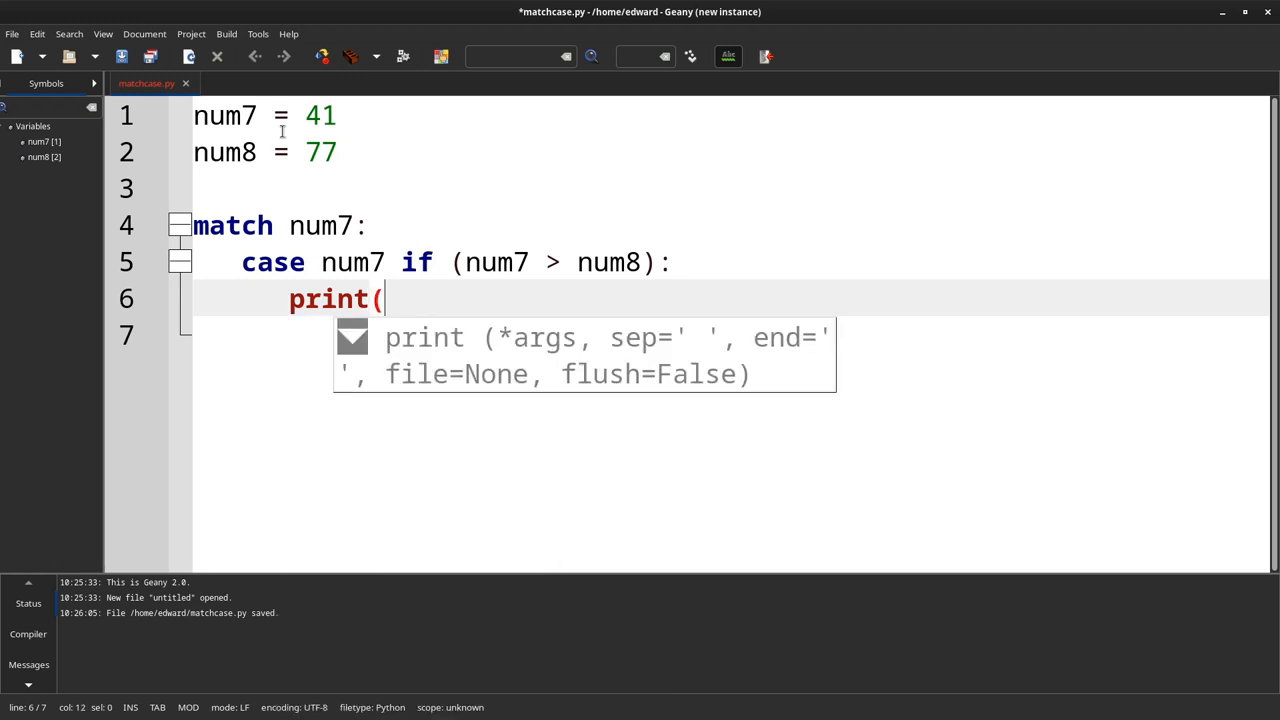
{"action": "type", "text": "\"num7 is gre"}
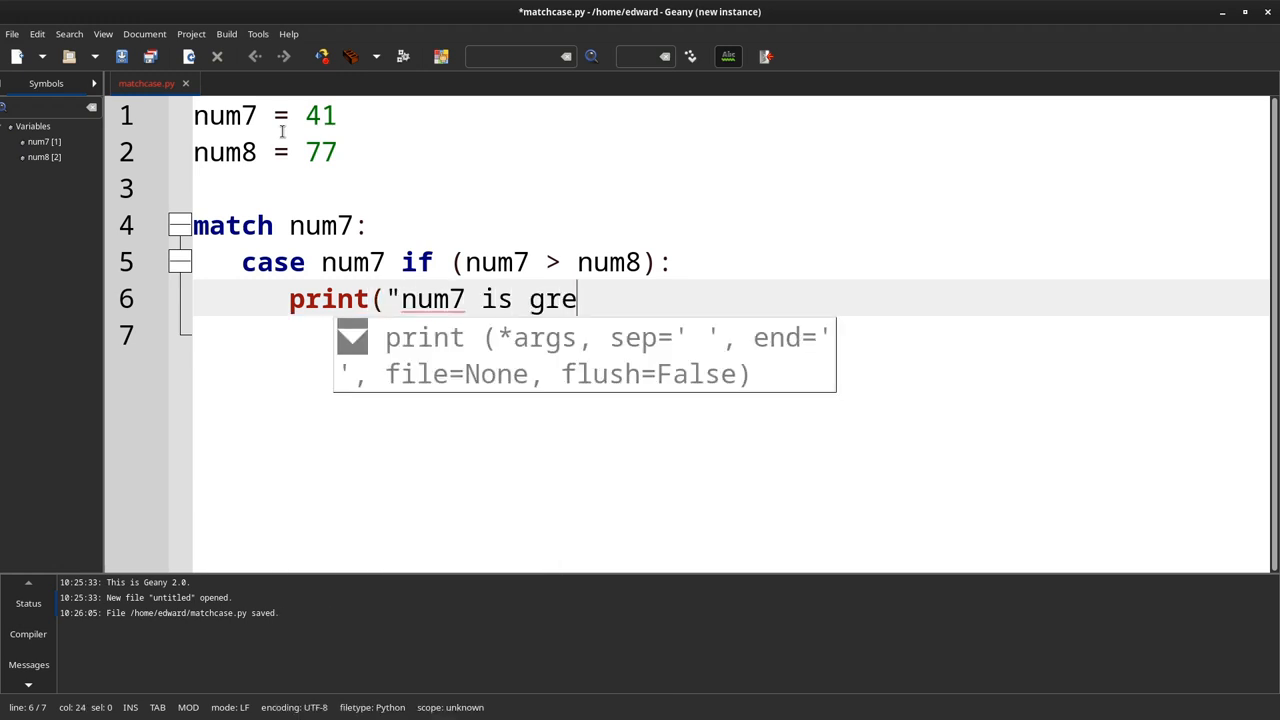
{"action": "type", "text": "ater than"}
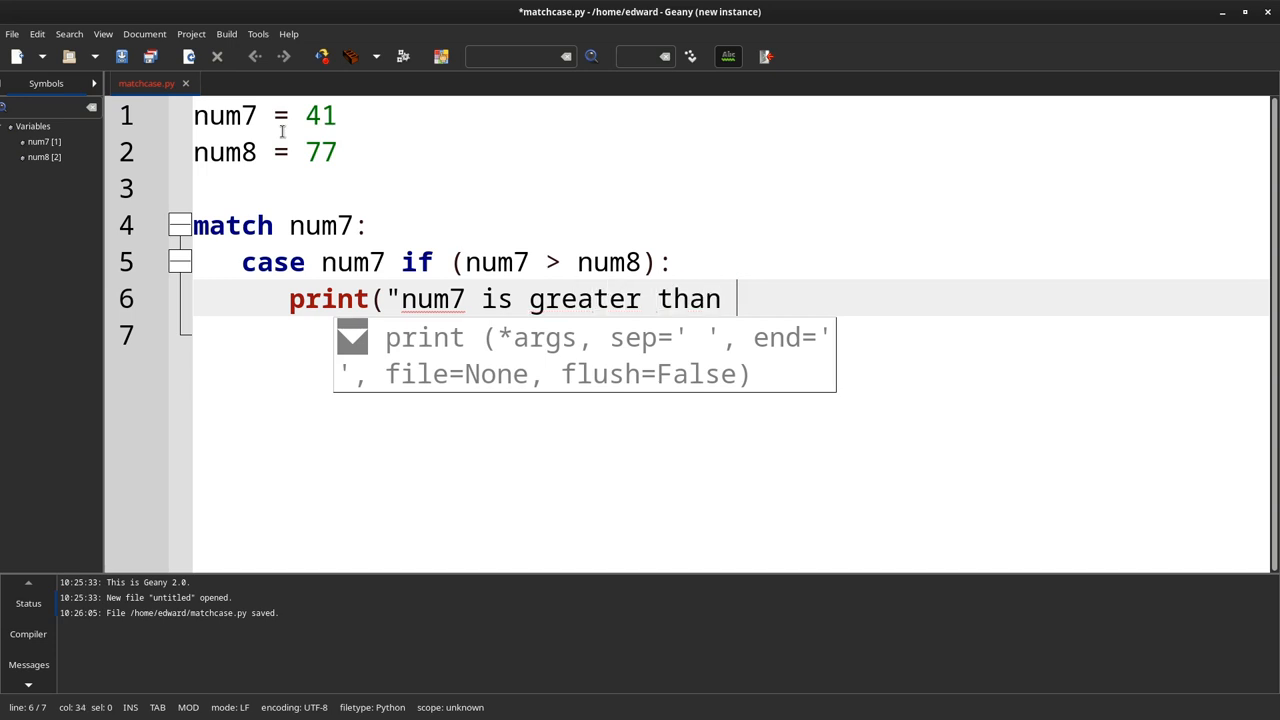
{"action": "type", "text": "num8"}
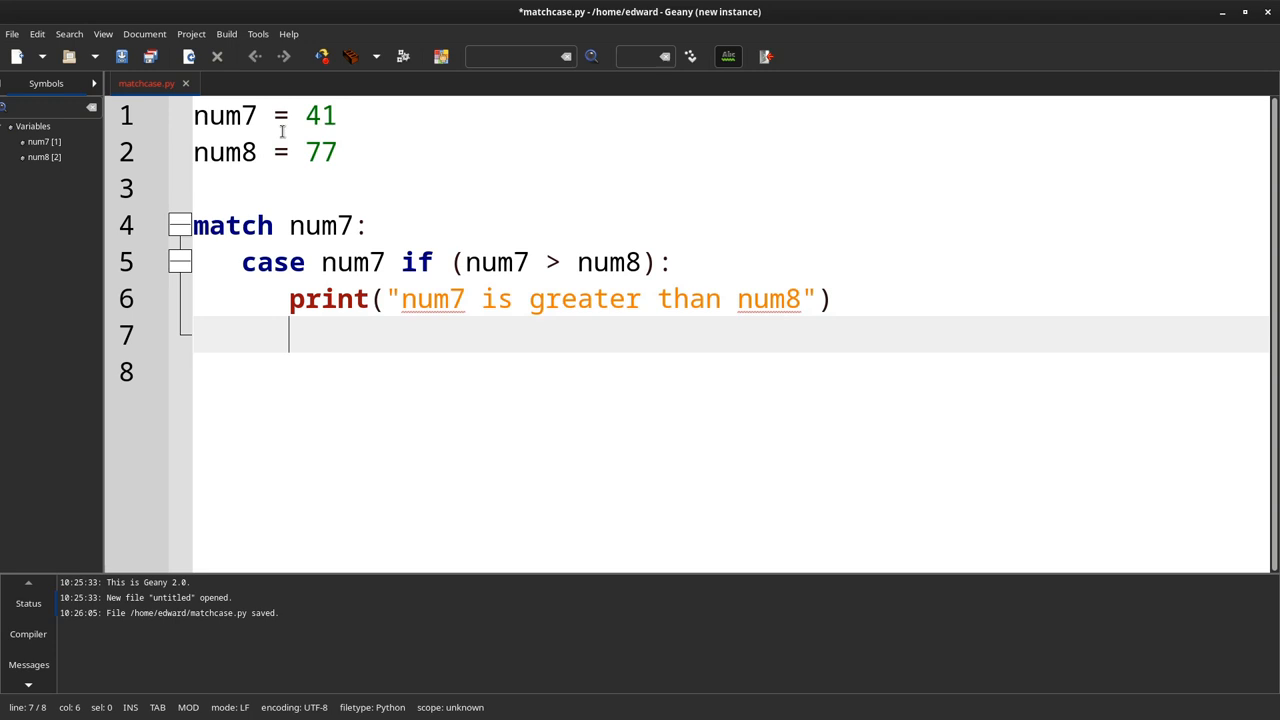
Add case if (num7 == num8) printing "num7 and num8 are equal"
{"action": "type", "text": "case num7"}
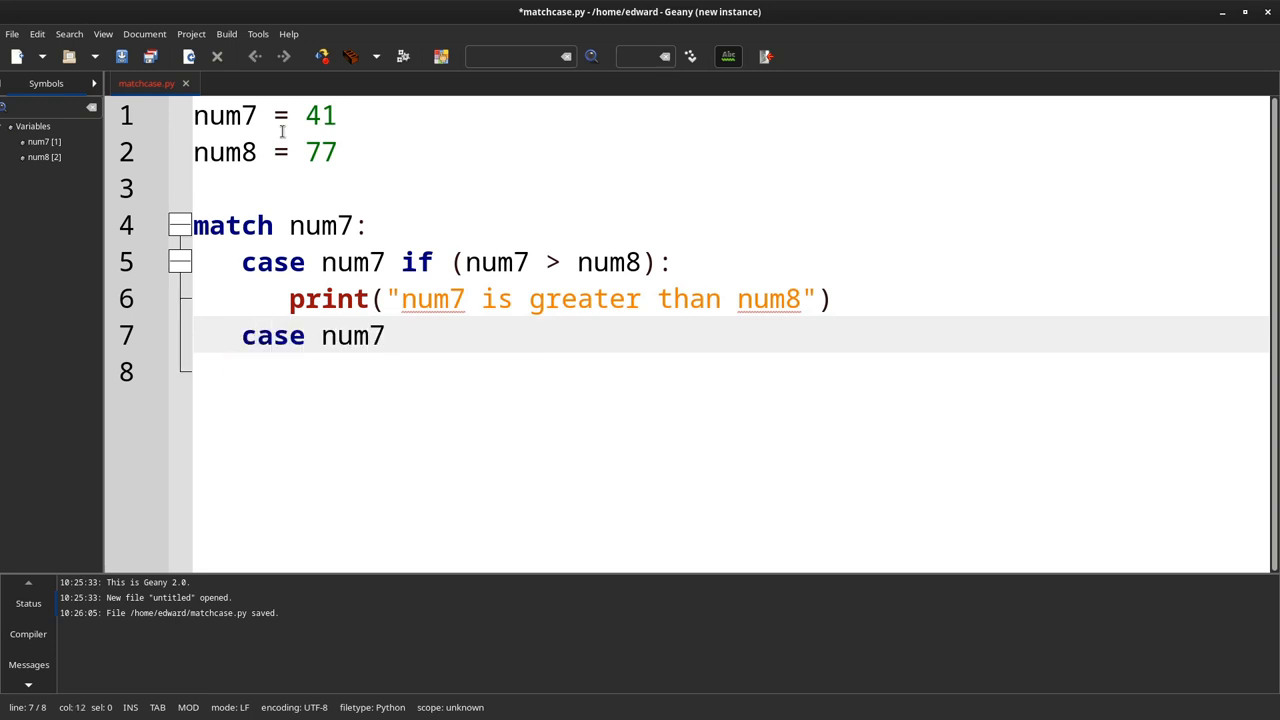
{"action": "type", "text": "if"}
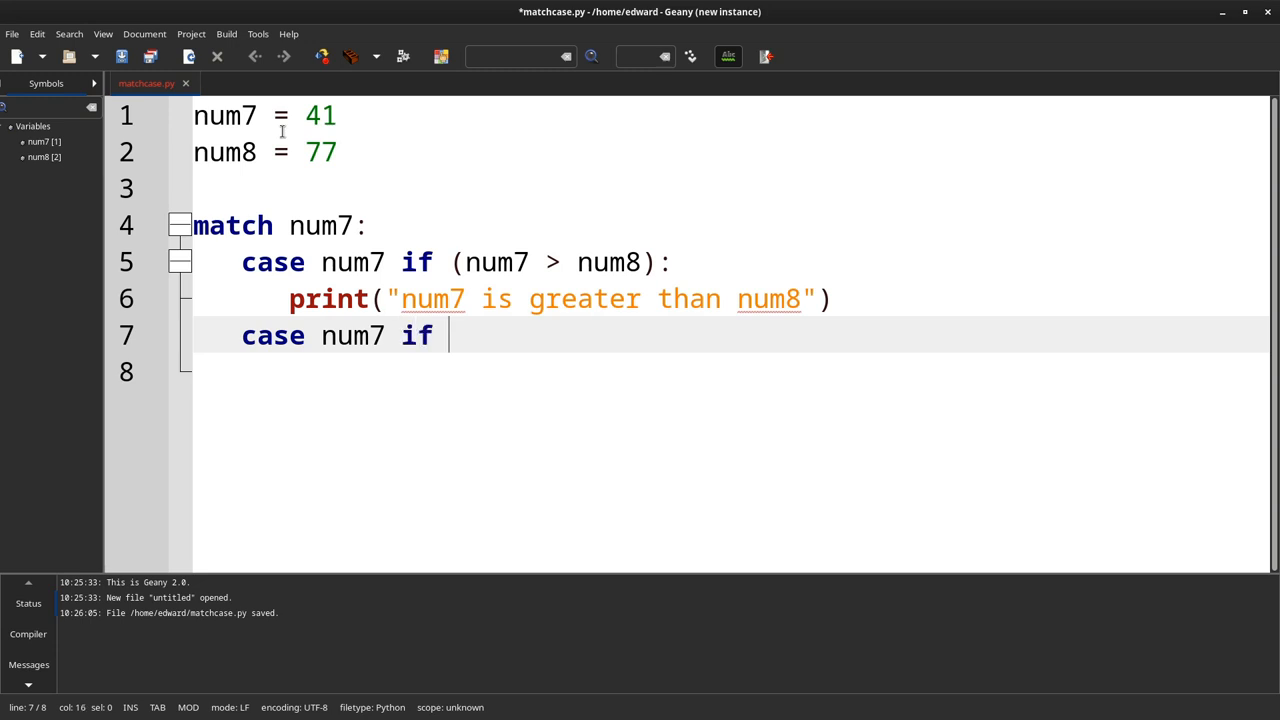
{"action": "type", "text": "("}
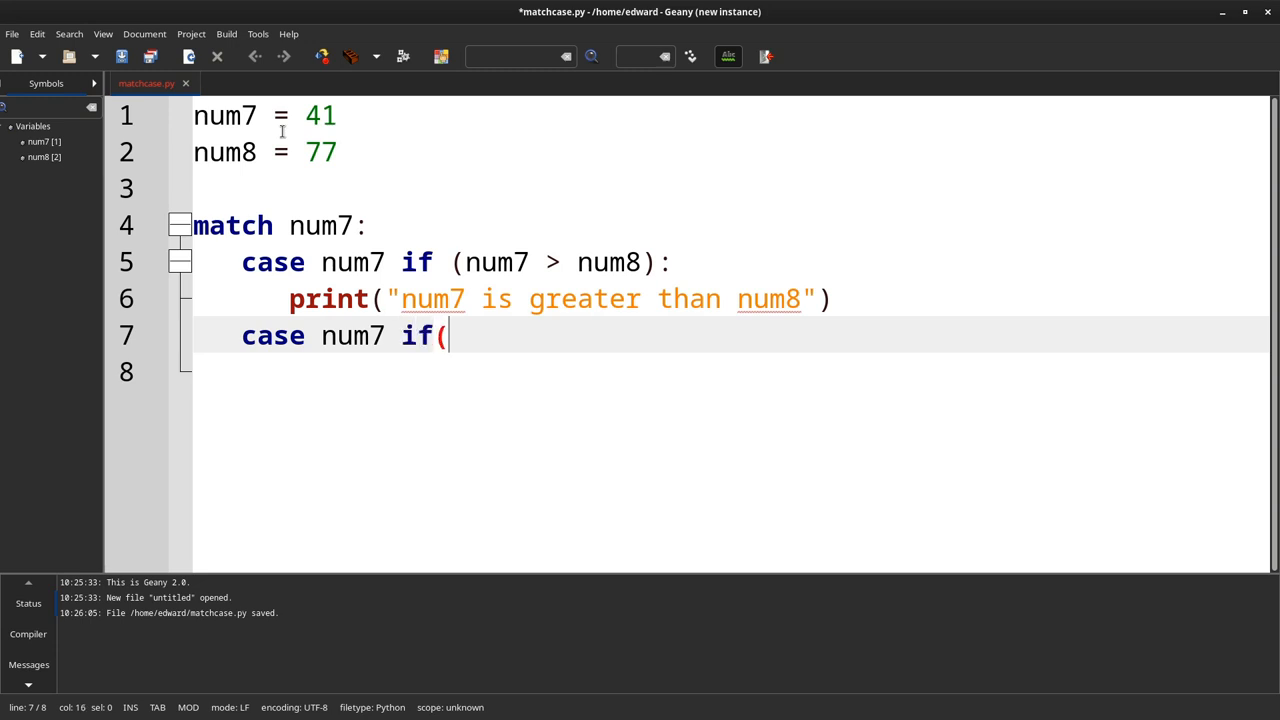
{"action": "type", "text": "num7"}
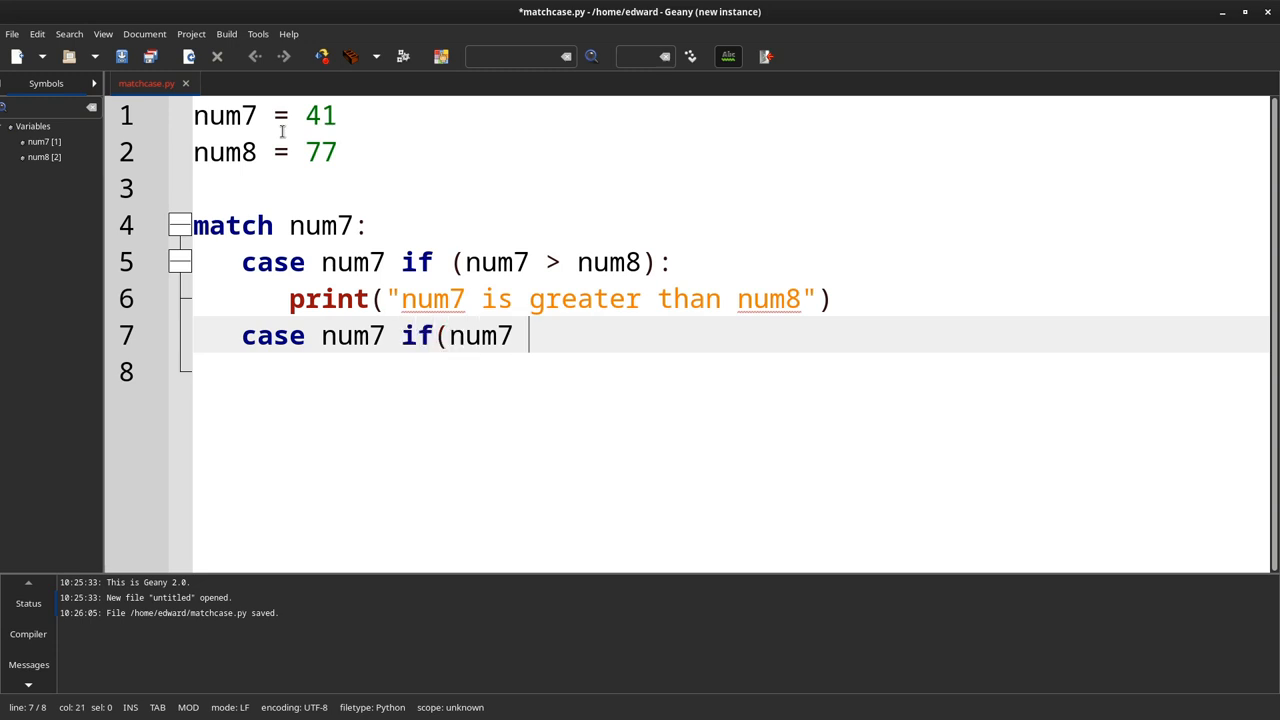
{"action": "type", "text": "== num8"}
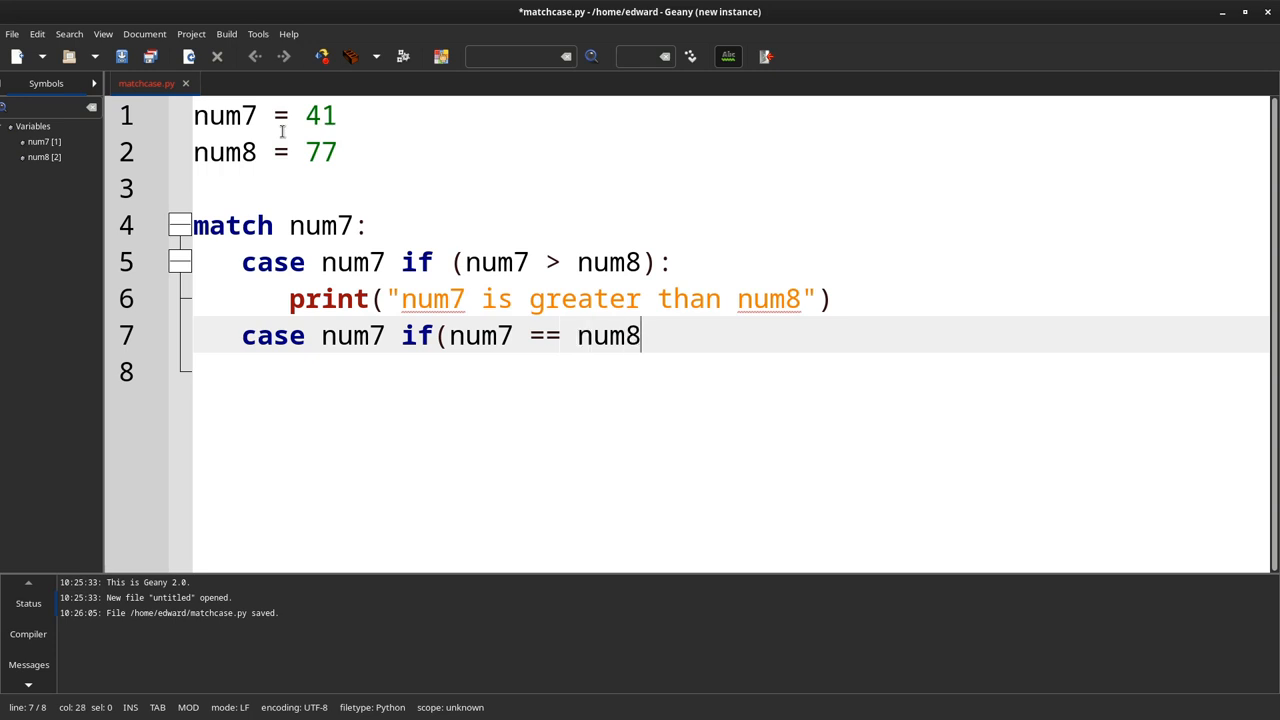
{"action": "type", "text": "):"}
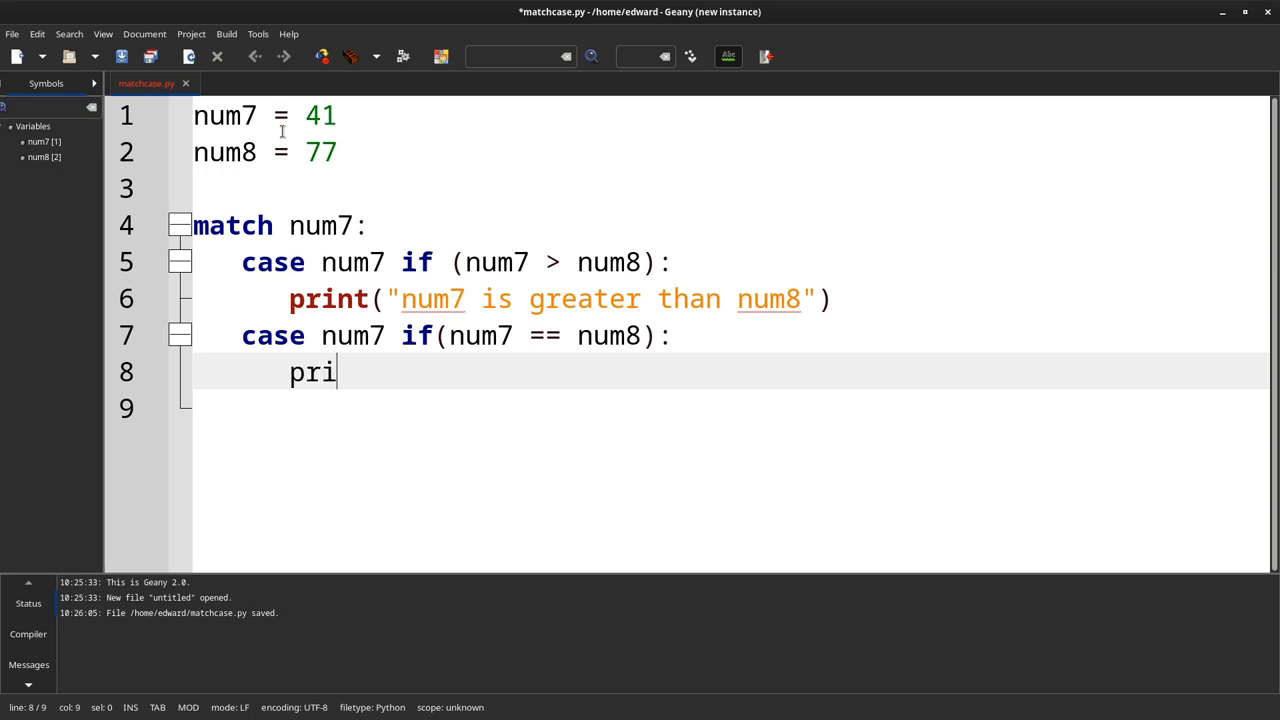
{"action": "type", "text": "nt(\"n"}
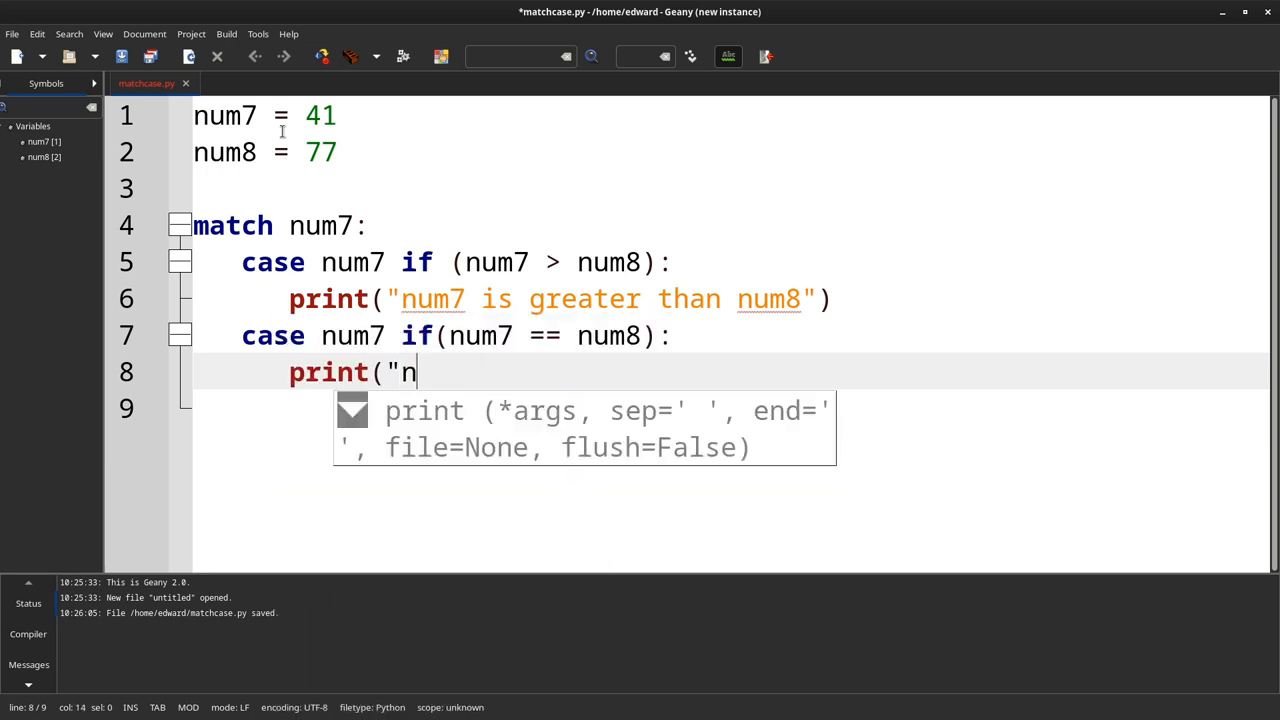
{"action": "type", "text": "um7 and num8 are e"}
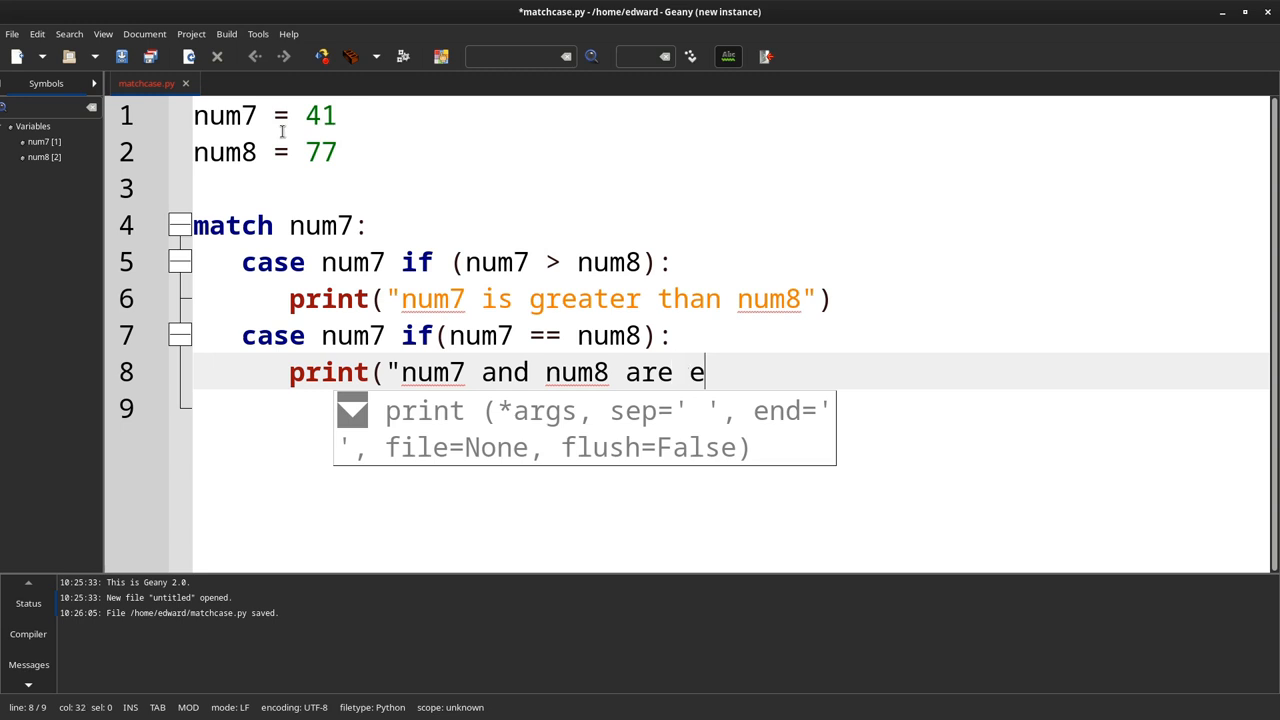
{"action": "type", "text": "q"}
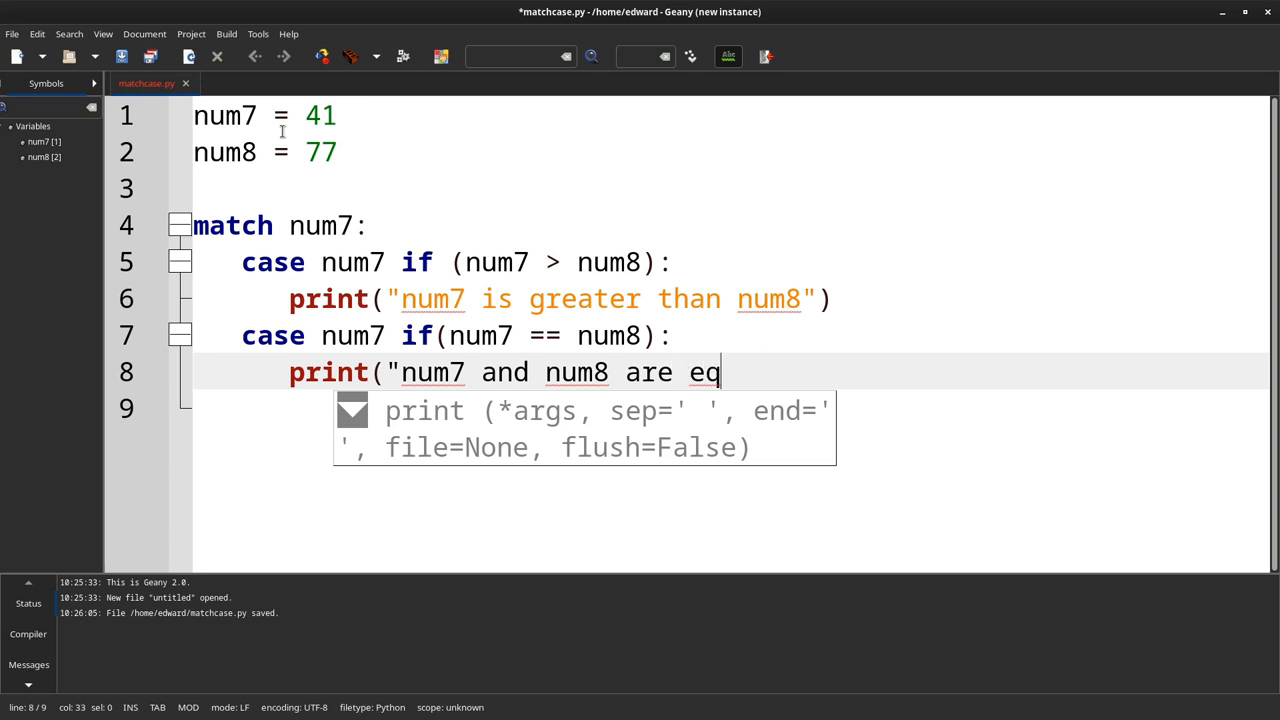
{"action": "type", "text": "ual\""}
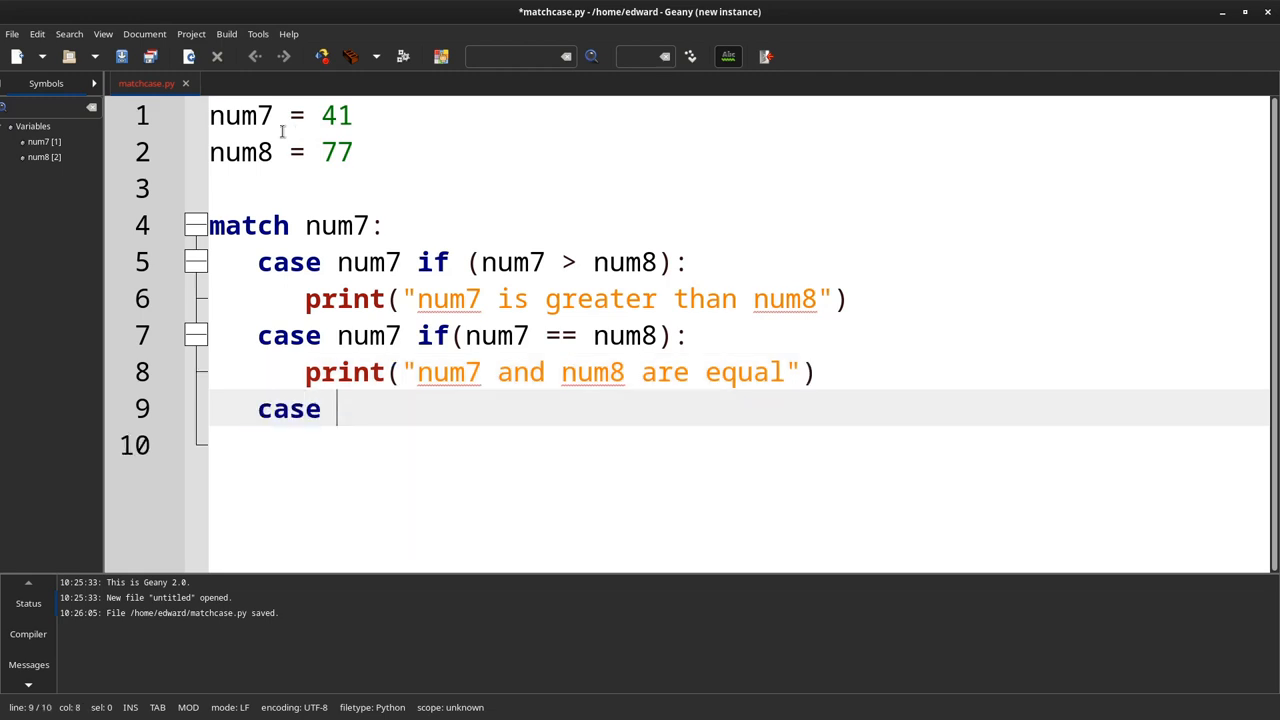
Add case _: printing "num8 is not greater than num7"
{"action": "type", "text": "_:"}
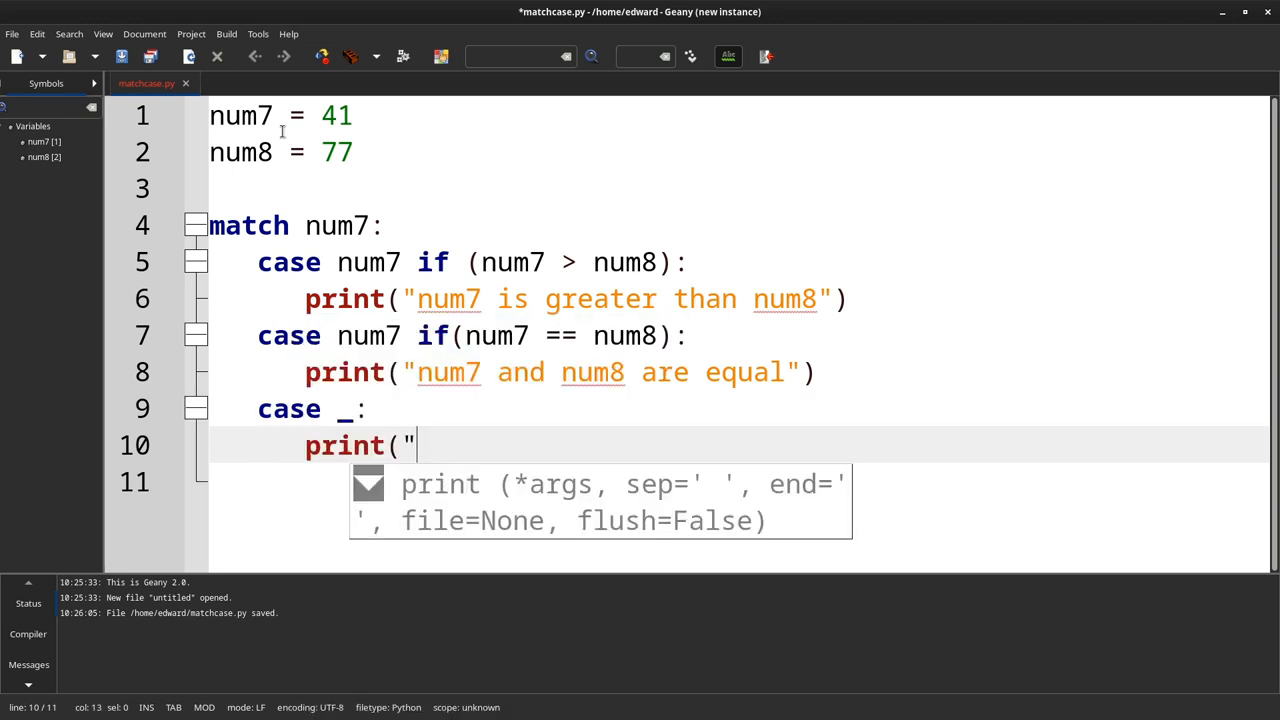
{"action": "type", "text": "num8 is n"}
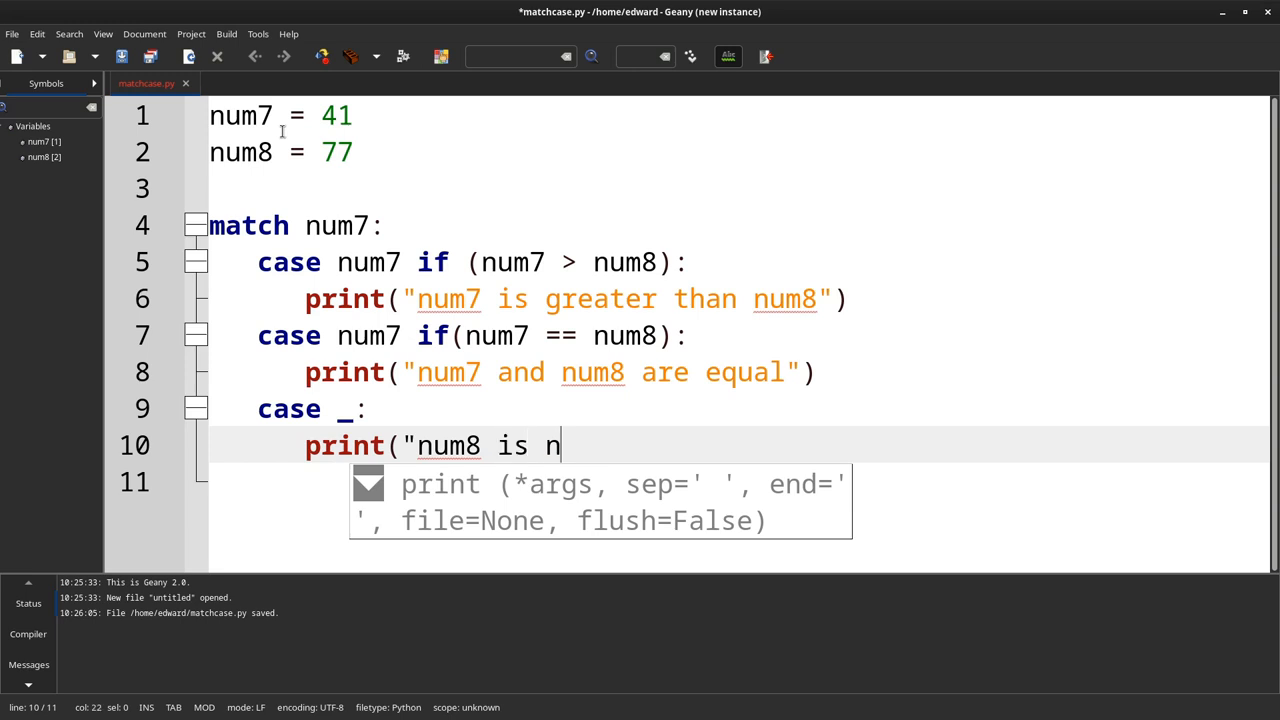
{"action": "type", "text": "ot gra"}
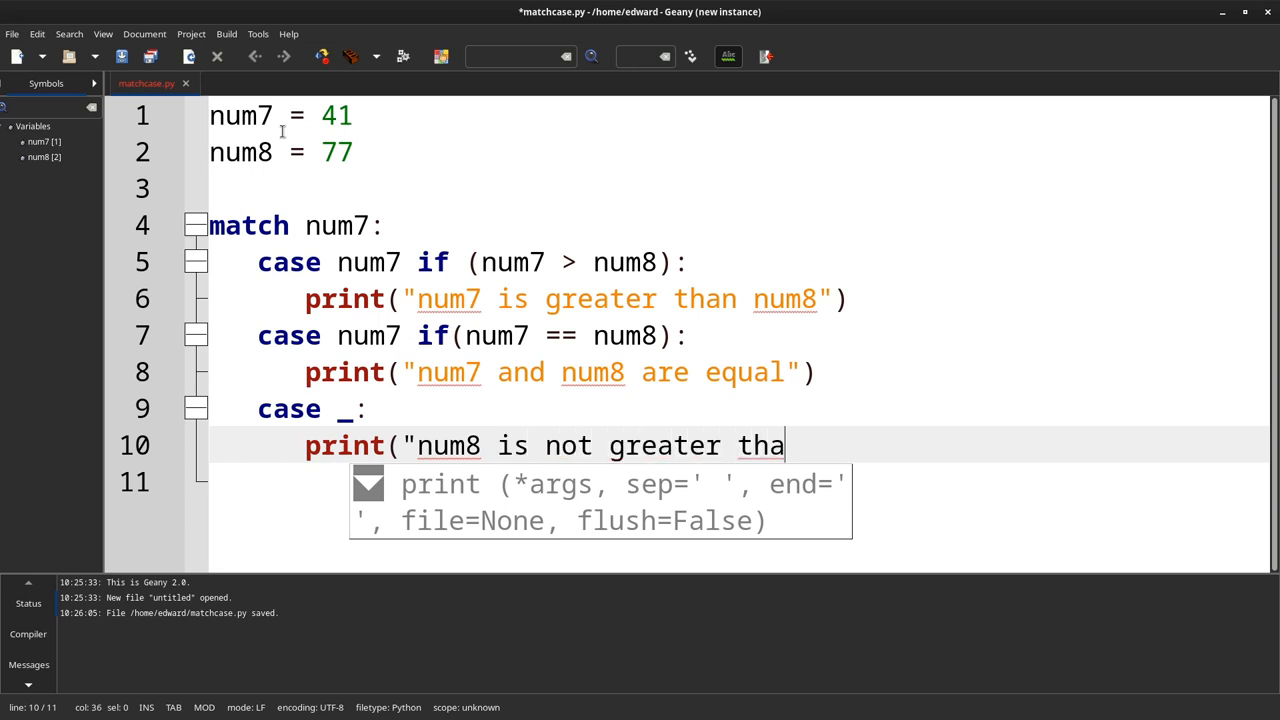
{"action": "type", "text": "n num7"}
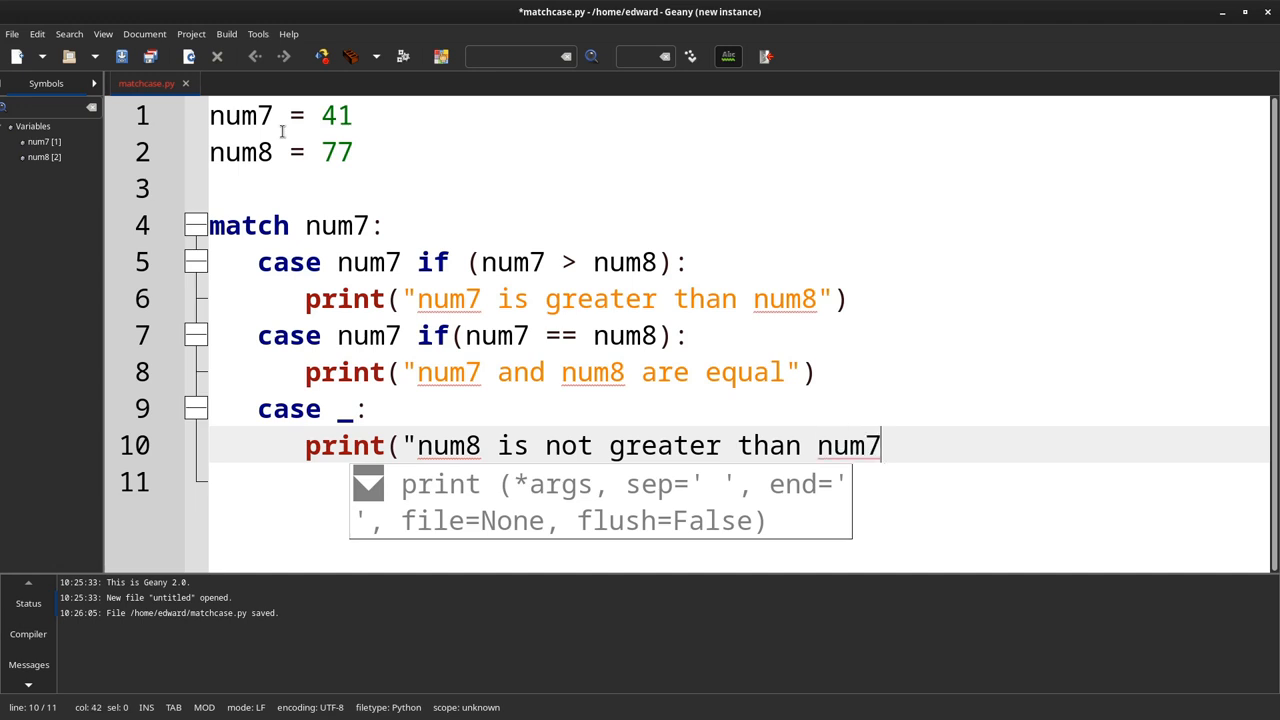
{"action": "type", "text": "\")"}
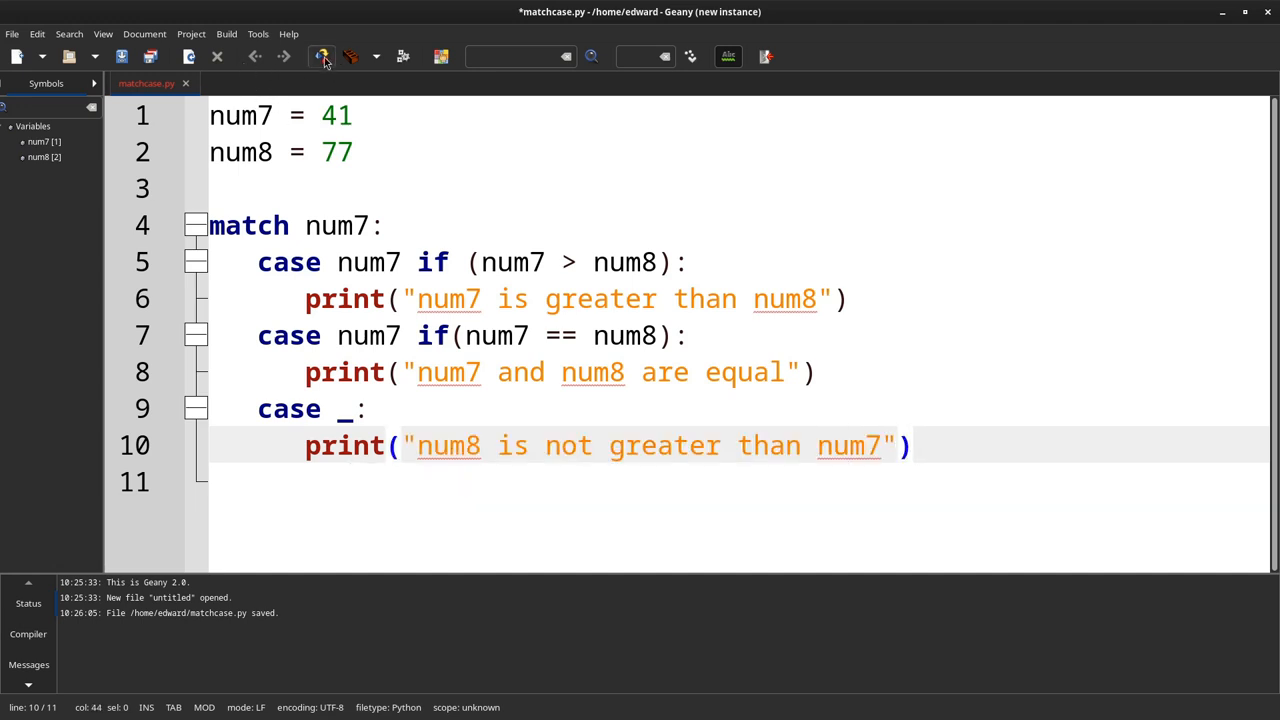
Compile and execute matchcase.py, printing "num8 is not greater than num7"
{"action": "left_click", "coordinate": [322, 56]}
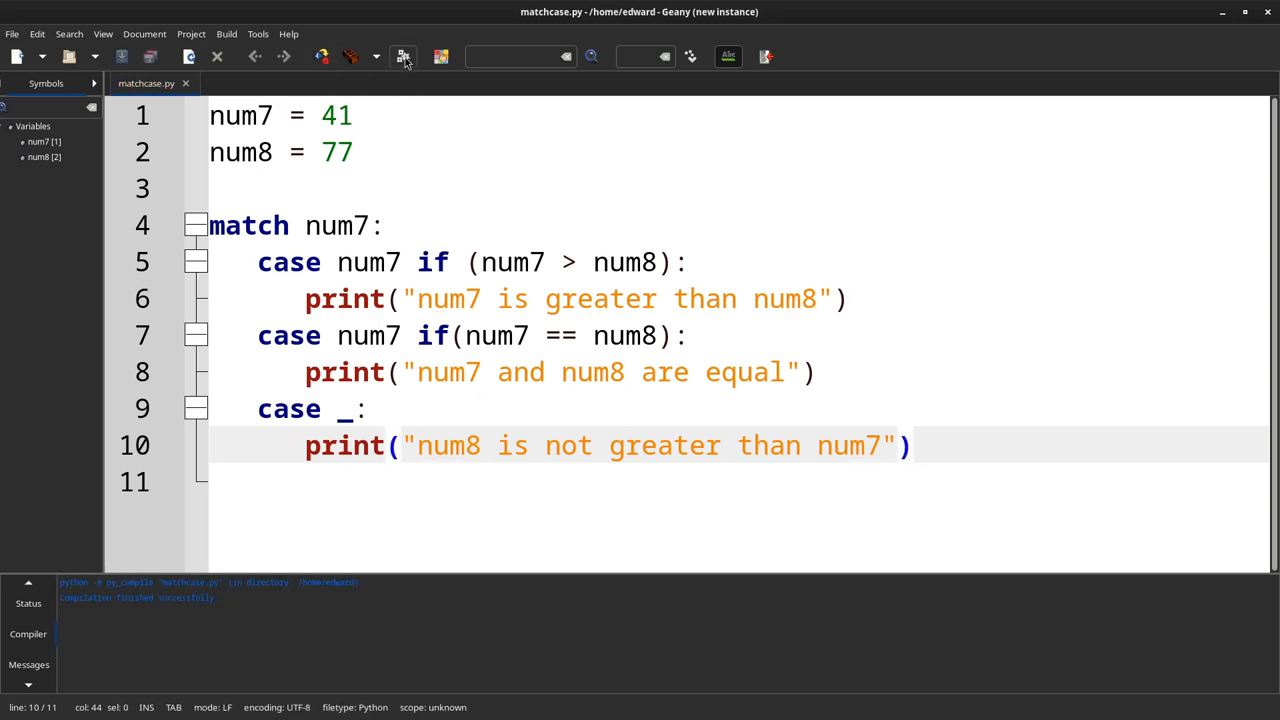
{"action": "left_click", "coordinate": [403, 56]}
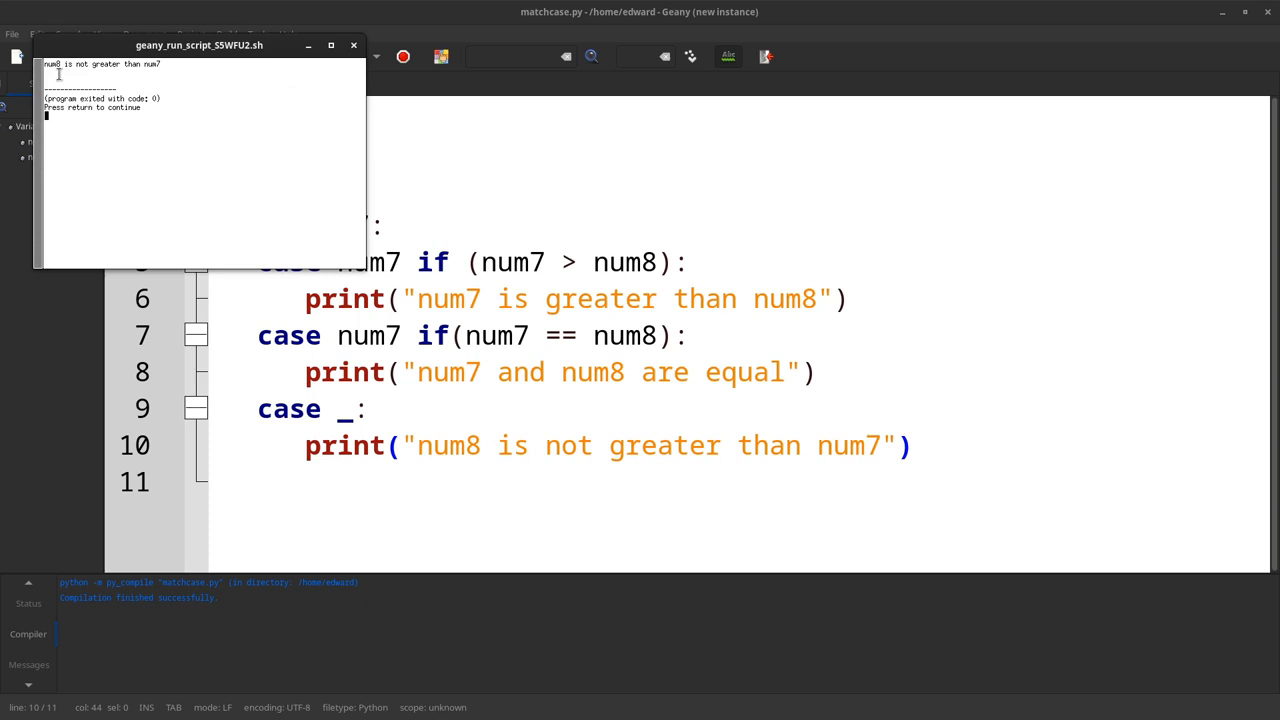
{"action": "mouse_move", "coordinate": [140, 75]}
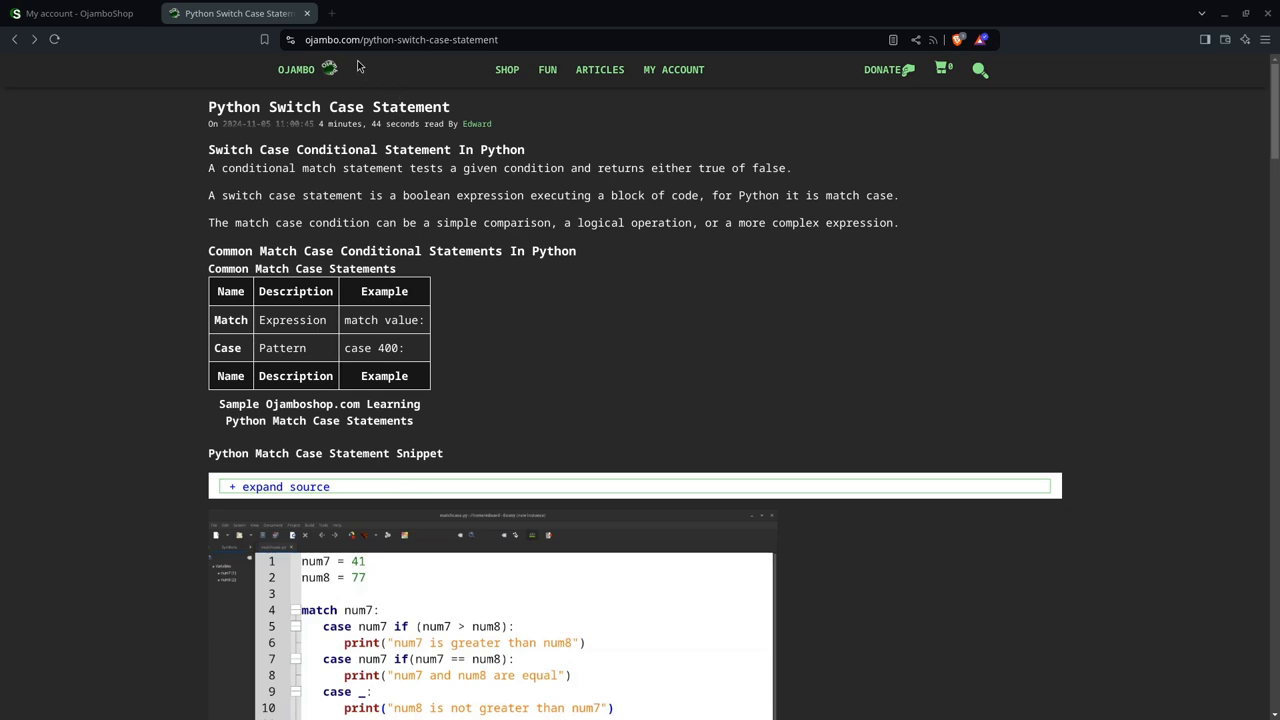
{"action": "mouse_move", "coordinate": [389, 65]}
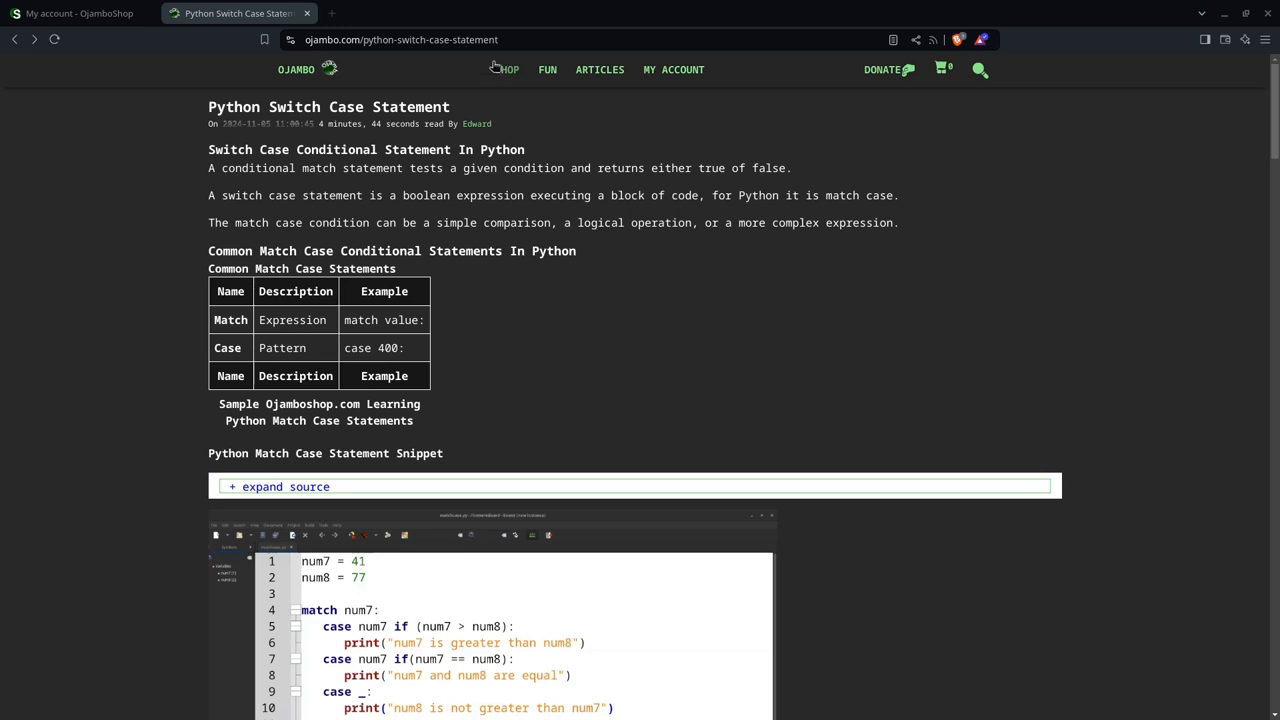
{"action": "mouse_move", "coordinate": [311, 245]}
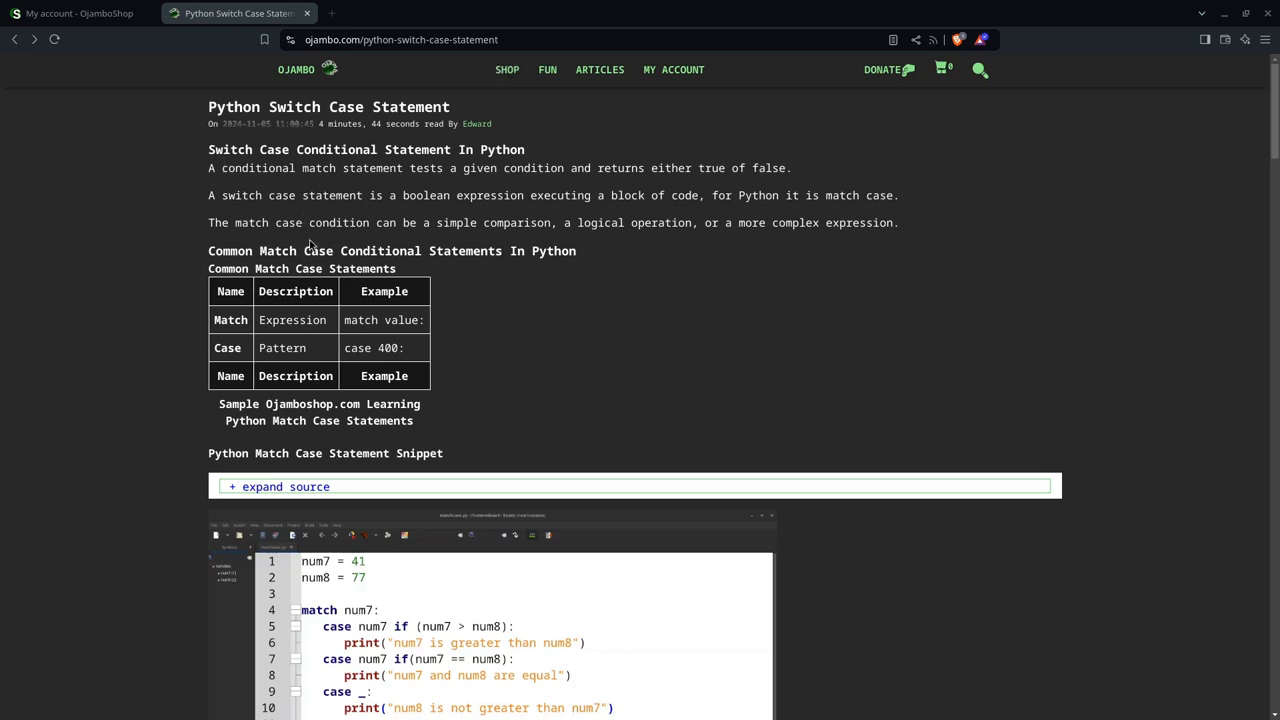
{"action": "mouse_move", "coordinate": [320, 325]}
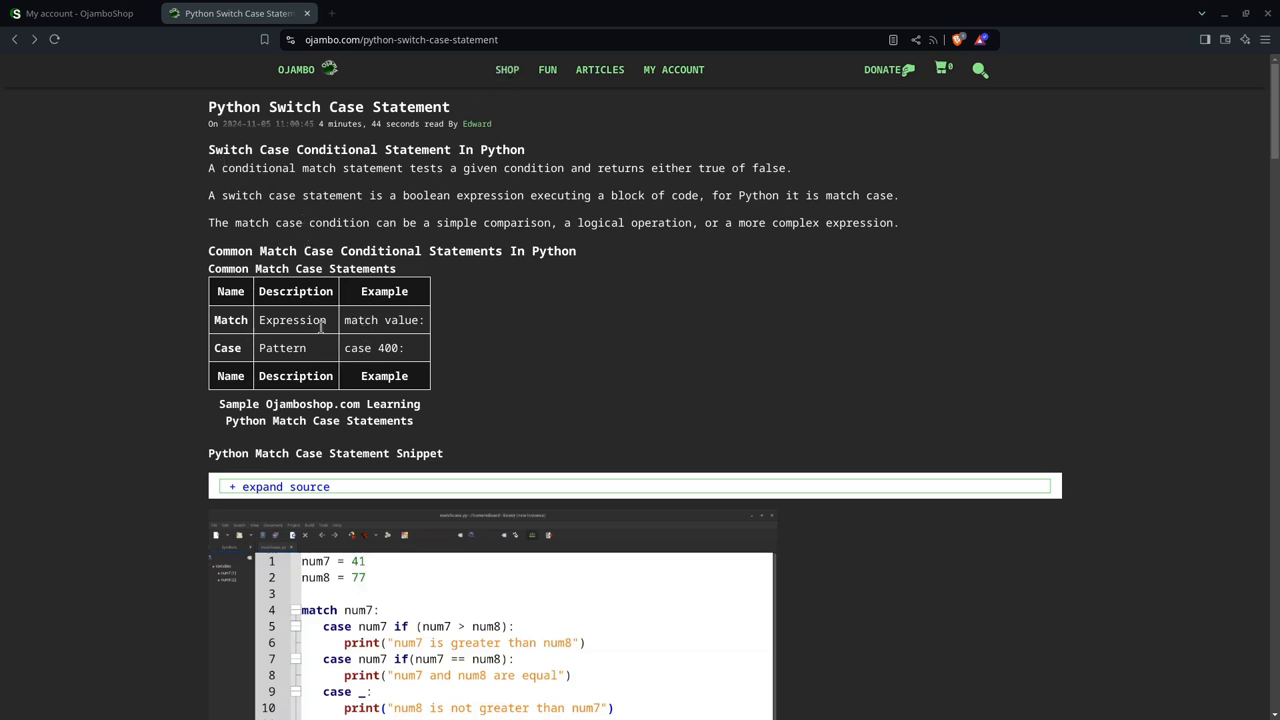
Scroll the Python Switch Case Statement article past its code screenshots to the courses promotion
{"action": "scroll", "scroll_direction": "down", "scroll_amount": 3}
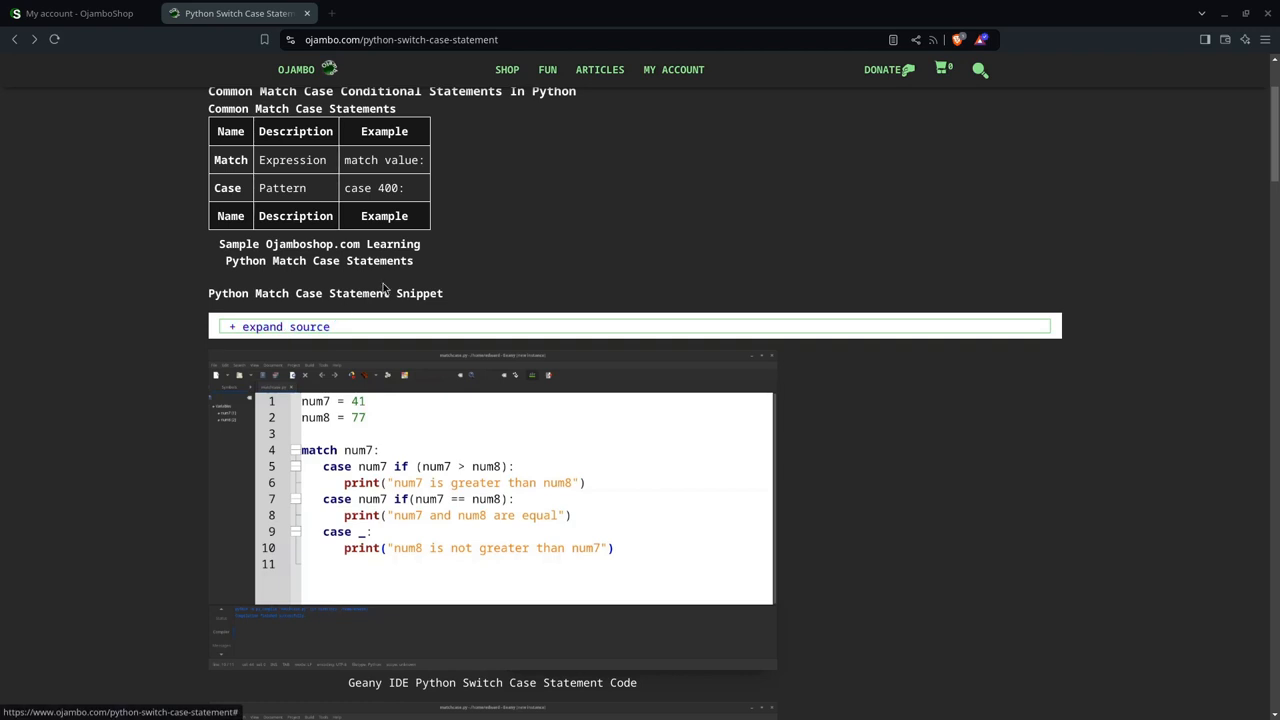
{"action": "scroll", "scroll_direction": "down", "scroll_amount": 3}
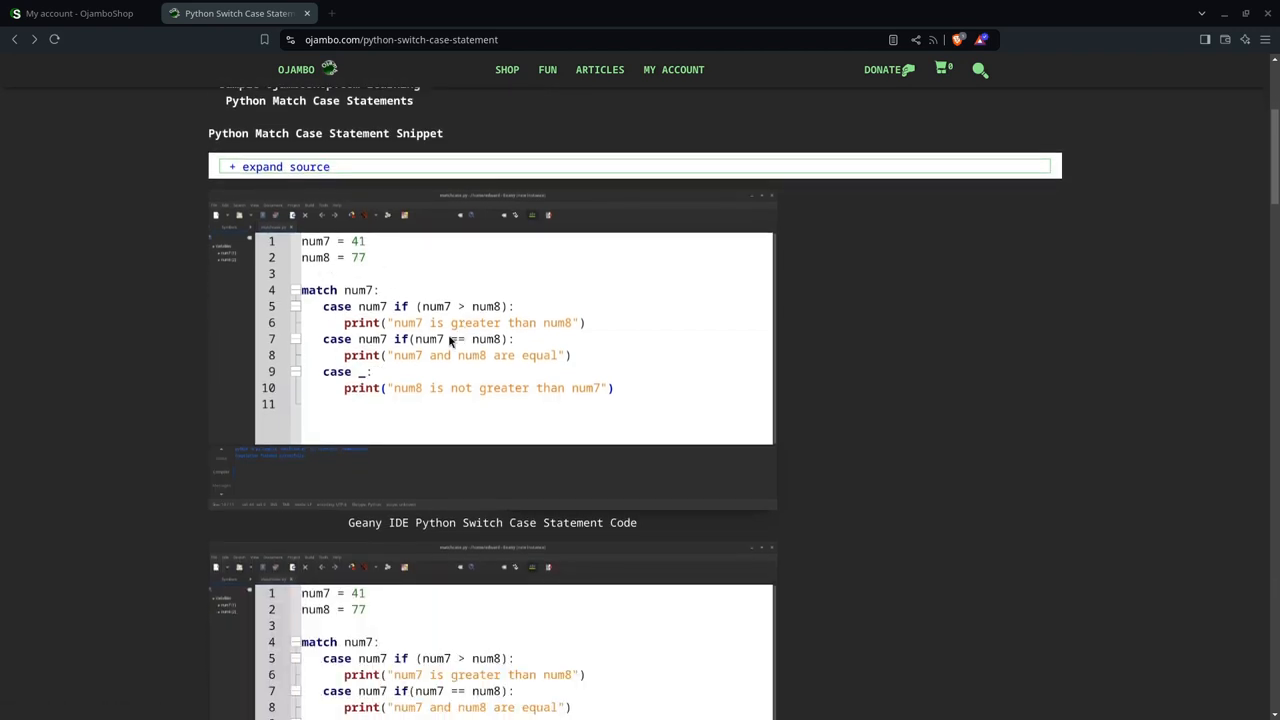
{"action": "scroll", "scroll_direction": "down", "scroll_amount": 3}
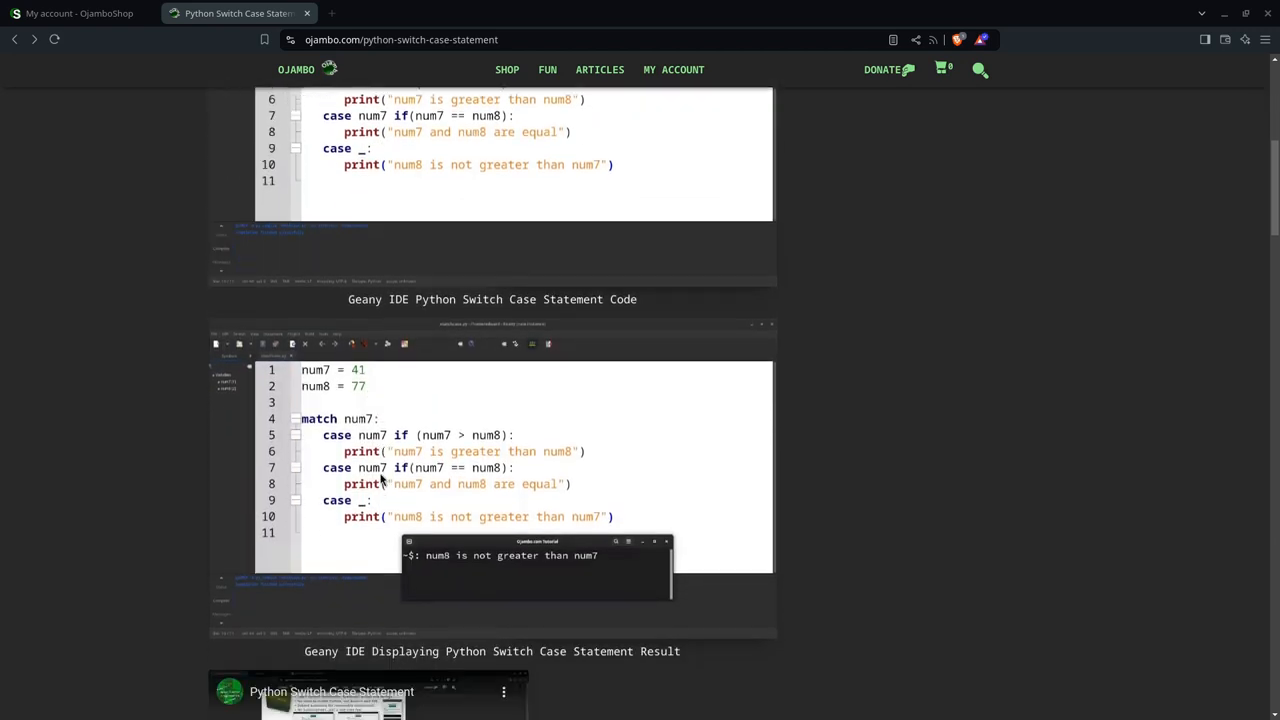
{"action": "scroll", "scroll_direction": "down", "scroll_amount": 3}
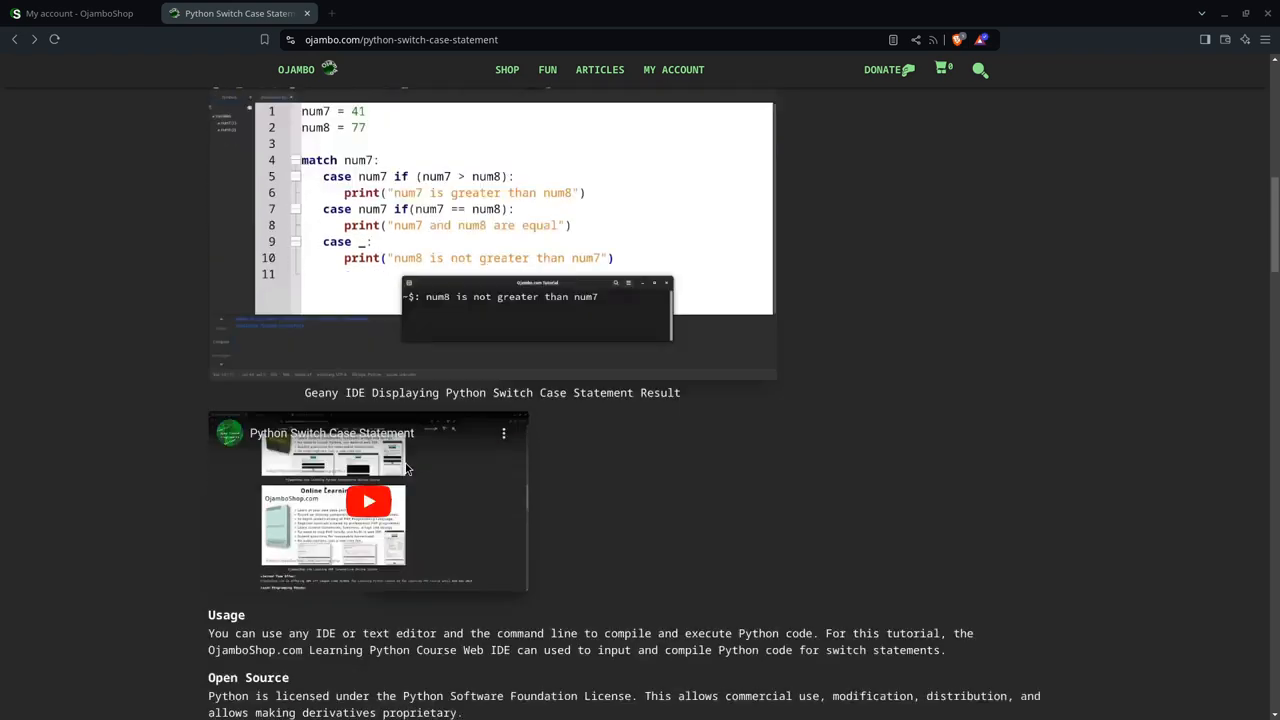
{"action": "scroll", "scroll_direction": "down", "scroll_amount": 3}
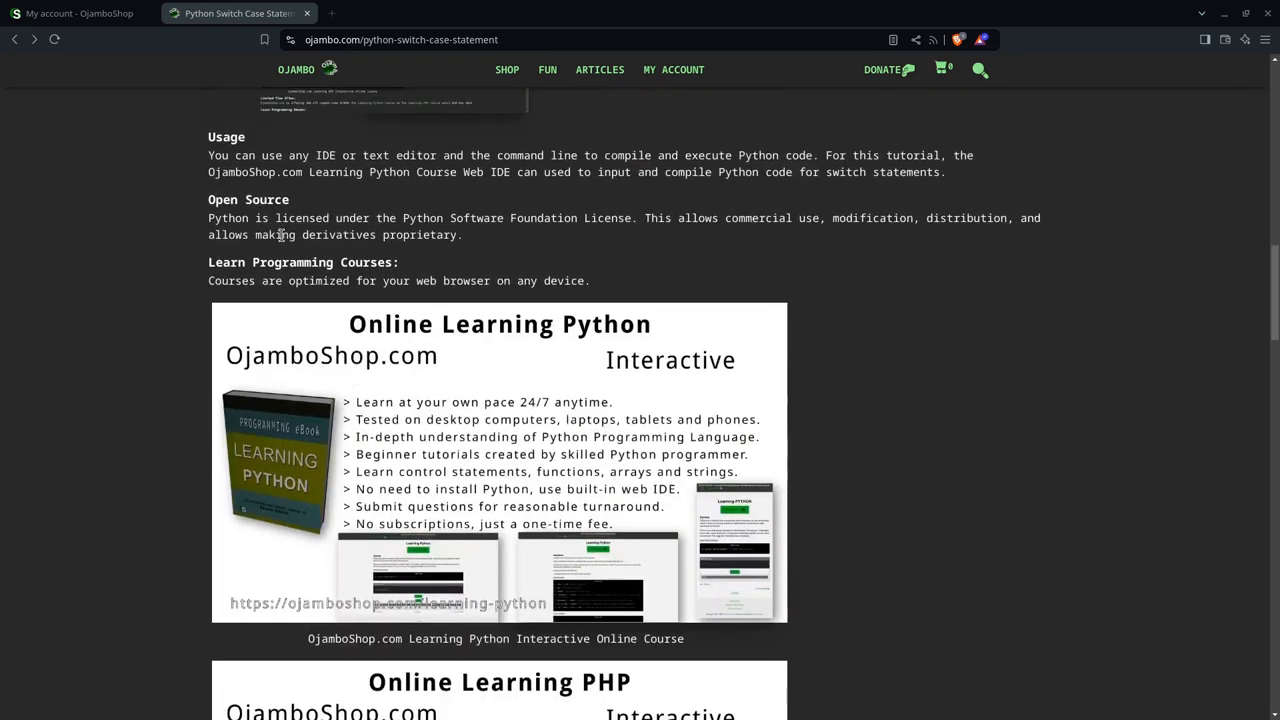
{"action": "scroll", "scroll_direction": "down", "scroll_amount": 3}
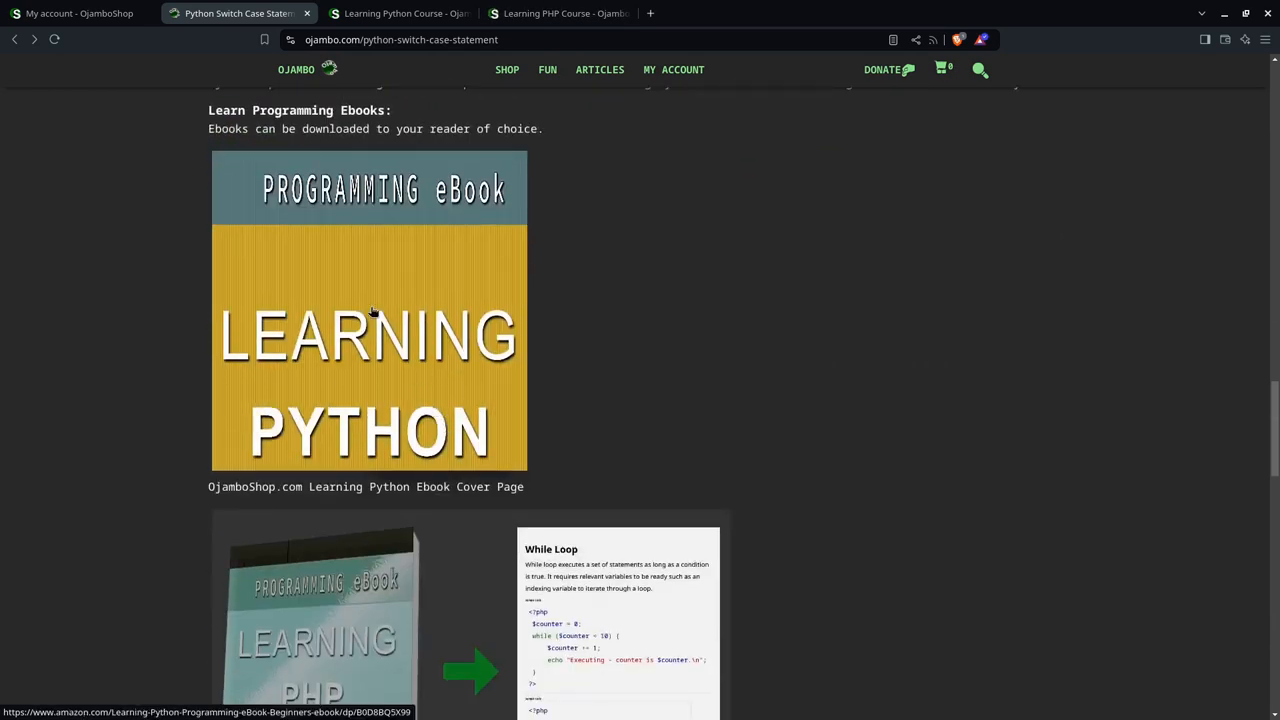
Scroll the article down to its Conclusion, References and reply form
{"action": "scroll", "scroll_direction": "down", "scroll_amount": 3}
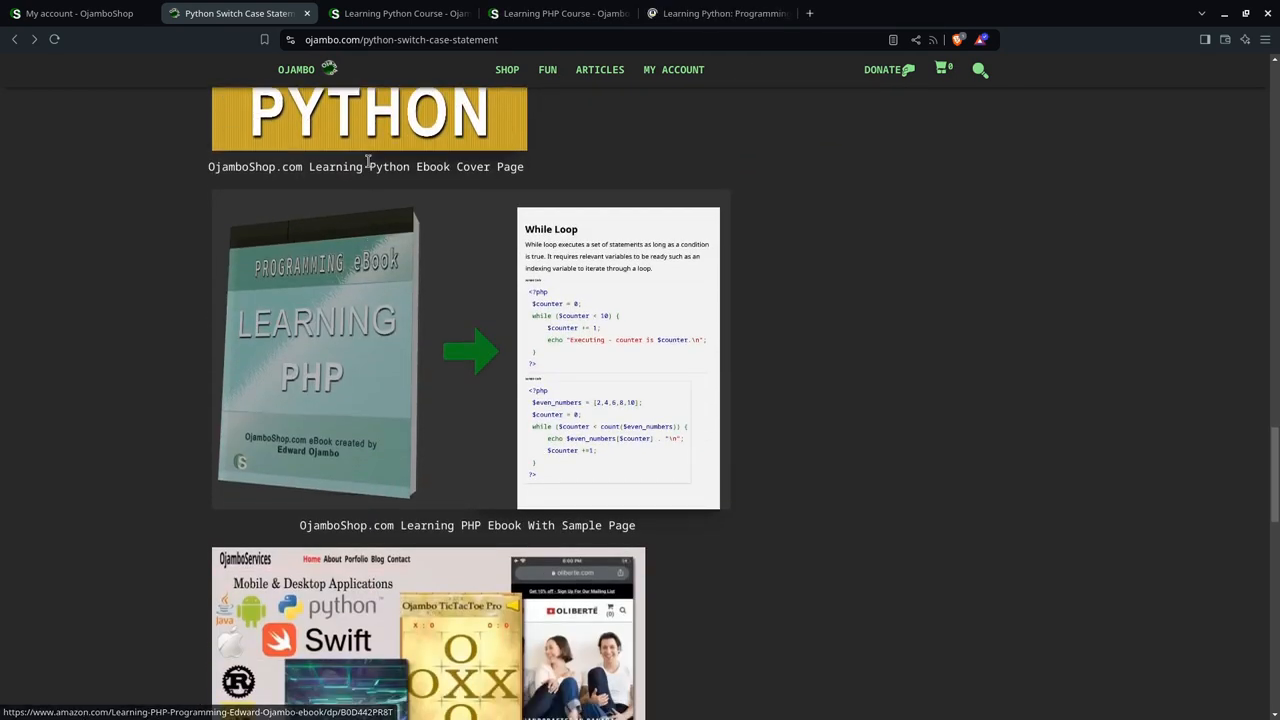
{"action": "scroll", "scroll_direction": "down", "scroll_amount": 3}
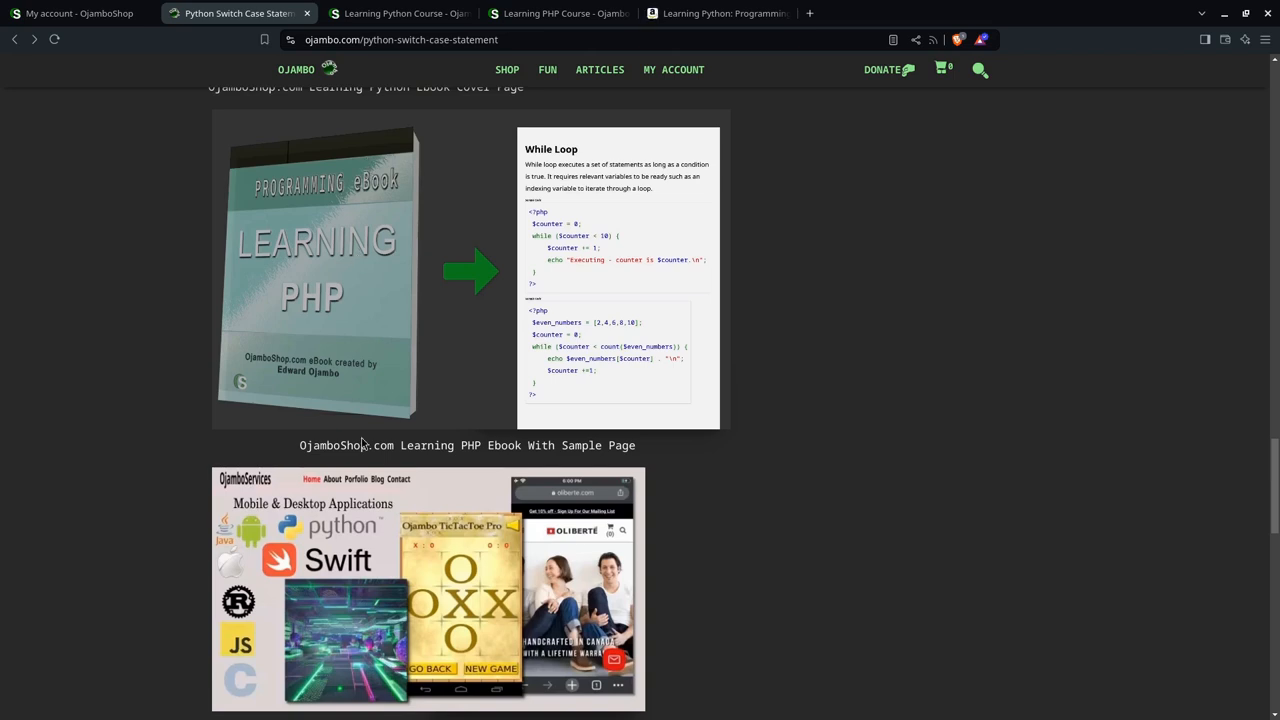
{"action": "scroll", "scroll_direction": "down", "scroll_amount": 3}
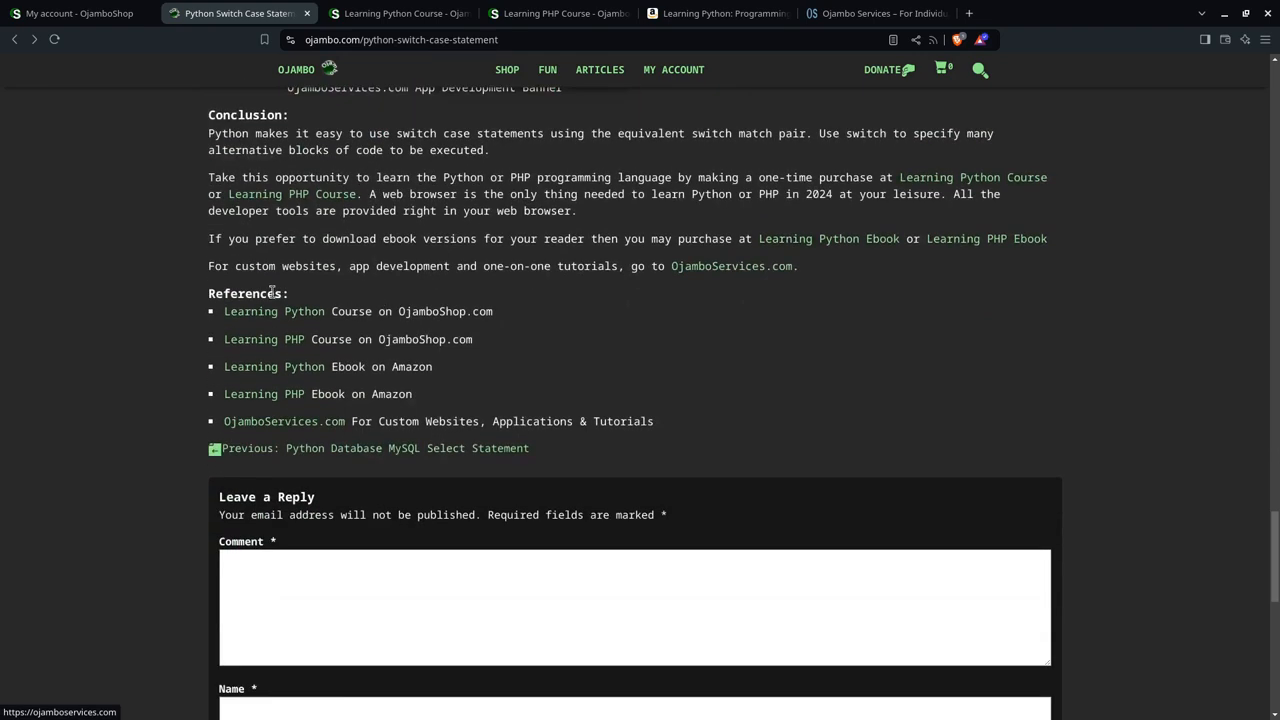
{"action": "mouse_move", "coordinate": [320, 339]}
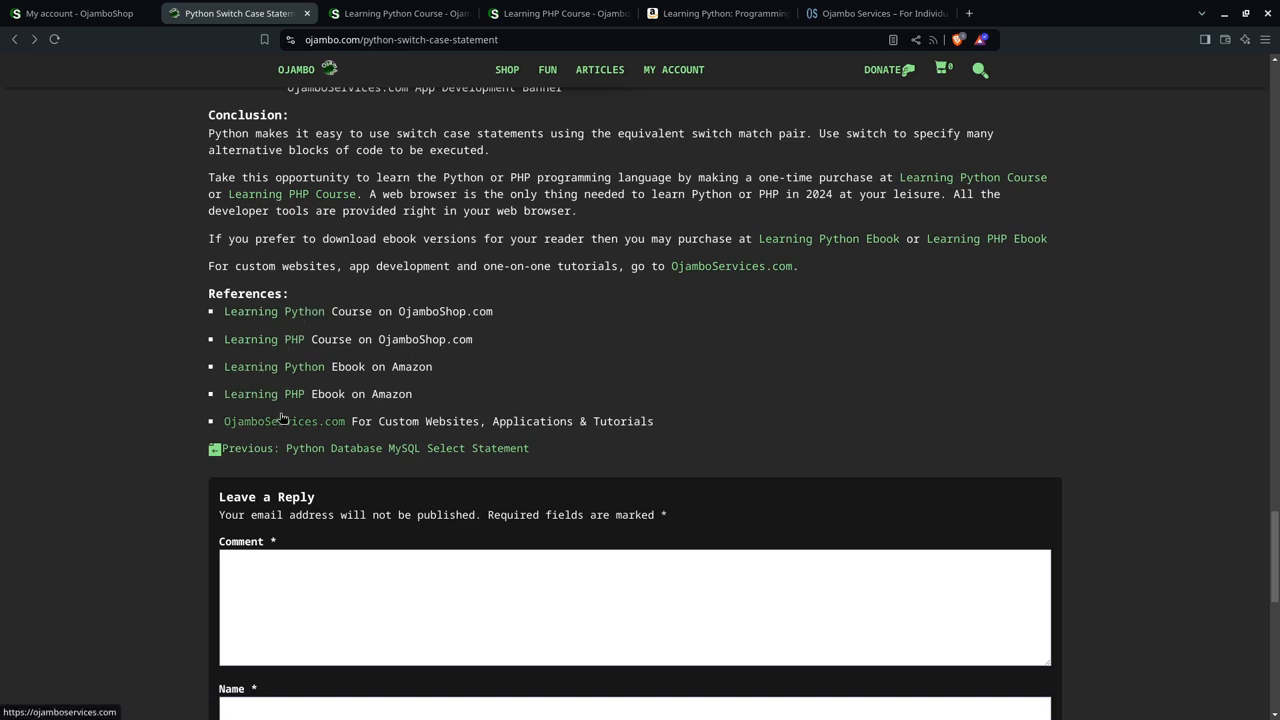
{"action": "mouse_move", "coordinate": [378, 102]}
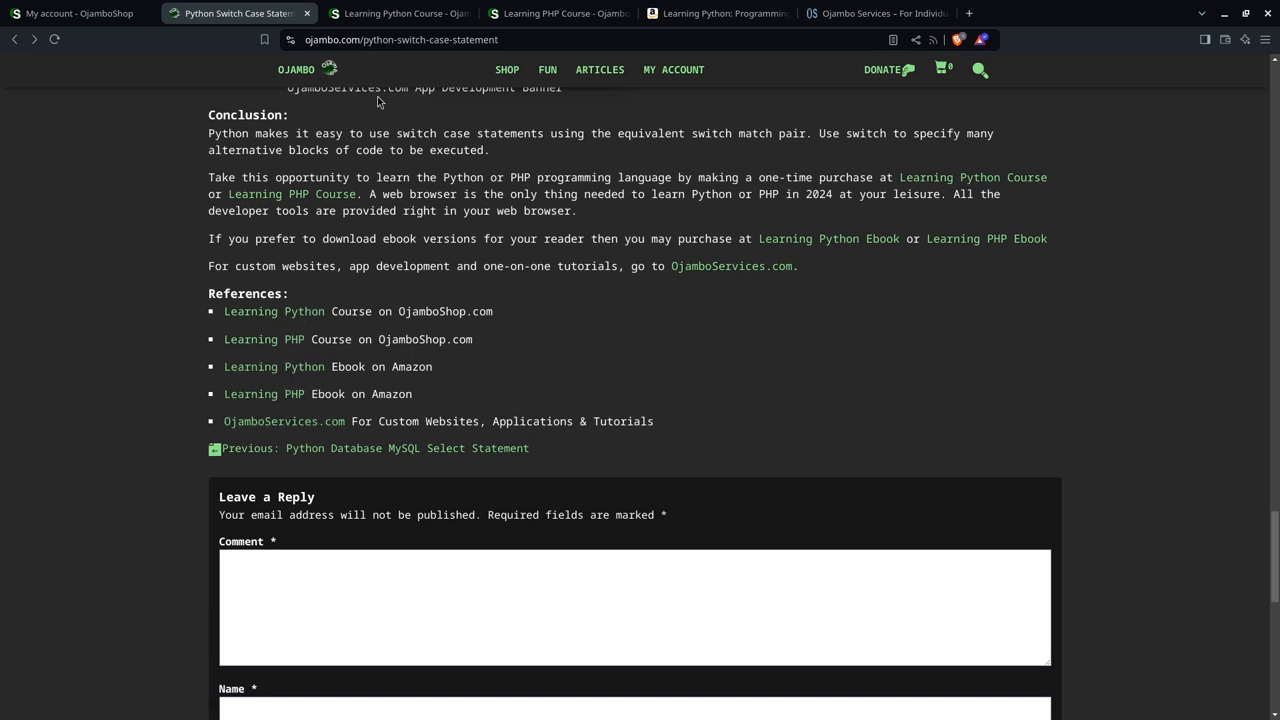
View the Learning Python Course tab, then the $50.00 Learning PHP Course tab
{"action": "left_click", "coordinate": [395, 13]}
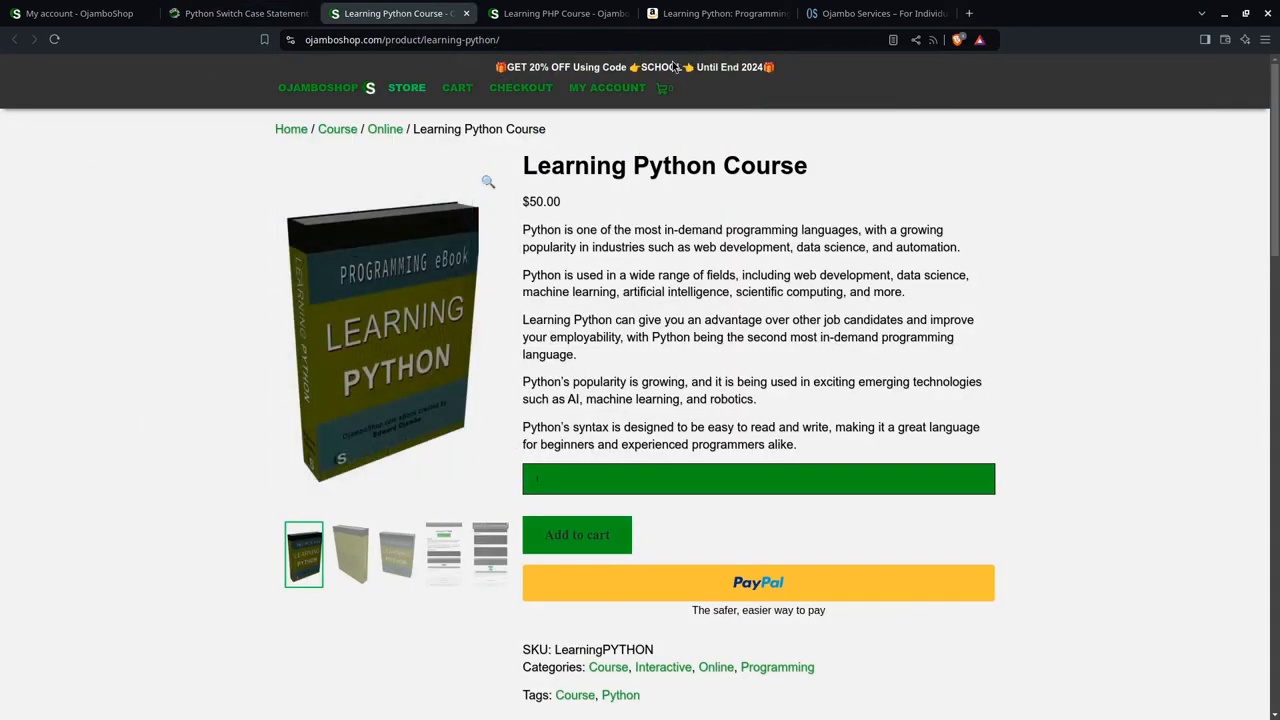
{"action": "mouse_move", "coordinate": [520, 87]}
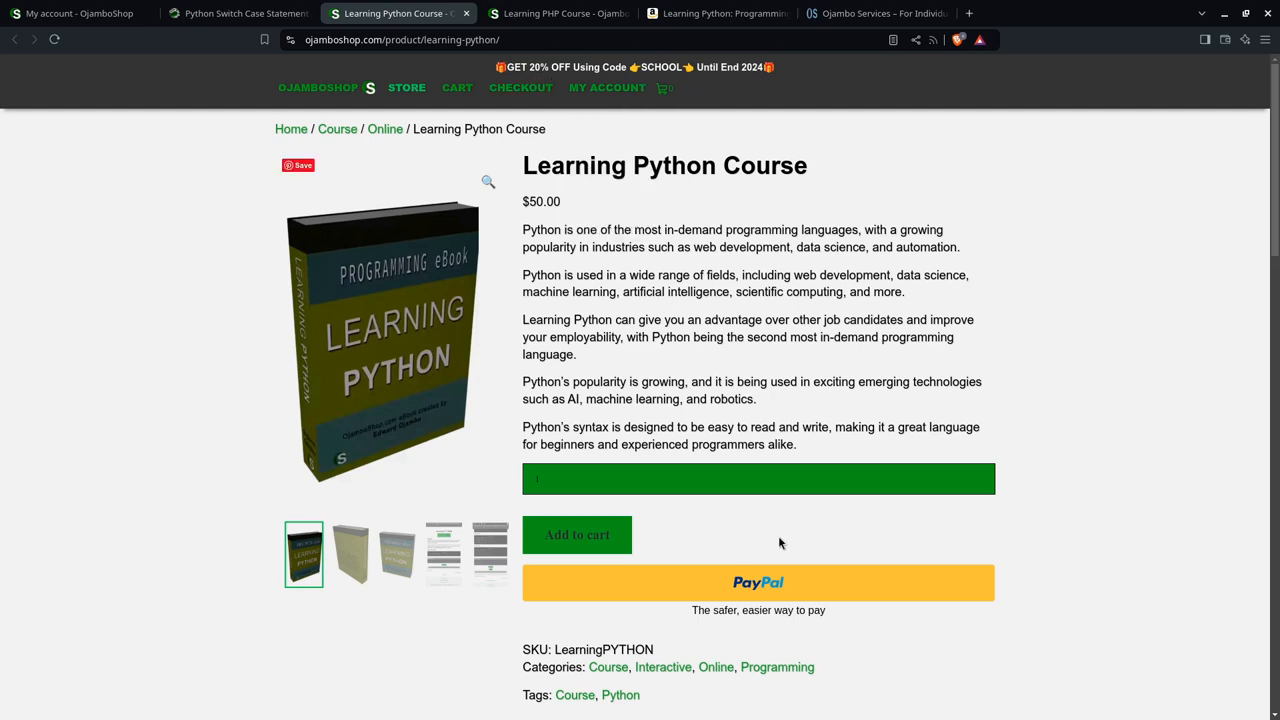
{"action": "left_click", "coordinate": [557, 13]}
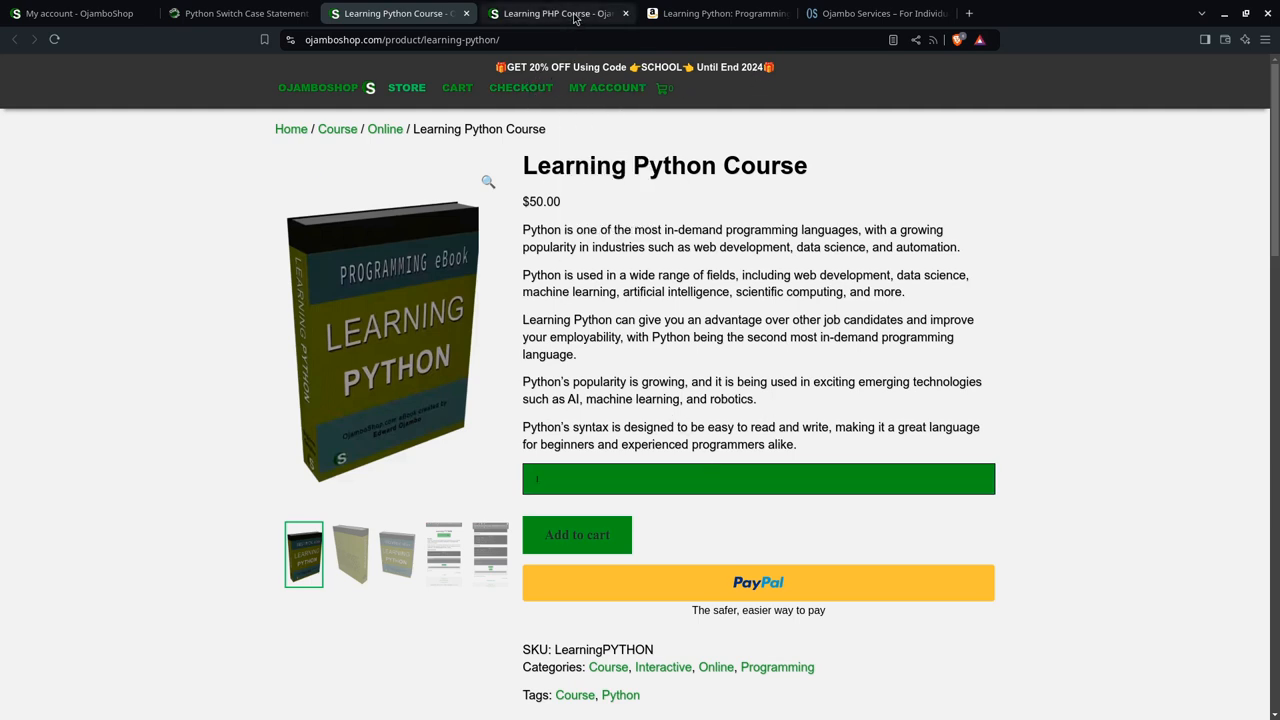
{"action": "left_click", "coordinate": [555, 13]}
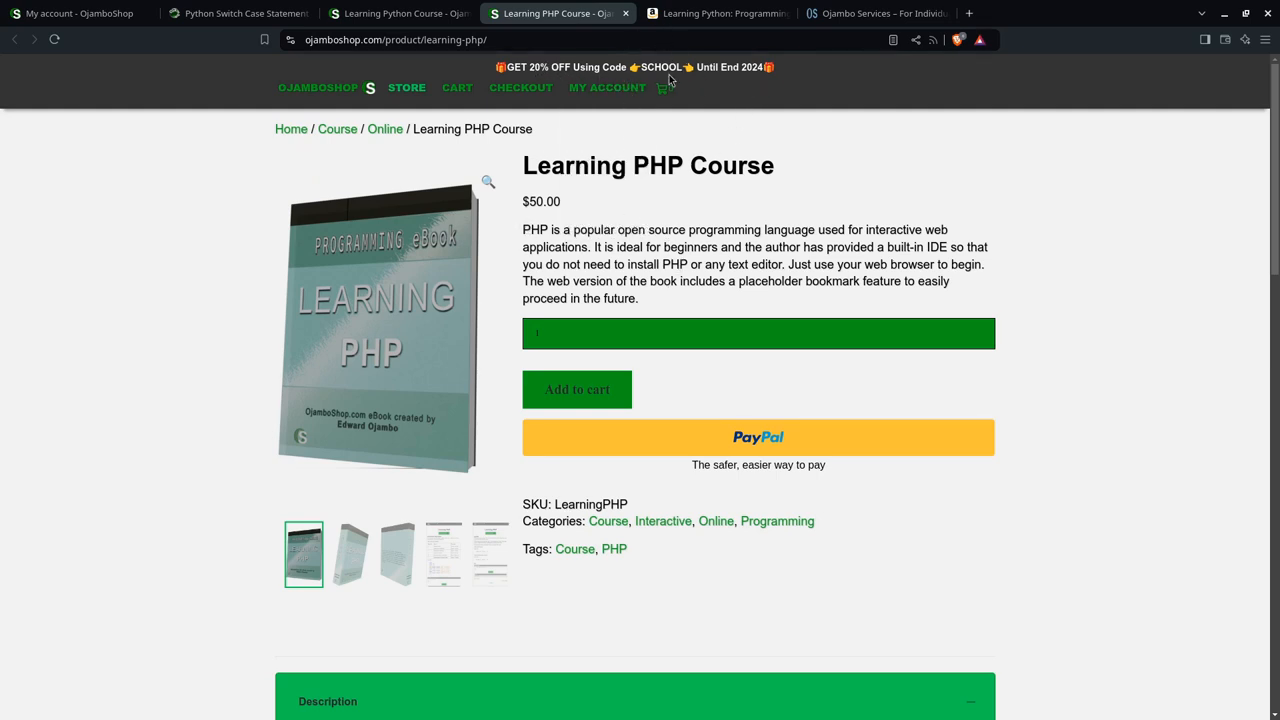
{"action": "mouse_move", "coordinate": [707, 93]}
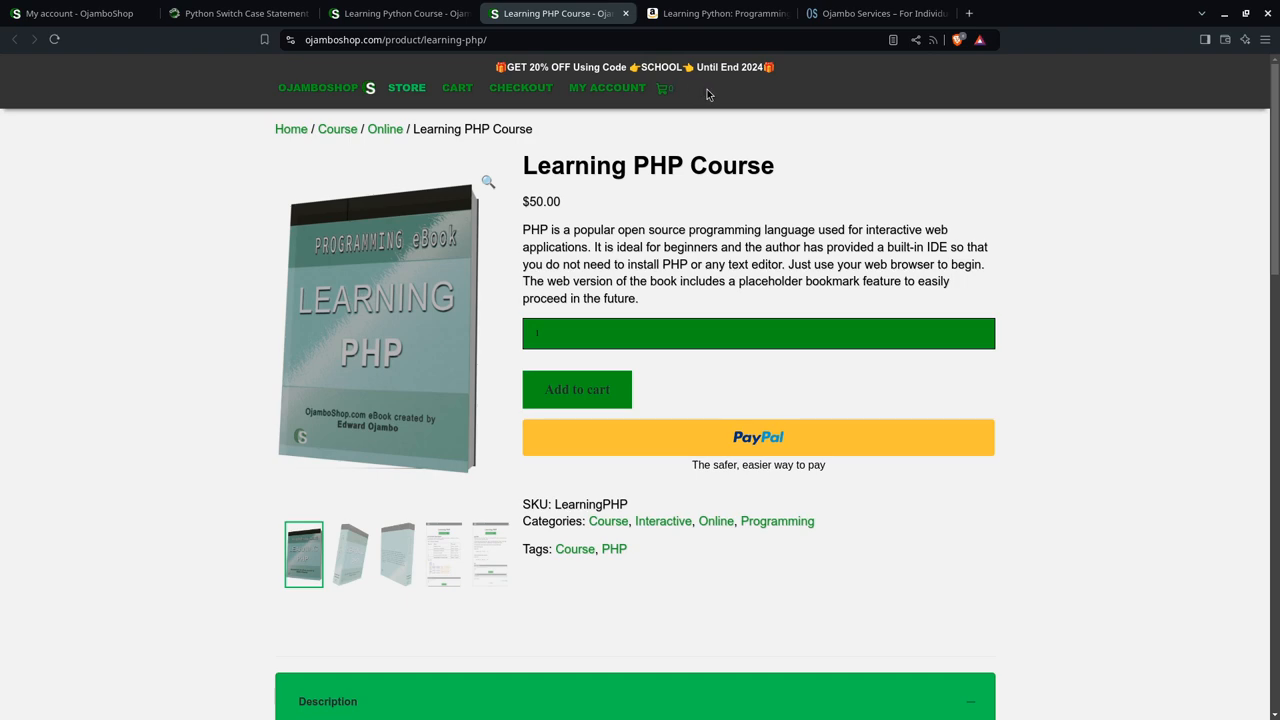
Search the Kindle Store for the author name 'edward o'
{"action": "left_click", "coordinate": [716, 13]}
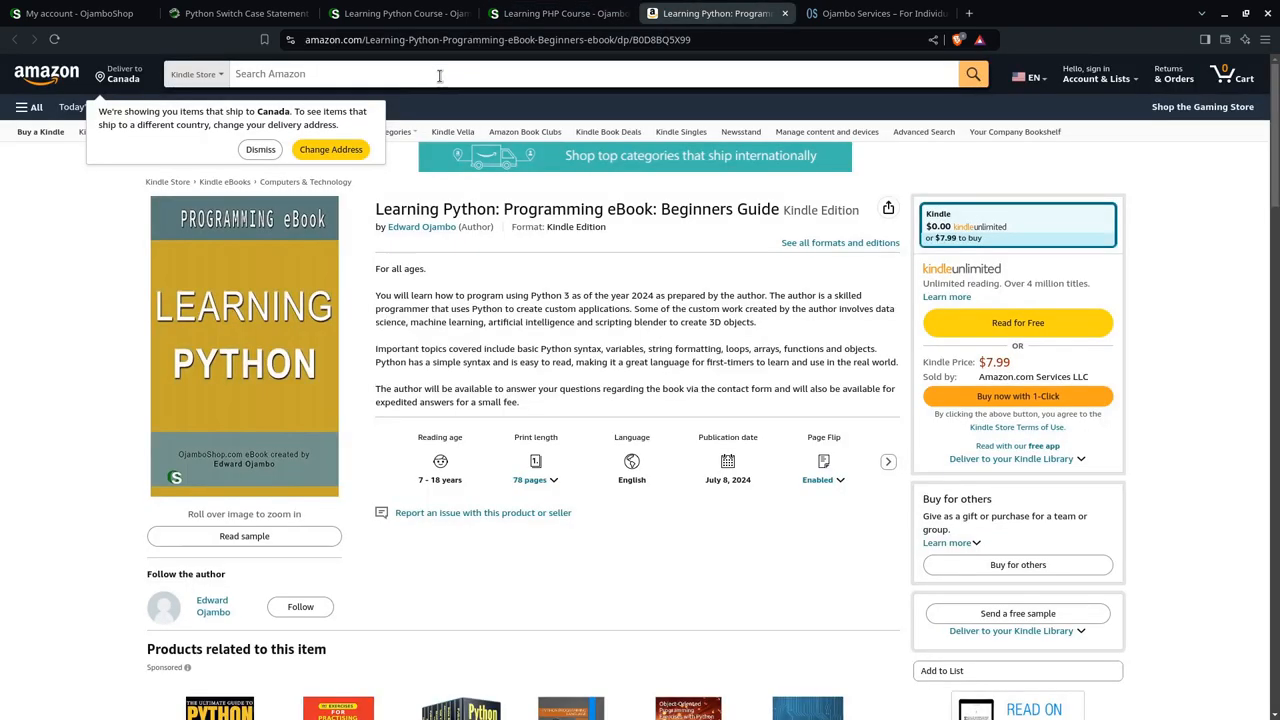
{"action": "type", "text": "e"}
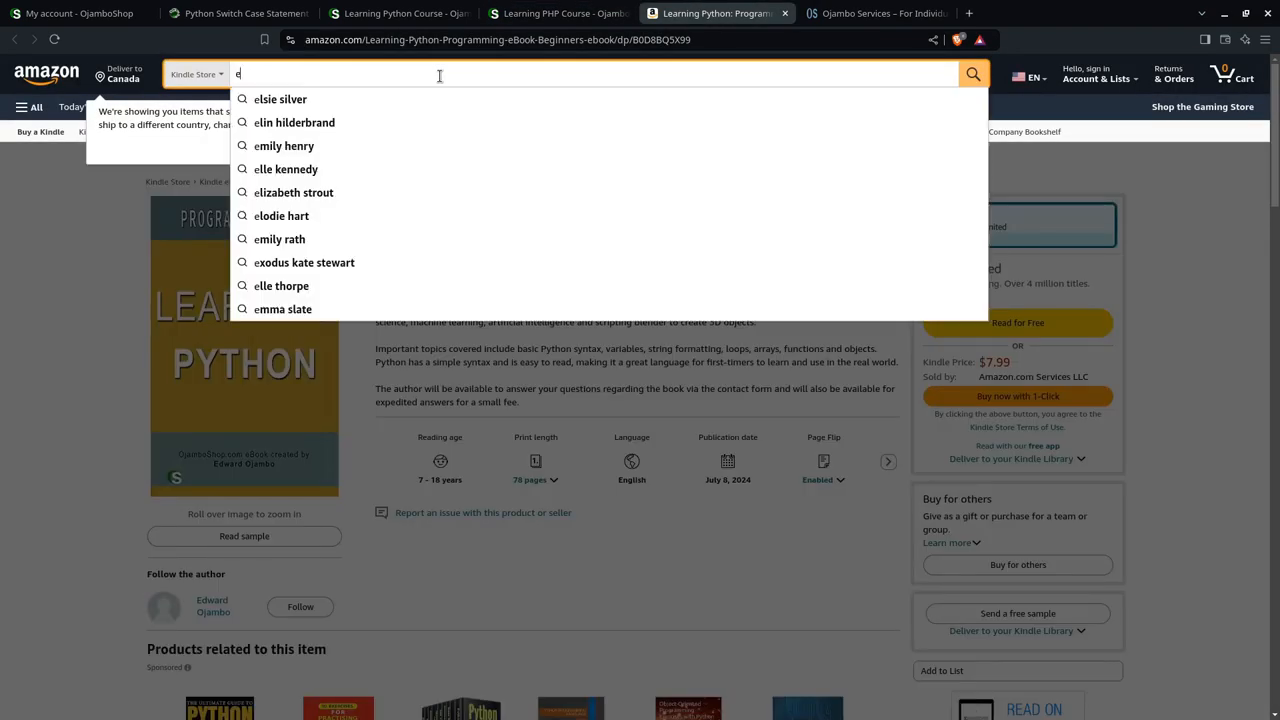
{"action": "type", "text": "dward ojambo"}
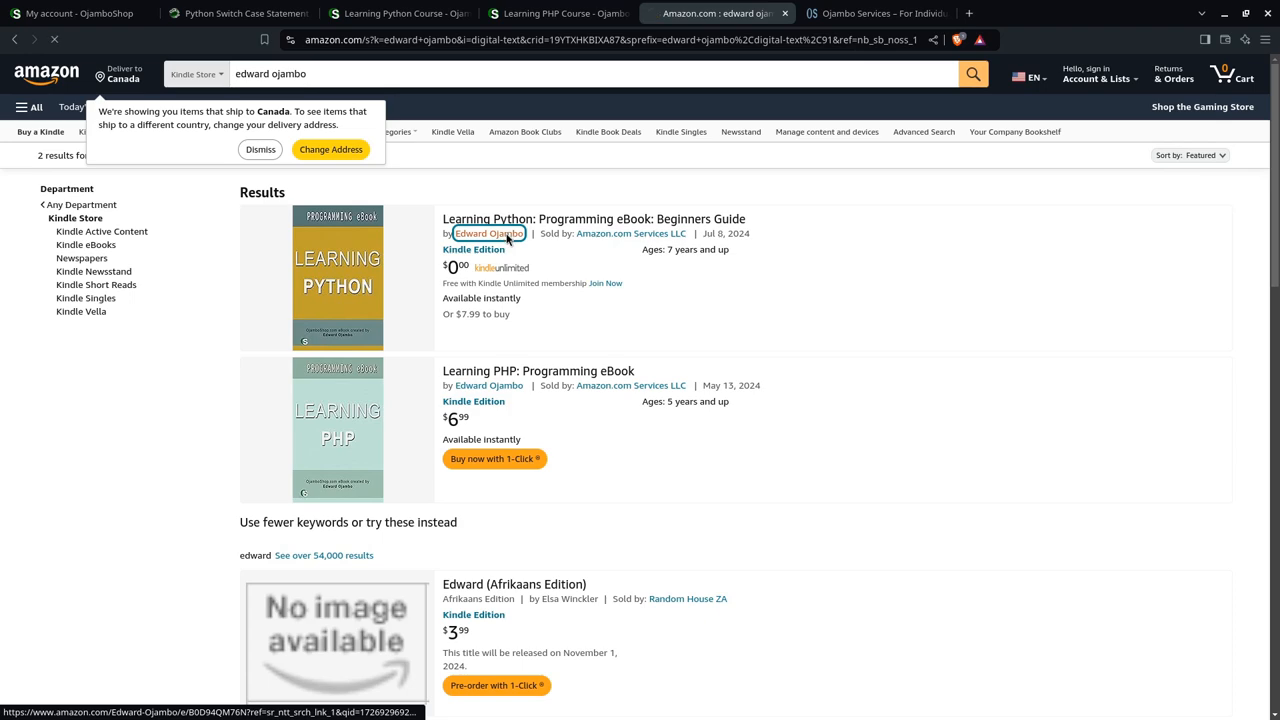
Open Edward Ojambo's author store and browse his Learning Python and Learning PHP ebooks
{"action": "left_click", "coordinate": [489, 233]}
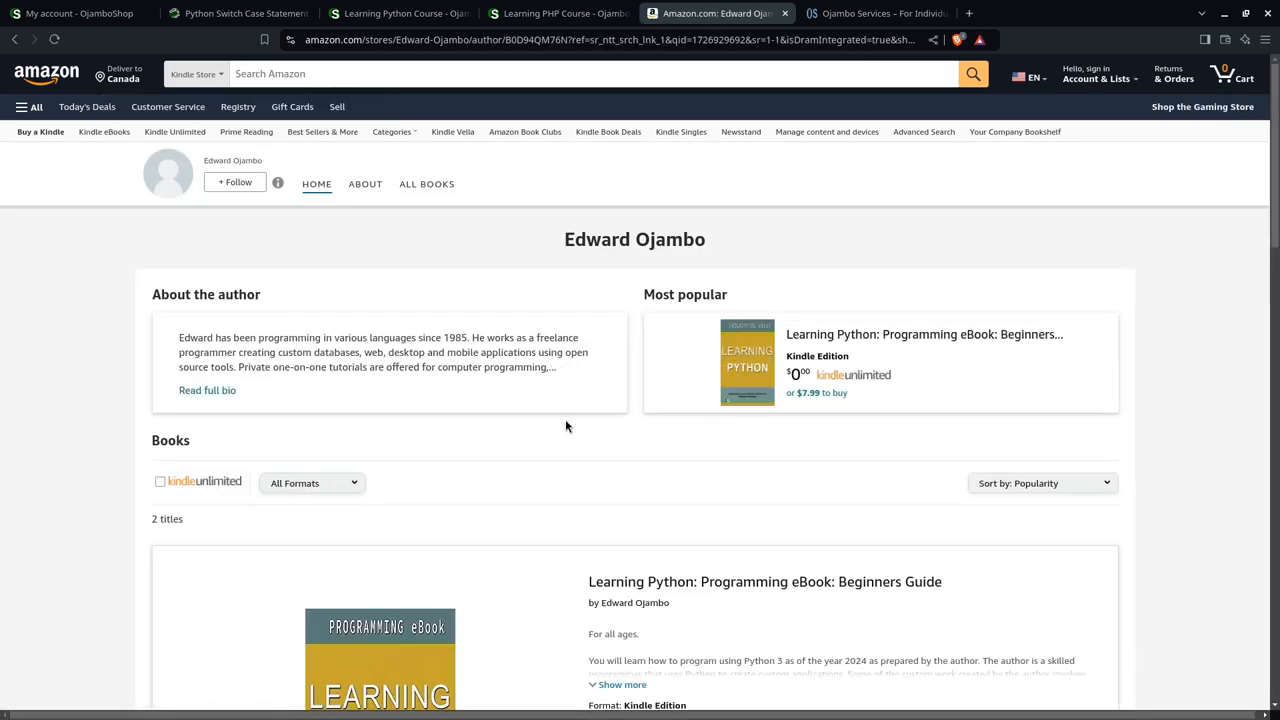
{"action": "scroll", "scroll_direction": "down", "scroll_amount": 3}
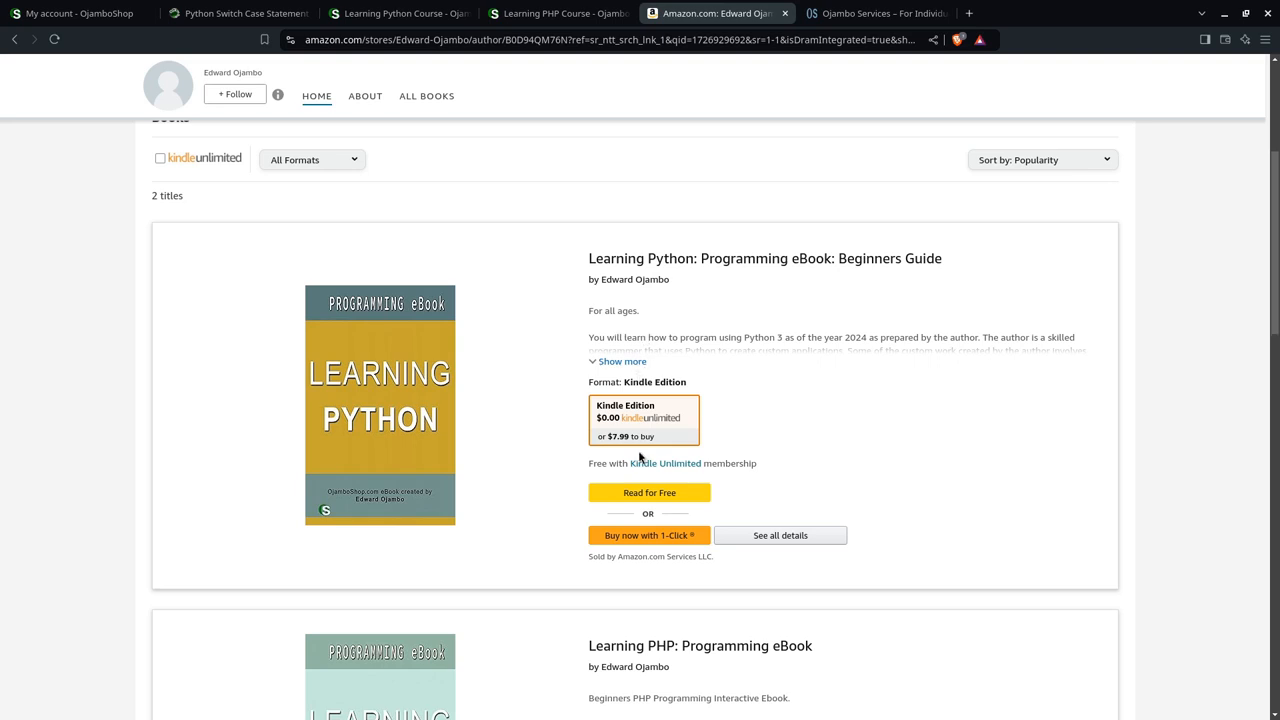
{"action": "mouse_move", "coordinate": [654, 435]}
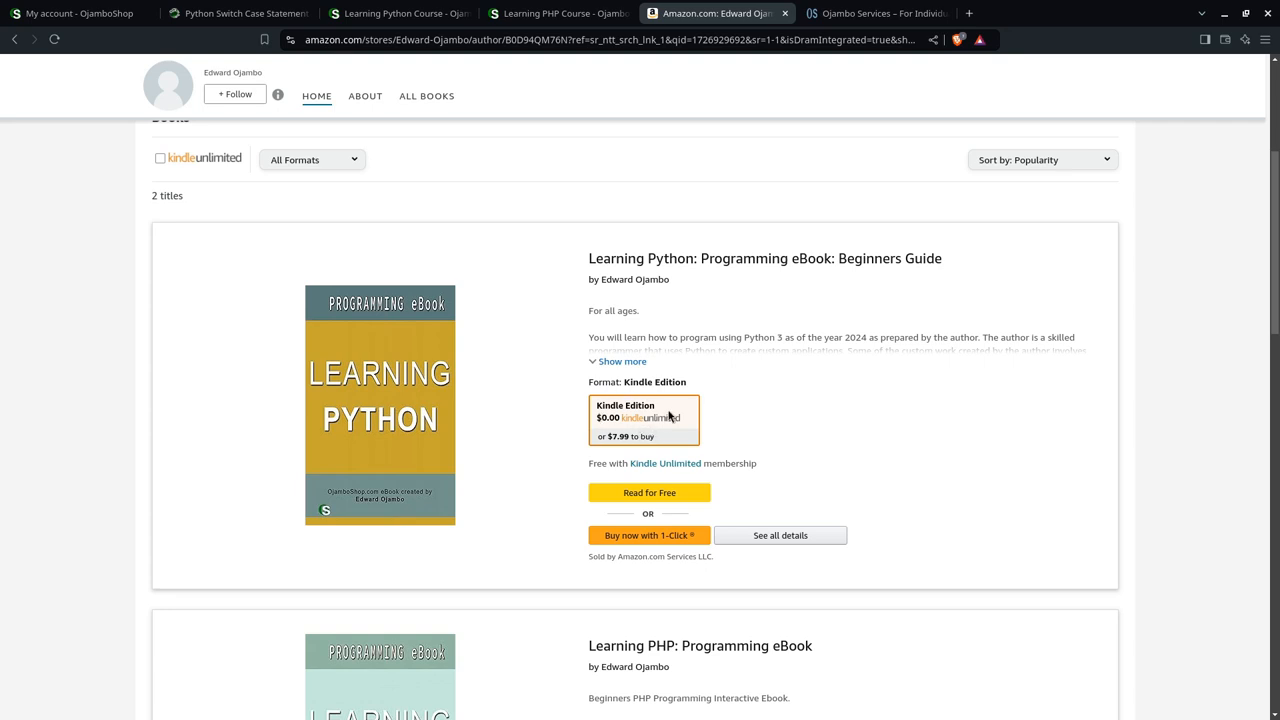
{"action": "mouse_move", "coordinate": [658, 425]}
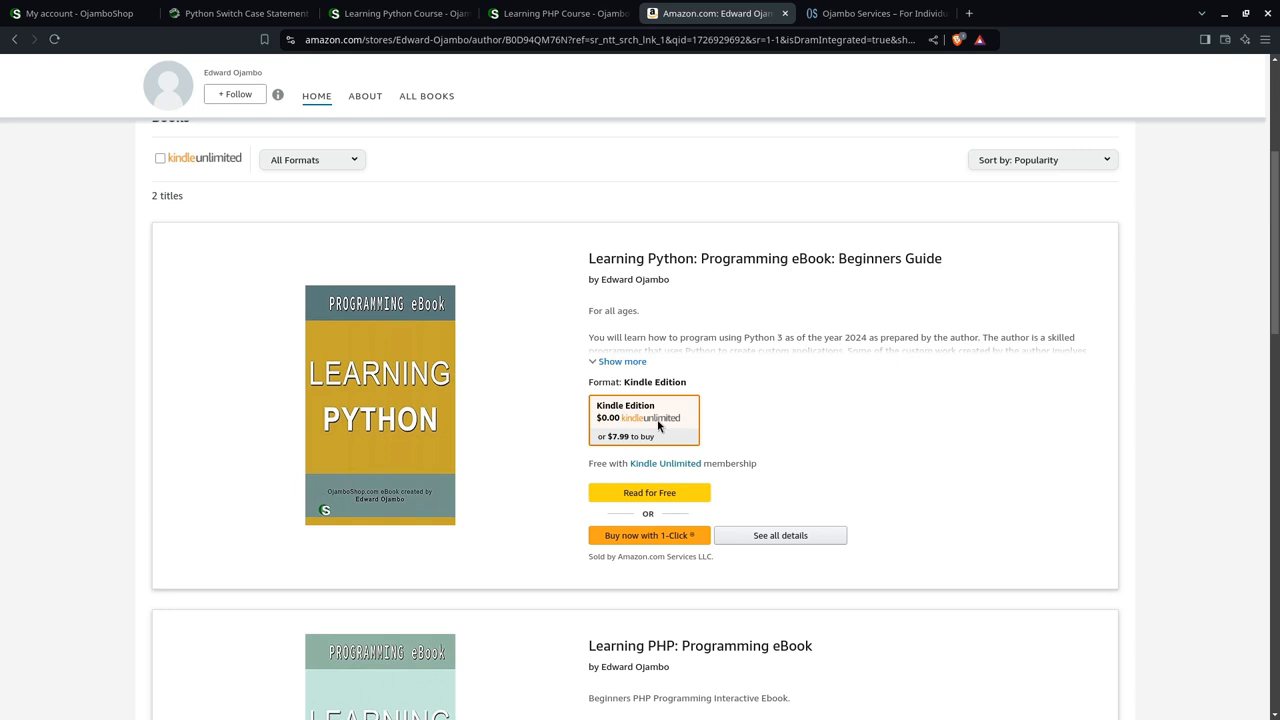
{"action": "mouse_move", "coordinate": [672, 429]}
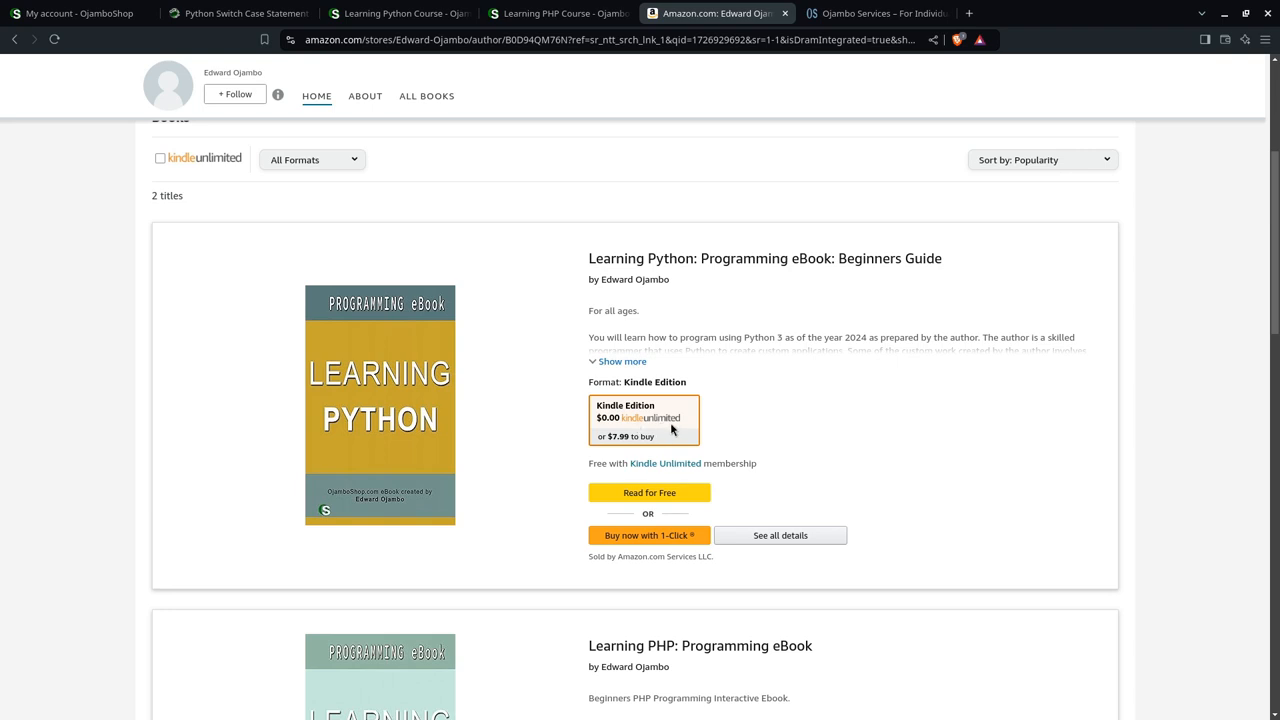
{"action": "scroll", "scroll_direction": "down", "scroll_amount": 3}
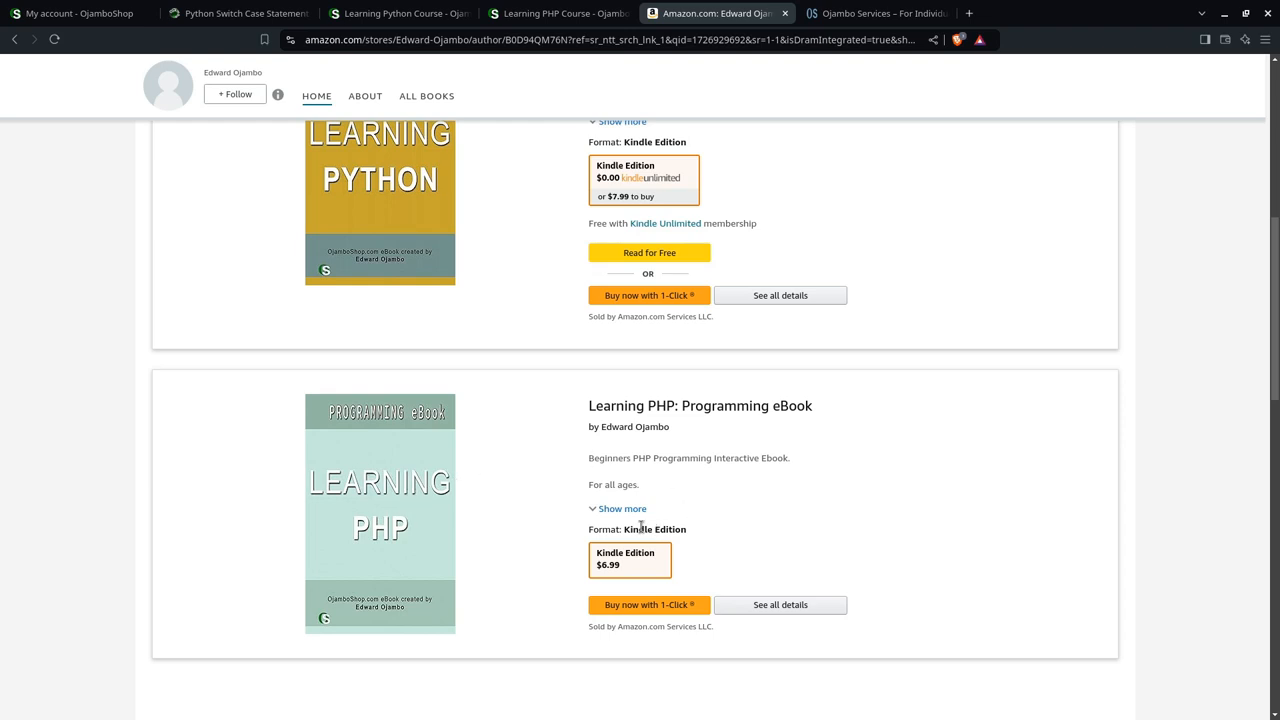
{"action": "mouse_move", "coordinate": [550, 452]}
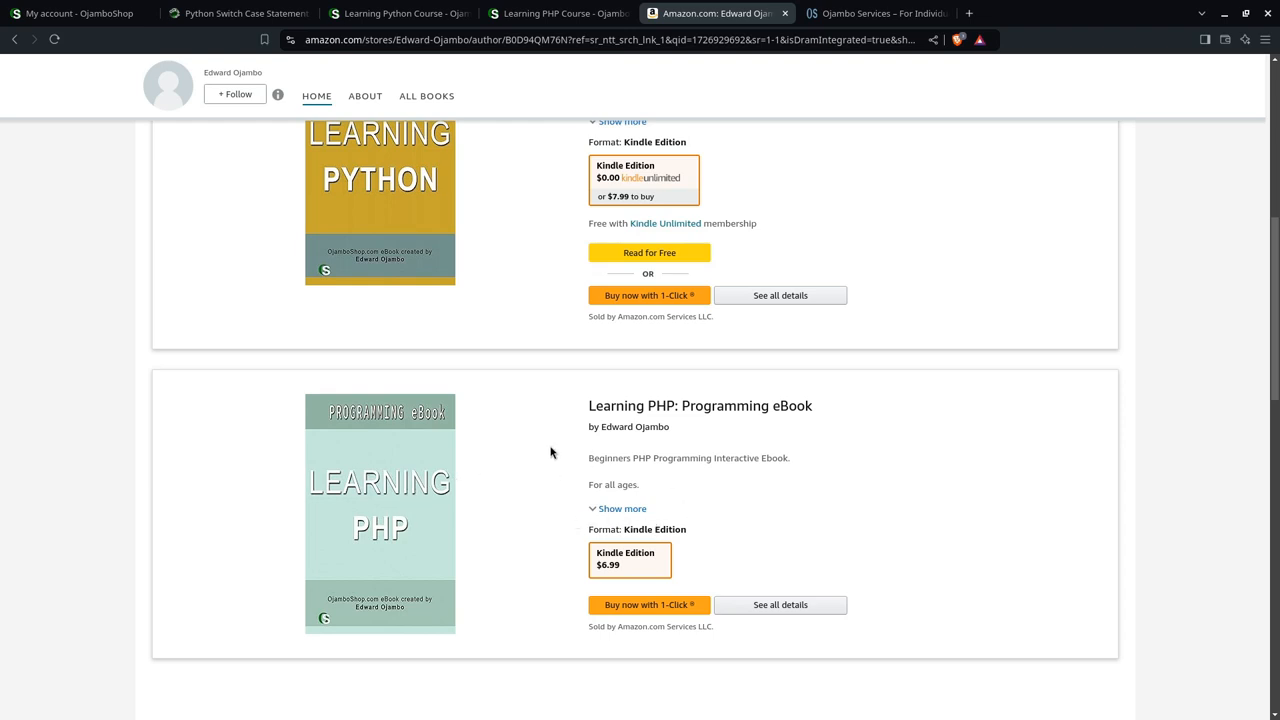
{"action": "scroll", "scroll_direction": "up", "scroll_amount": 3}
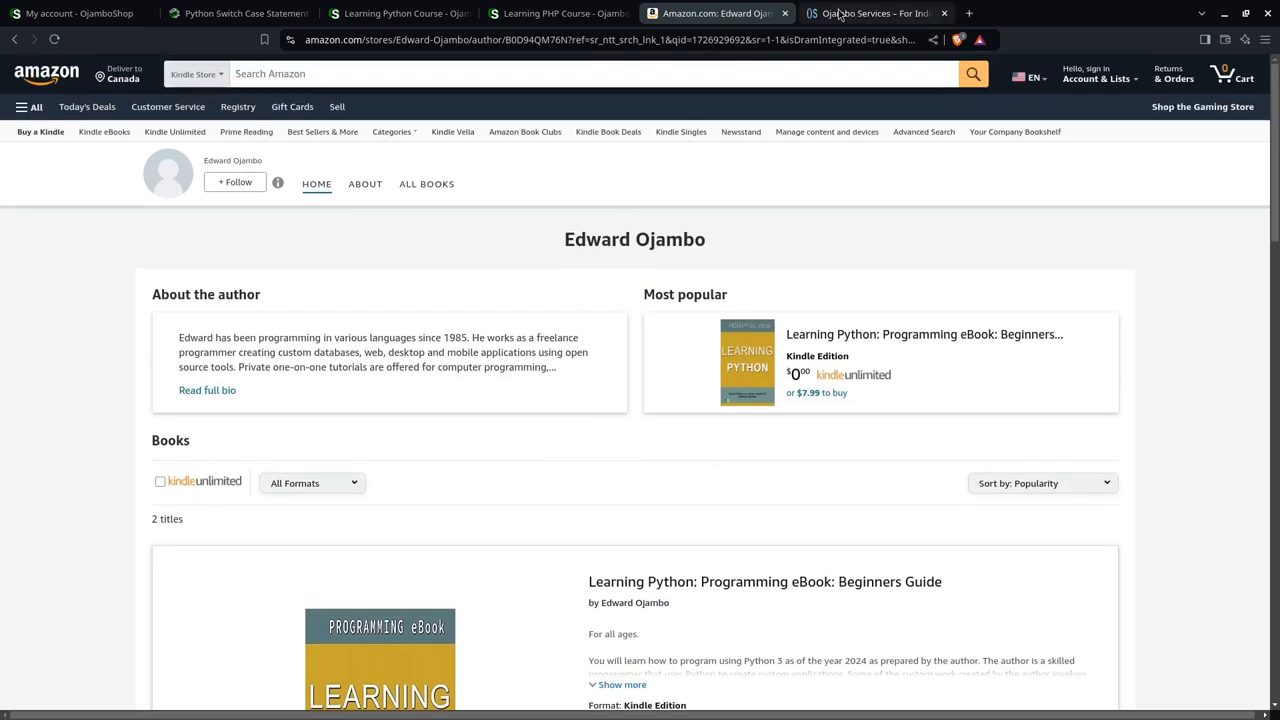
Switch to the Ojambo Services site and scroll its homepage down to the footer
{"action": "left_click", "coordinate": [870, 13]}
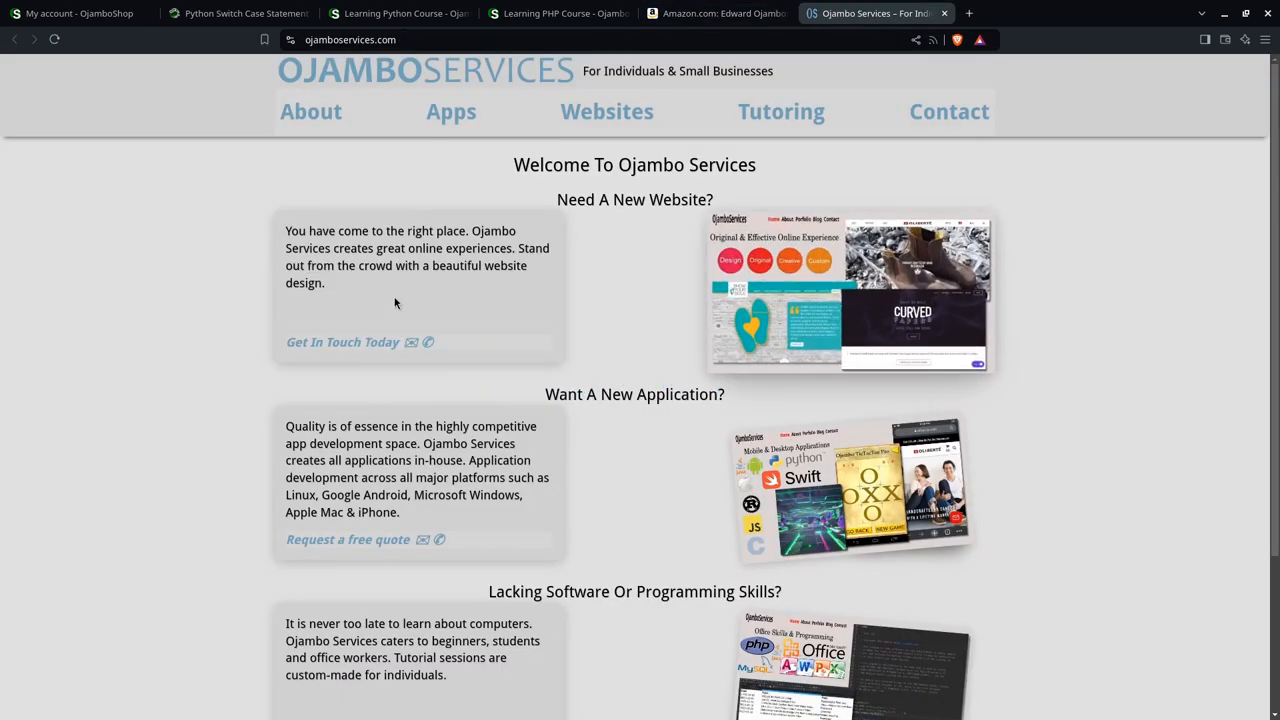
{"action": "mouse_move", "coordinate": [413, 310]}
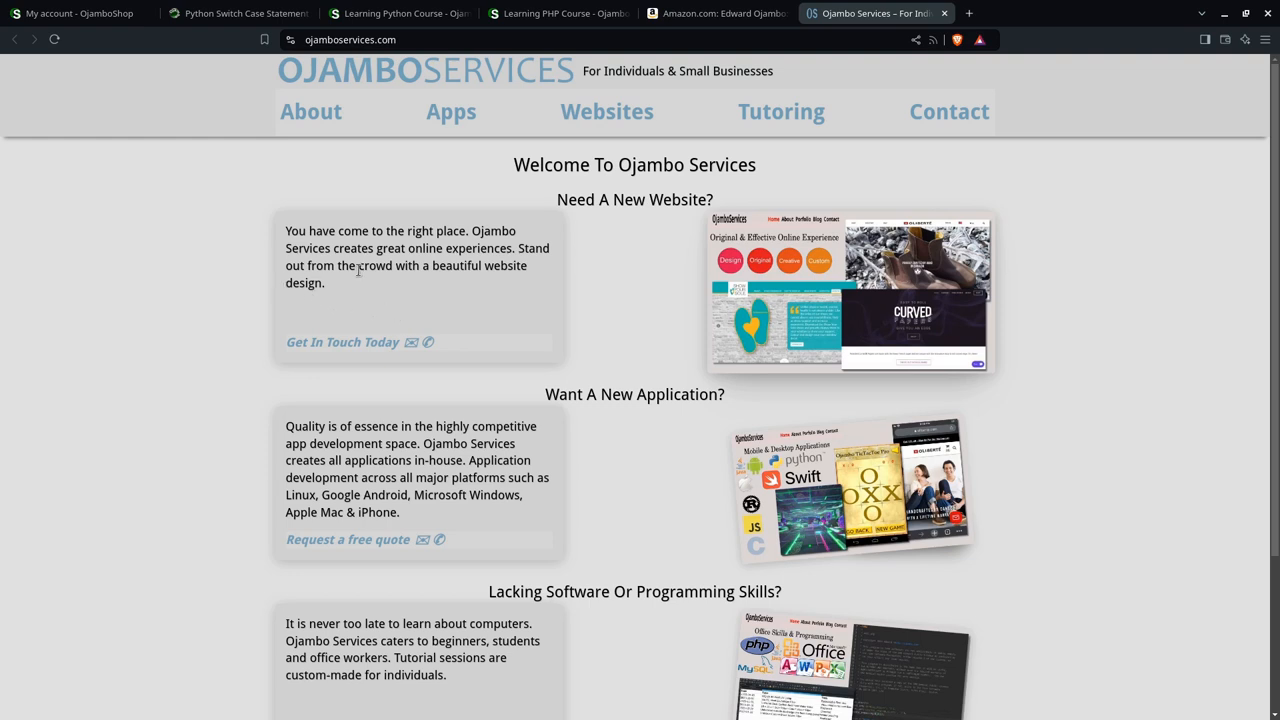
{"action": "scroll", "scroll_direction": "down", "scroll_amount": 3}
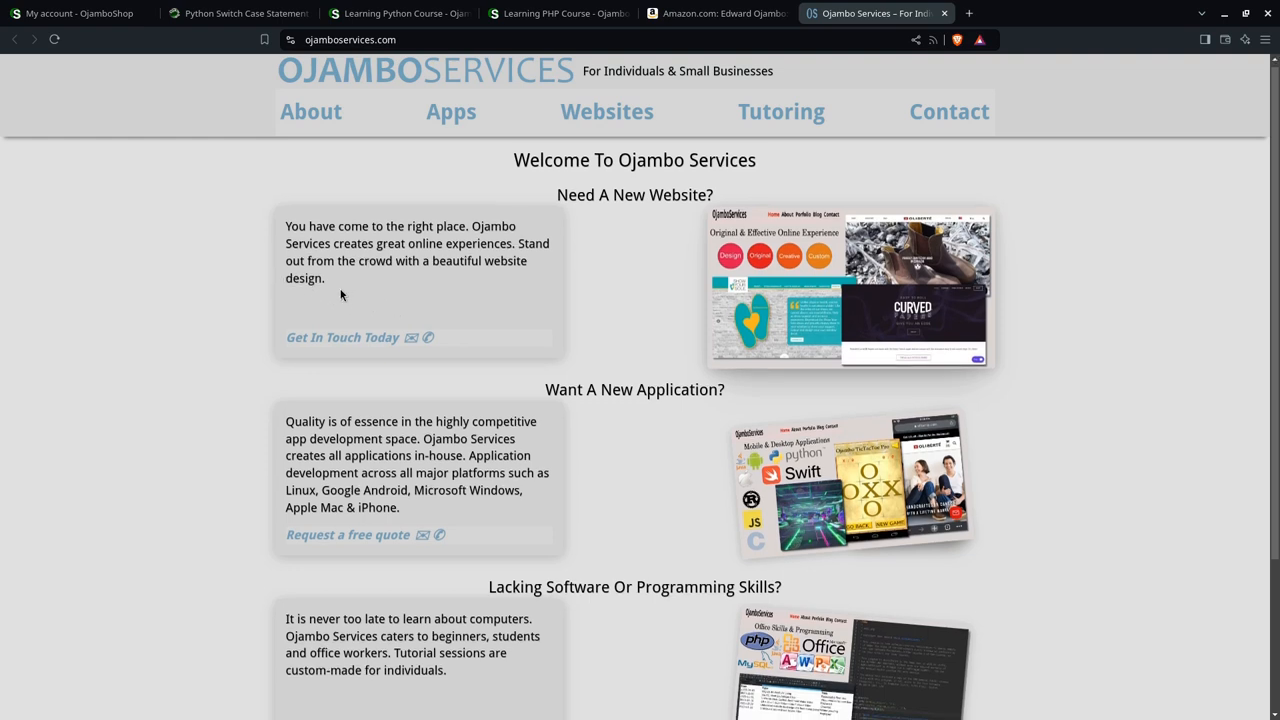
{"action": "scroll", "scroll_direction": "down", "scroll_amount": 3}
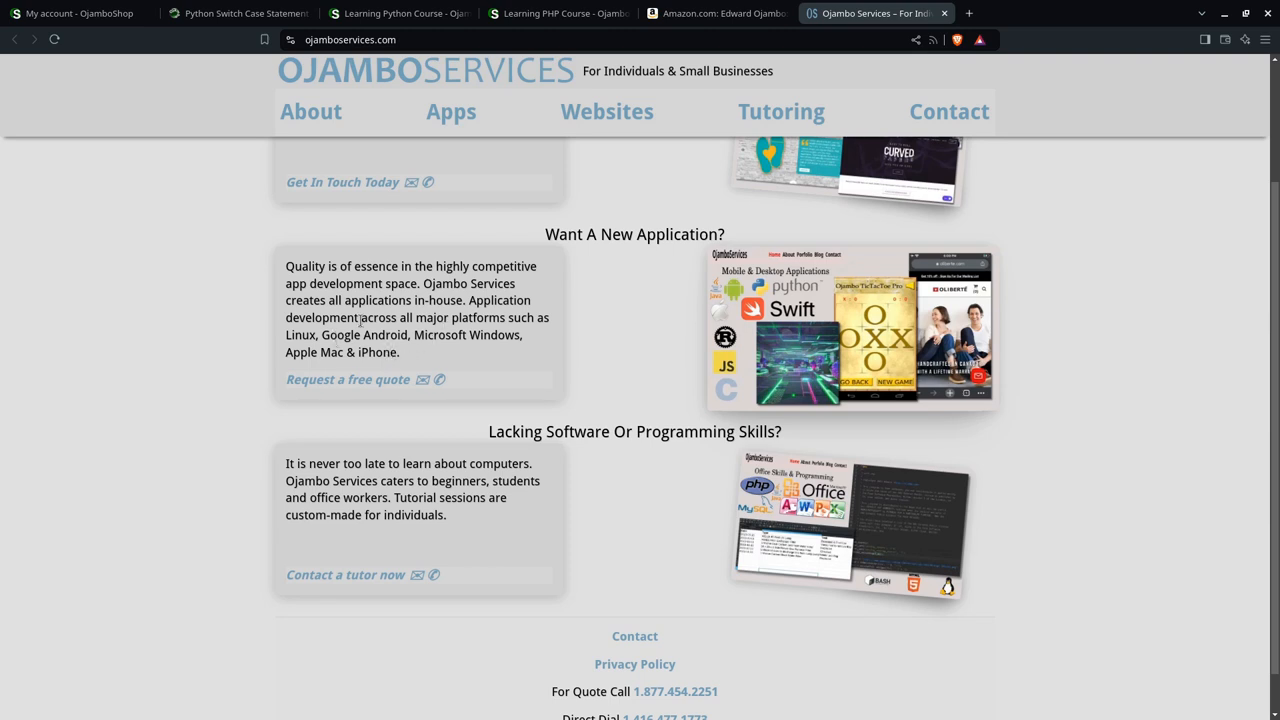
{"action": "mouse_move", "coordinate": [680, 335]}
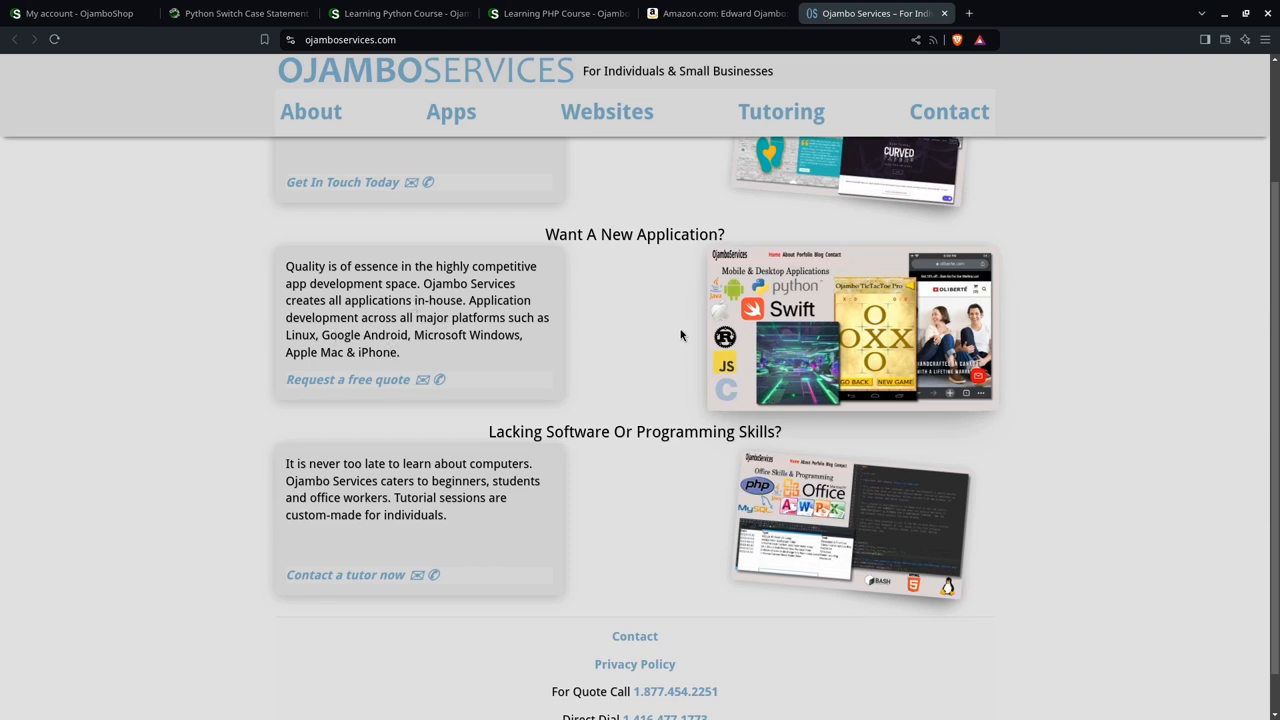
{"action": "mouse_move", "coordinate": [677, 353]}
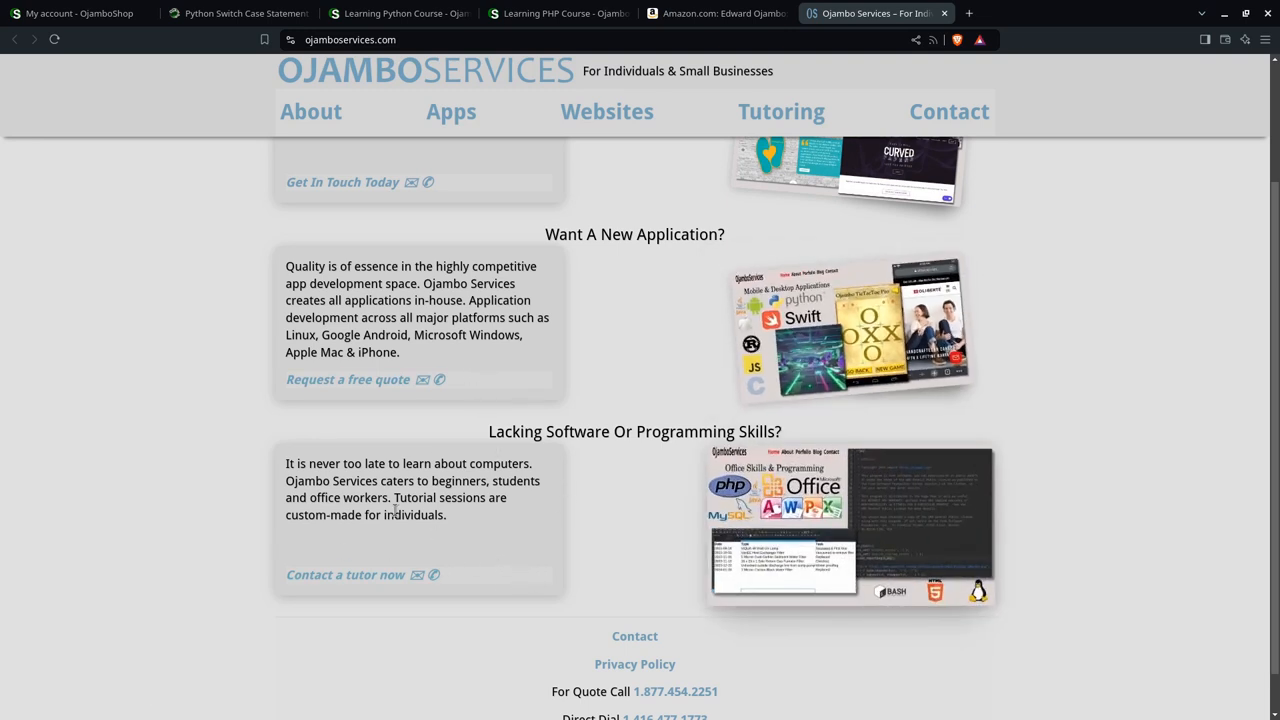
{"action": "mouse_move", "coordinate": [476, 547]}
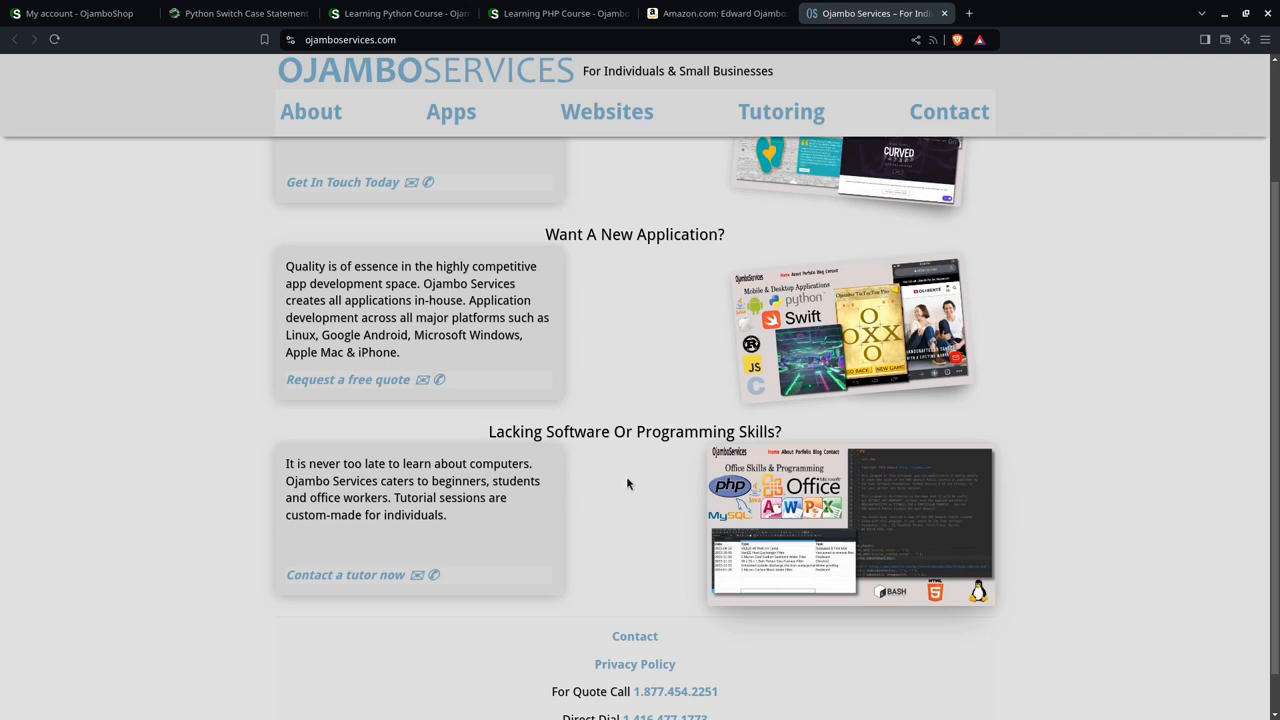
{"action": "mouse_move", "coordinate": [573, 495]}
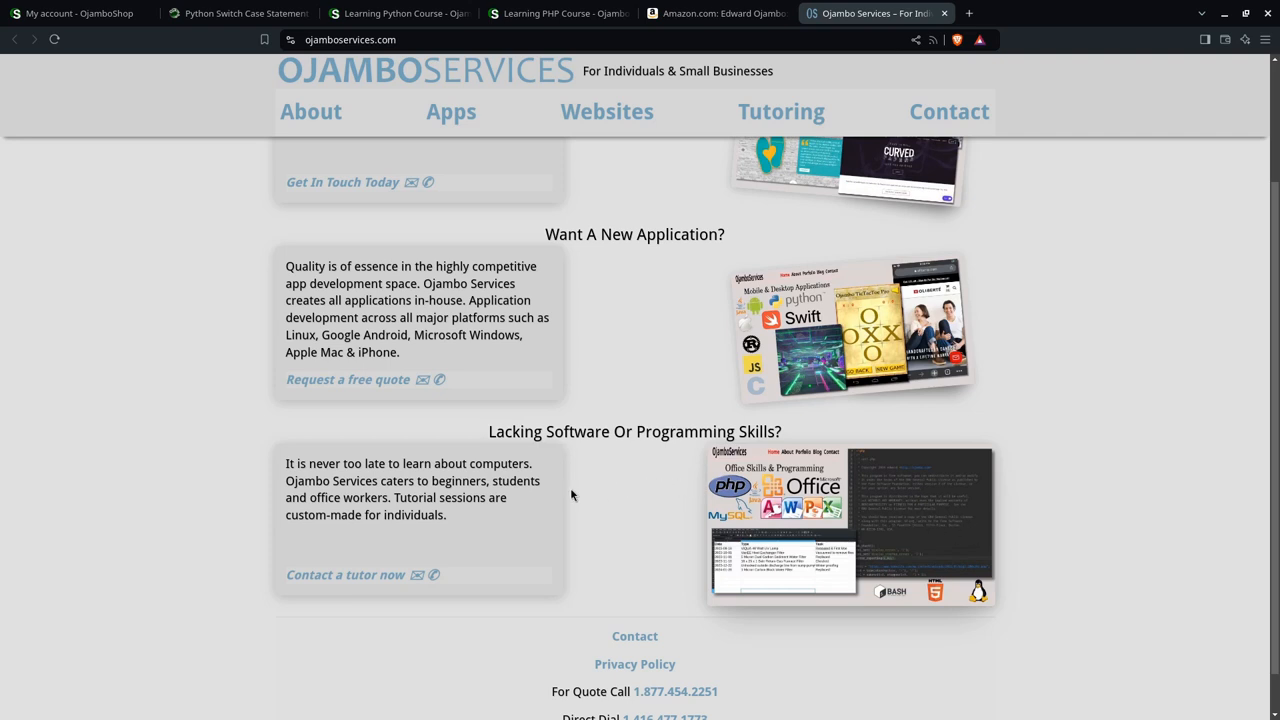
{"action": "mouse_move", "coordinate": [338, 520]}
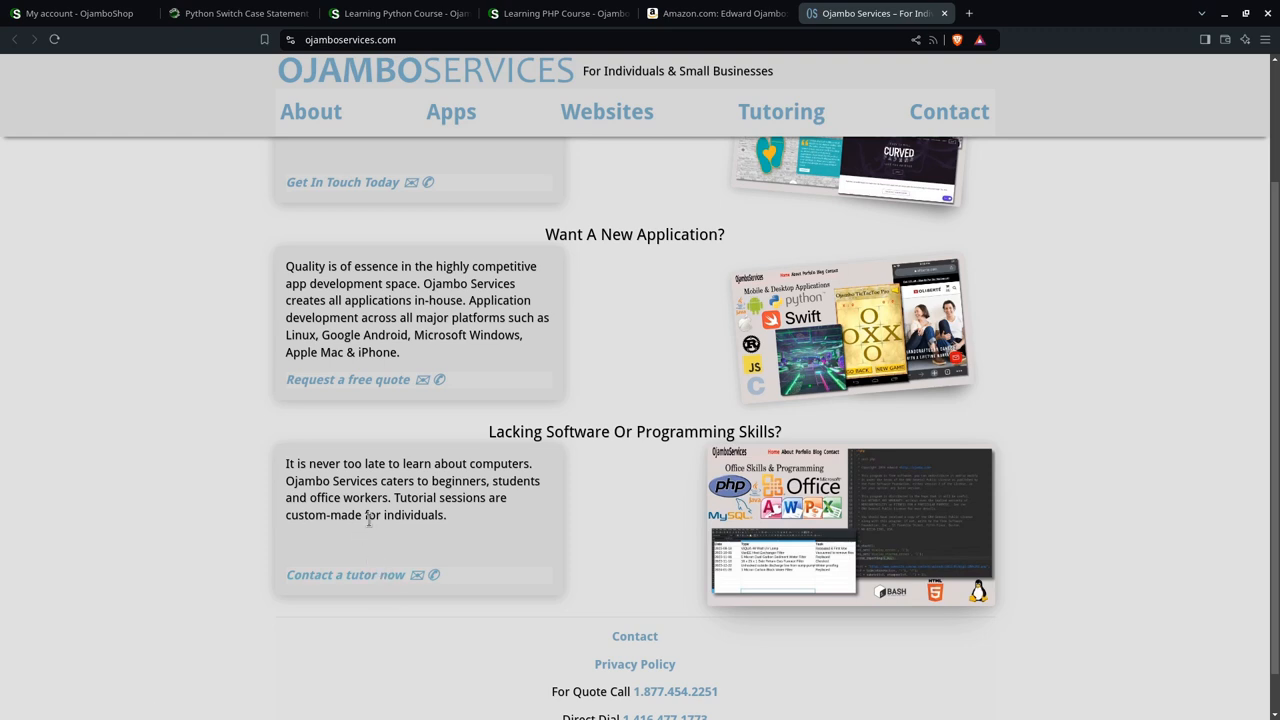
{"action": "scroll", "scroll_direction": "down", "scroll_amount": 3}
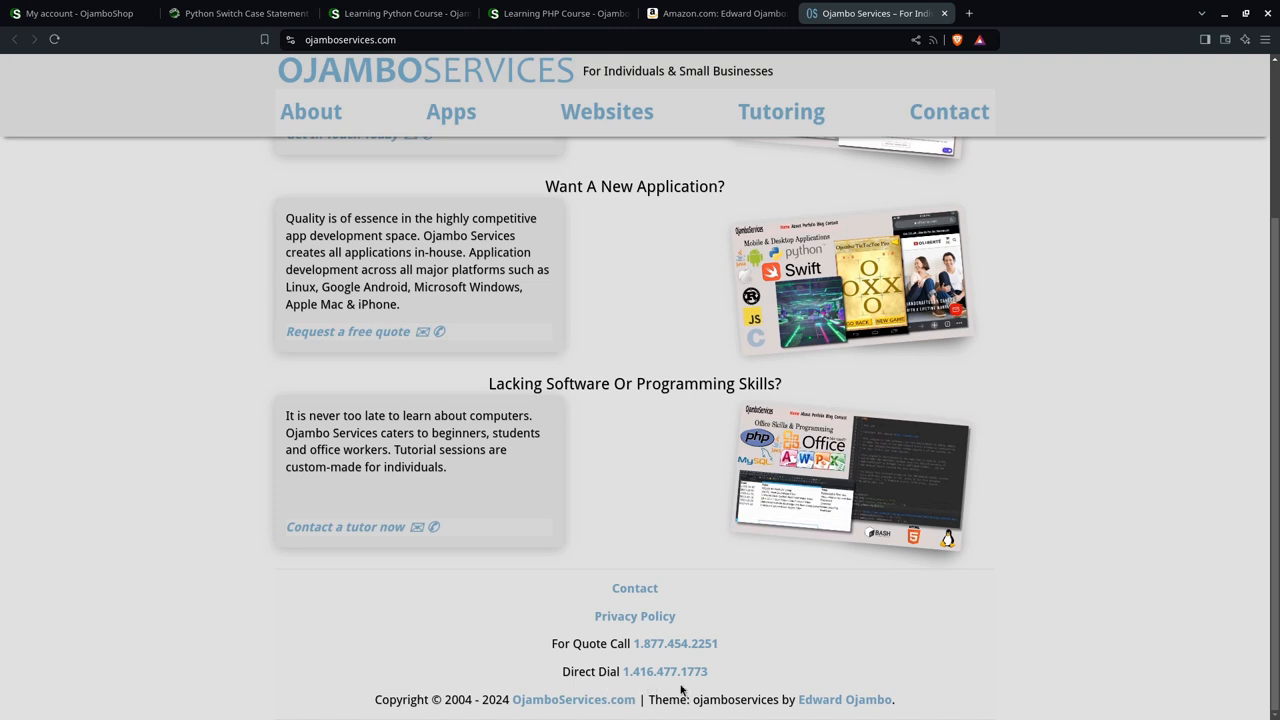
{"action": "mouse_move", "coordinate": [664, 671]}
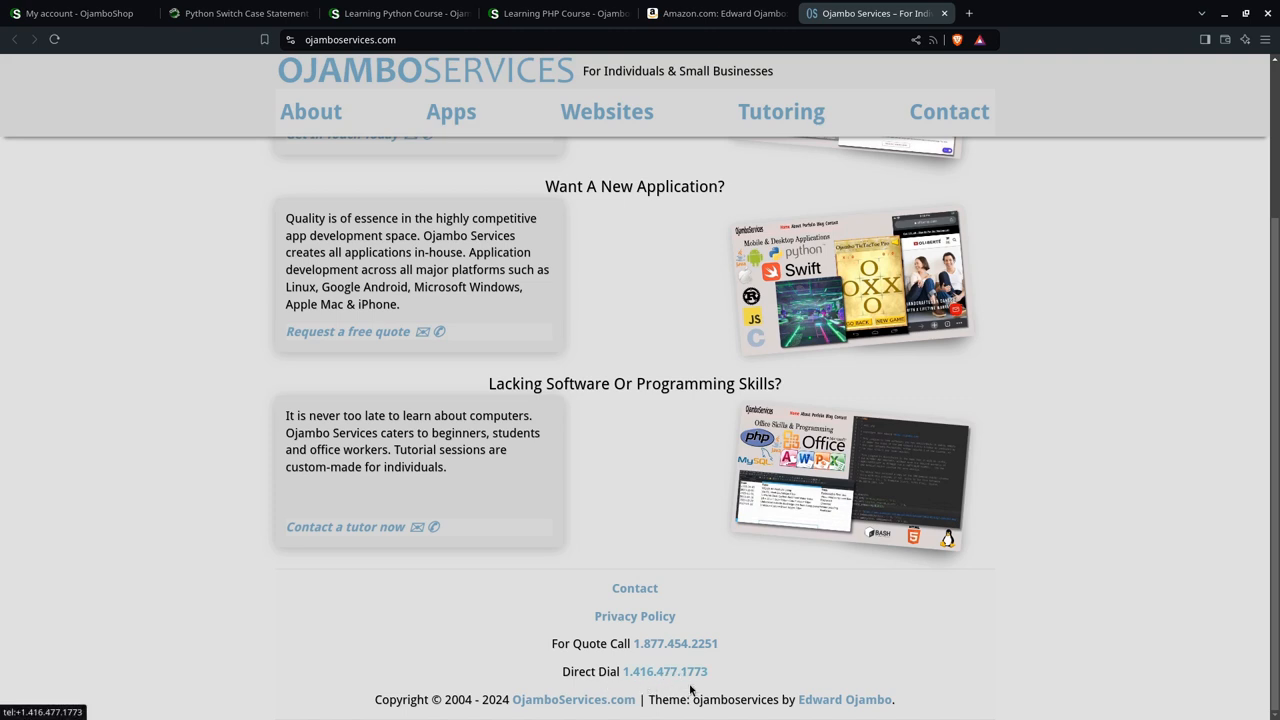
{"action": "mouse_move", "coordinate": [573, 613]}
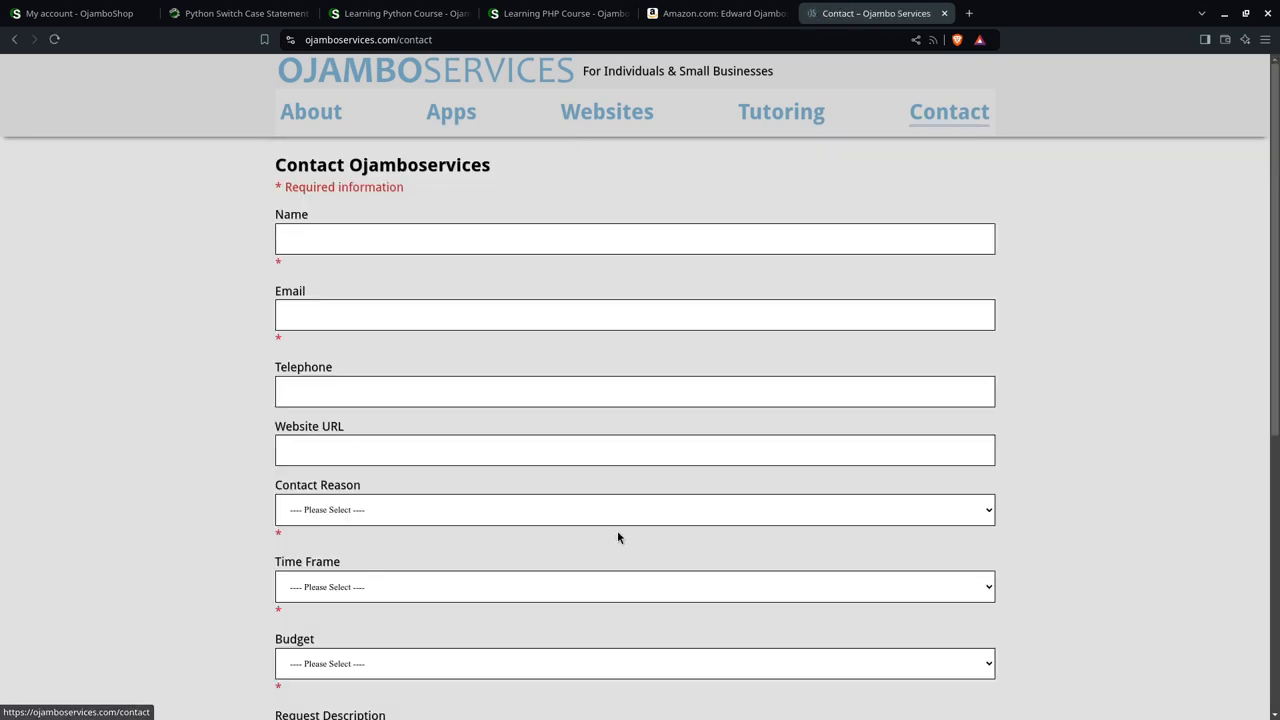
{"action": "scroll", "scroll_direction": "down", "scroll_amount": 3}
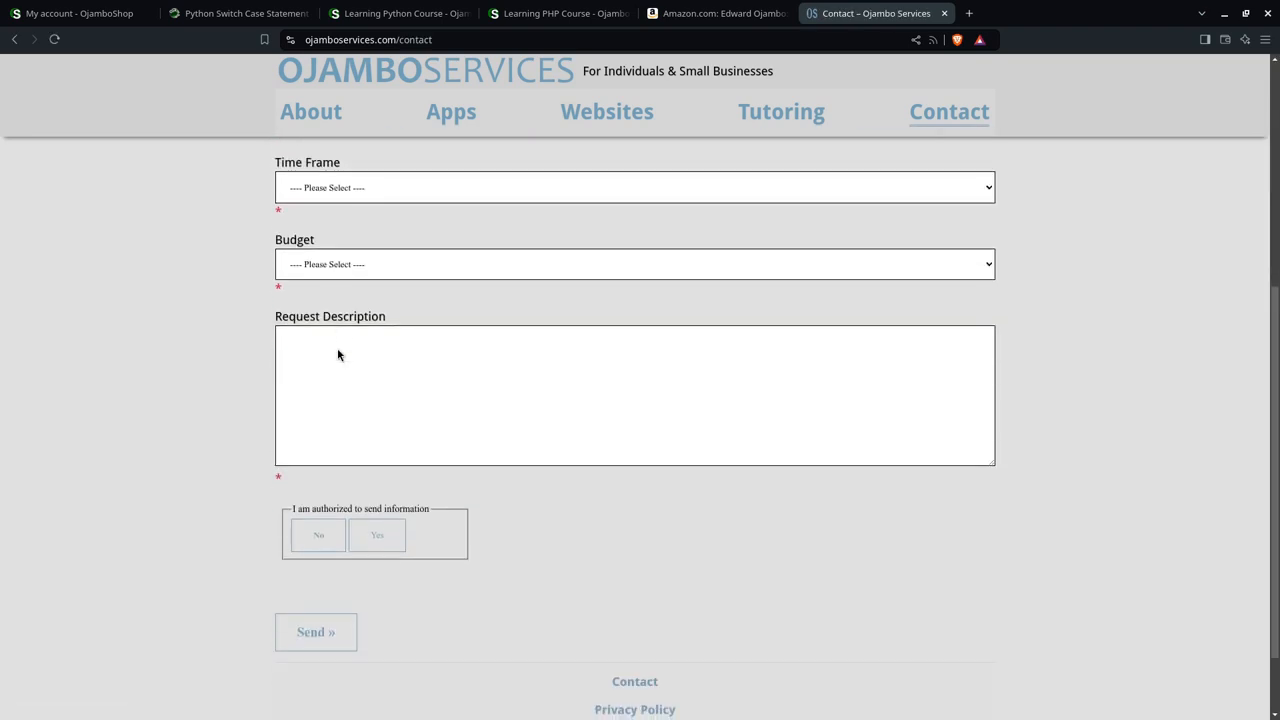
{"action": "scroll", "scroll_direction": "up", "scroll_amount": 3}
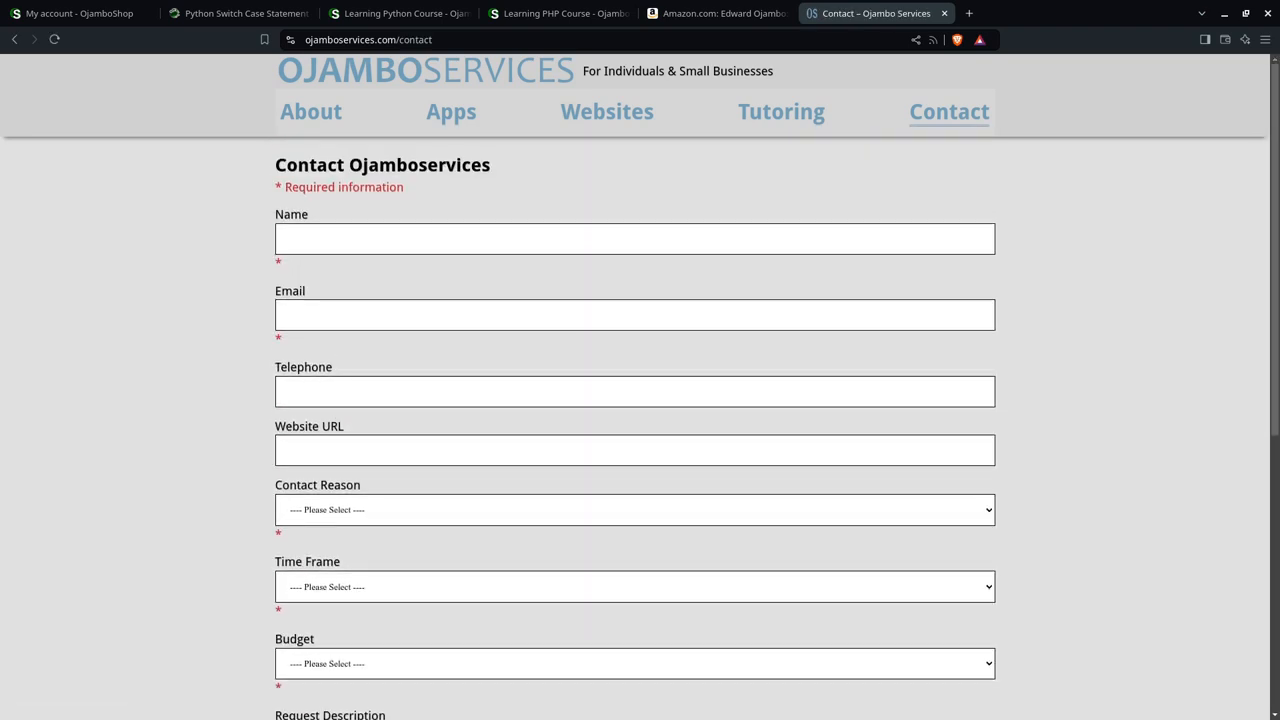